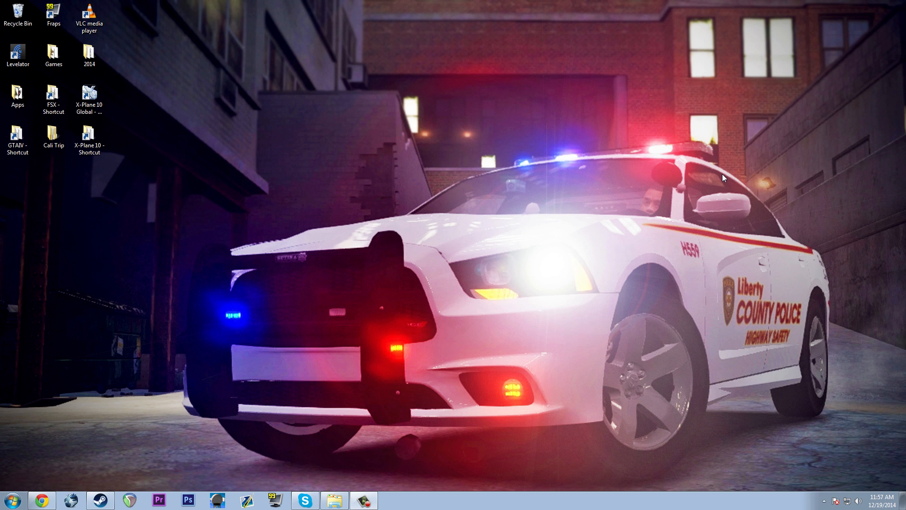
pyautogui.moveTo(714, 158)
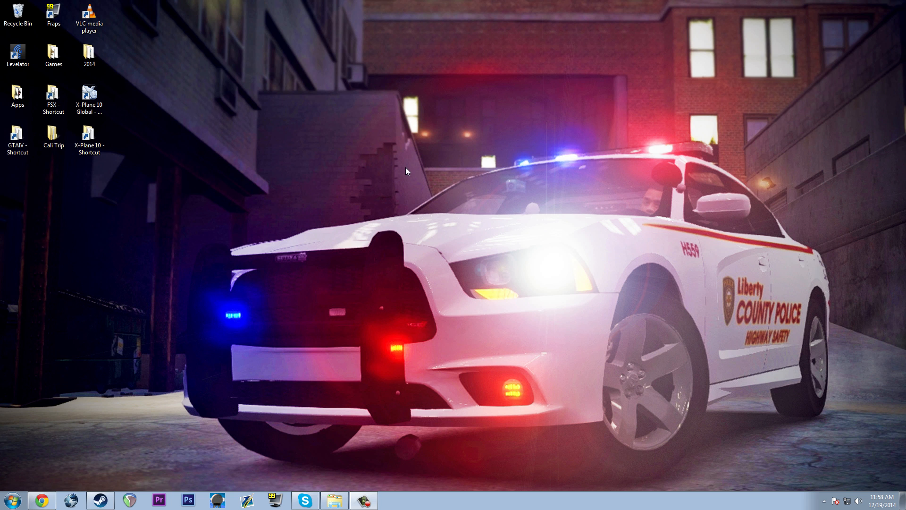
pyautogui.moveTo(400, 168)
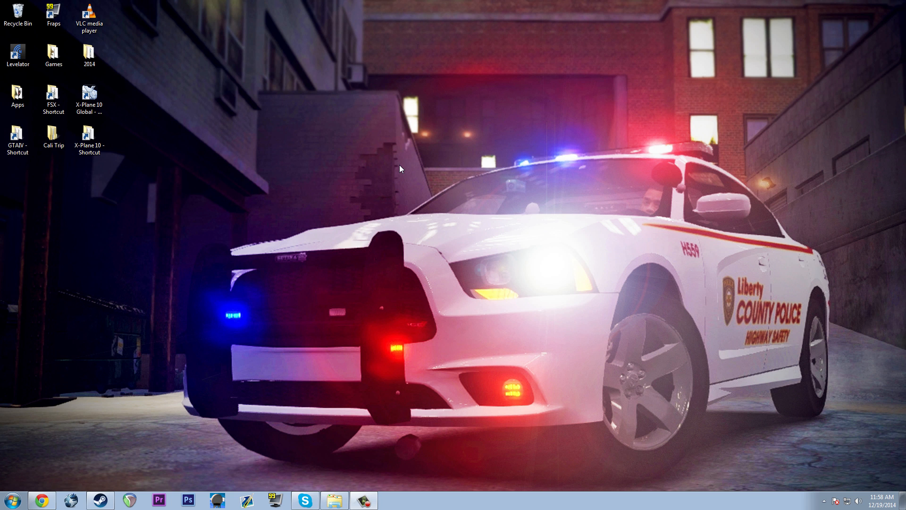
pyautogui.moveTo(392, 107)
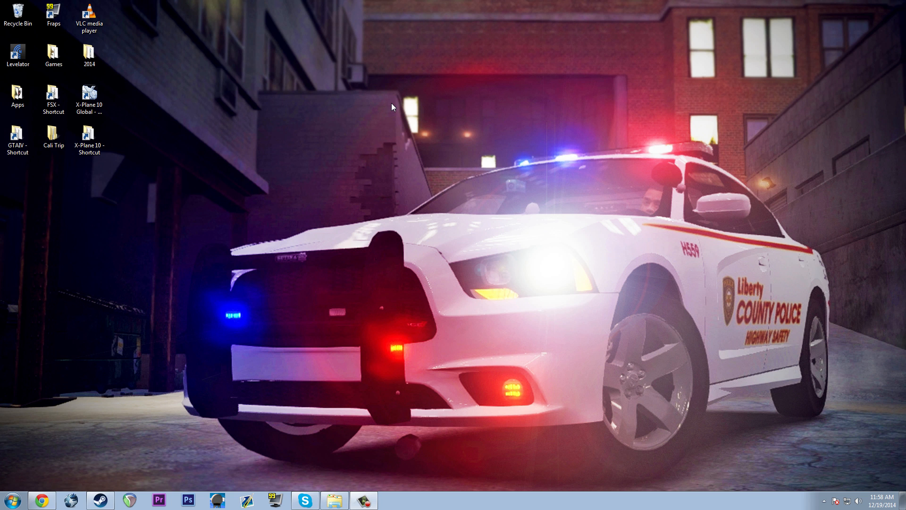
pyautogui.moveTo(299, 139)
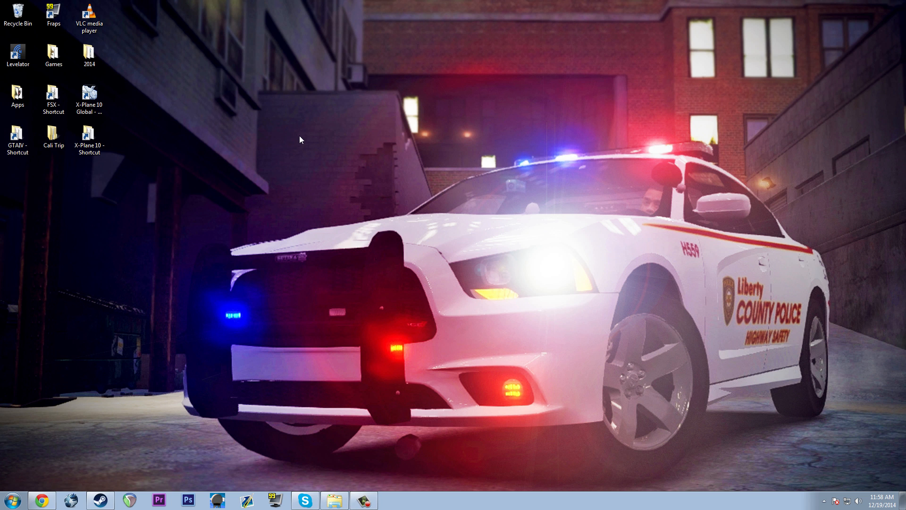
pyautogui.moveTo(671, 259)
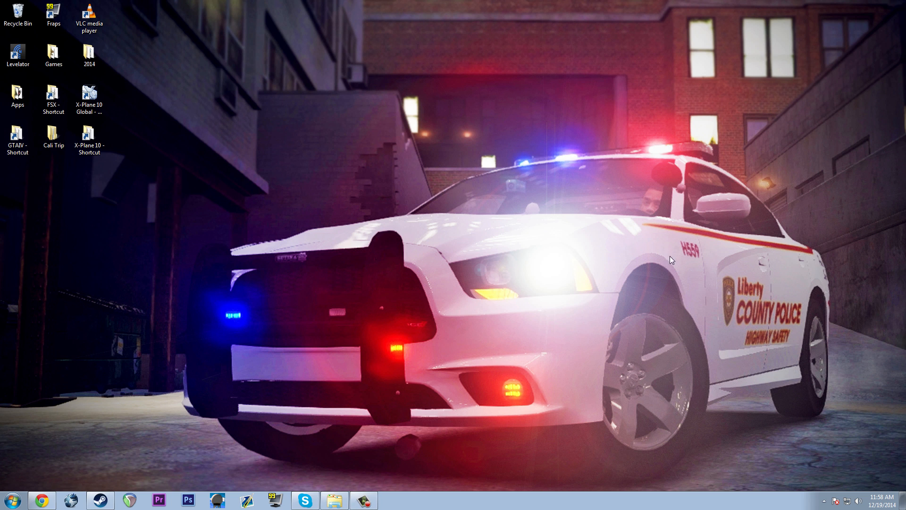
pyautogui.moveTo(471, 105)
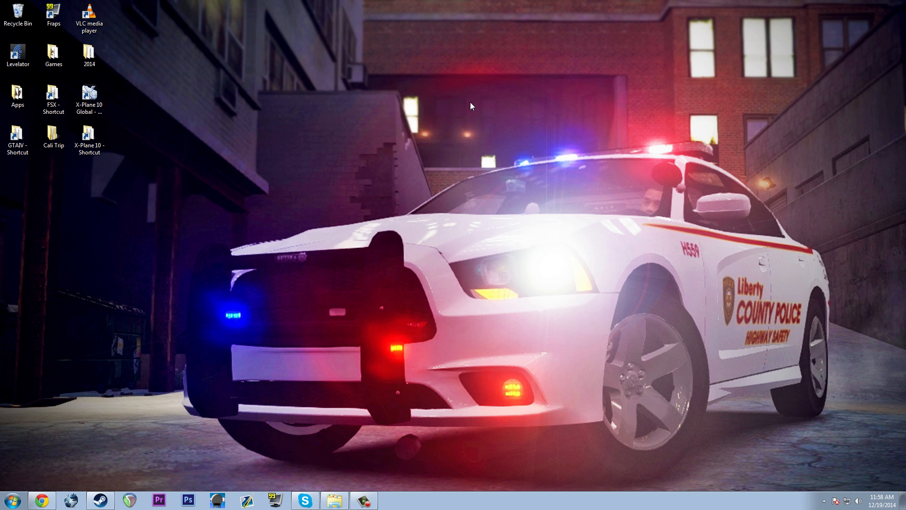
pyautogui.moveTo(351, 145)
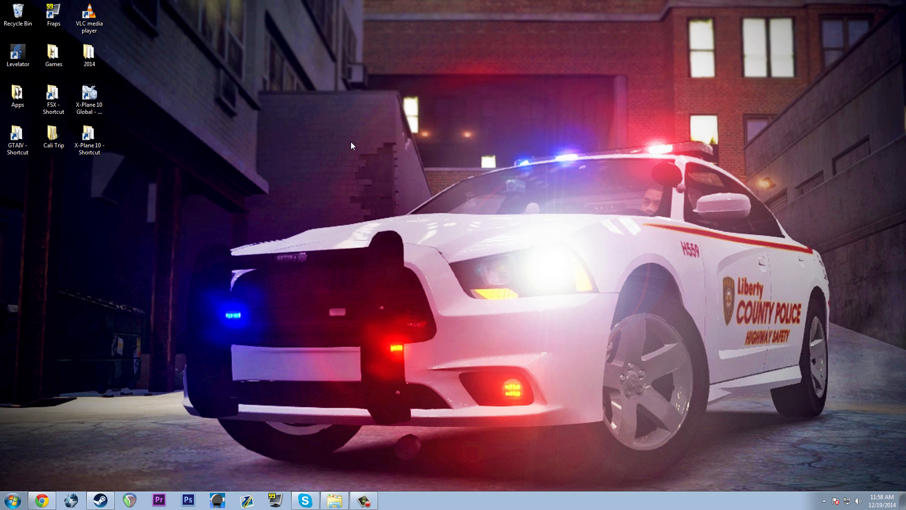
pyautogui.moveTo(370, 249)
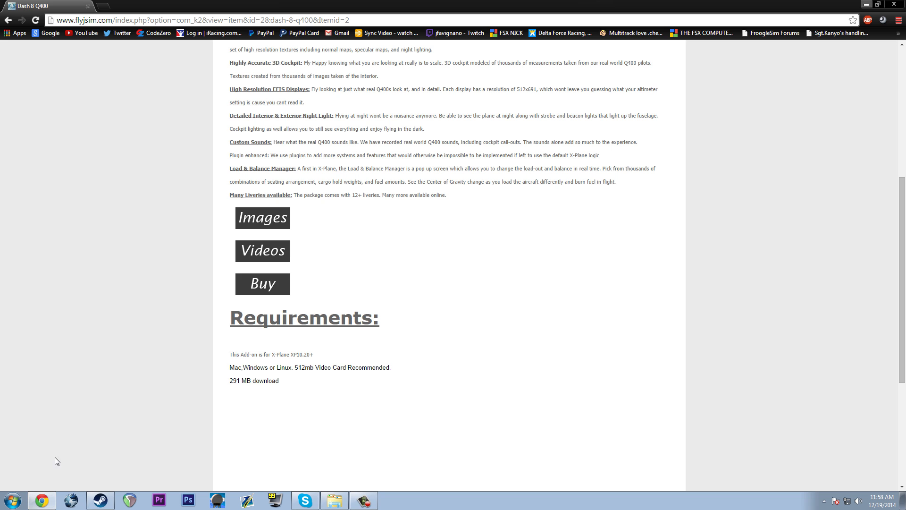
# Search Google for 'cry enb v2', reach the GTA4-Mods CryENB V2 page and download the mod
pyautogui.scroll(3)
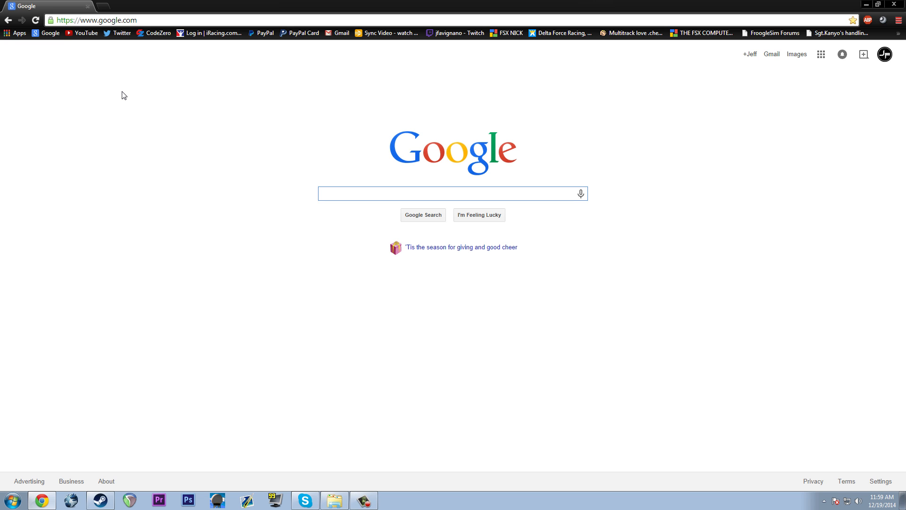
pyautogui.write('cry enb v2')
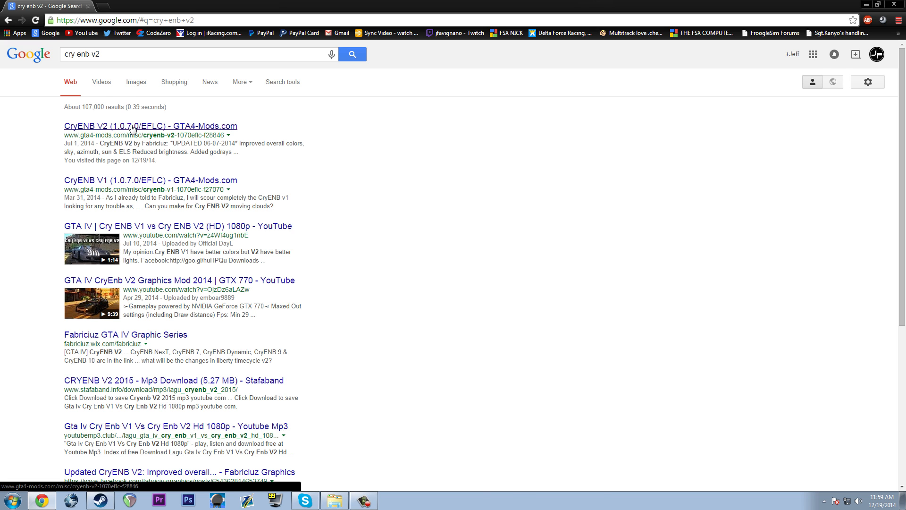
pyautogui.click(150, 125)
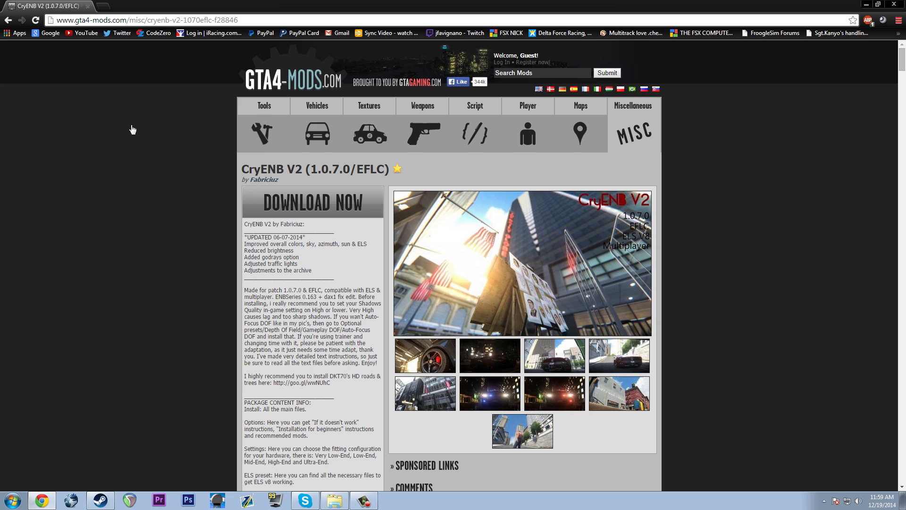
pyautogui.moveTo(362, 185)
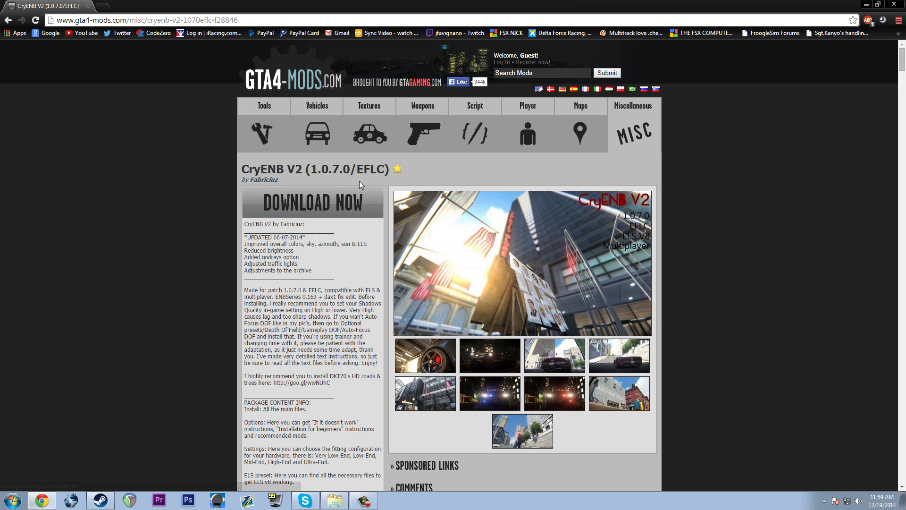
pyautogui.moveTo(391, 226)
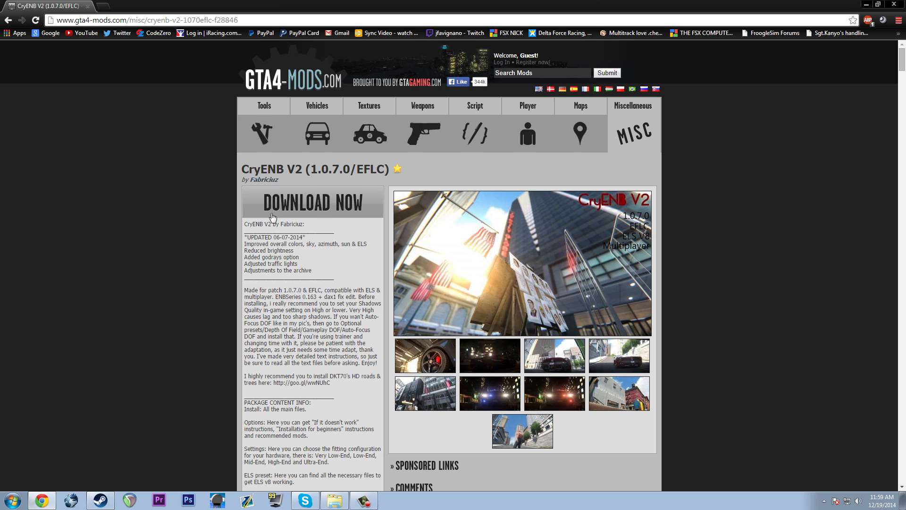
pyautogui.click(312, 203)
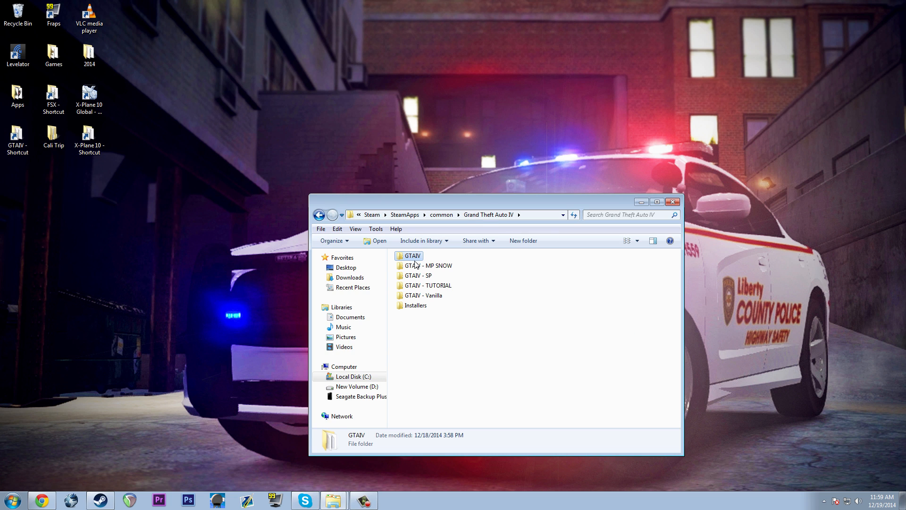
# Rename the tutorial copy to 'GTAIV - SP SNOW' and go into the GTAIV game folder
pyautogui.click(413, 256)
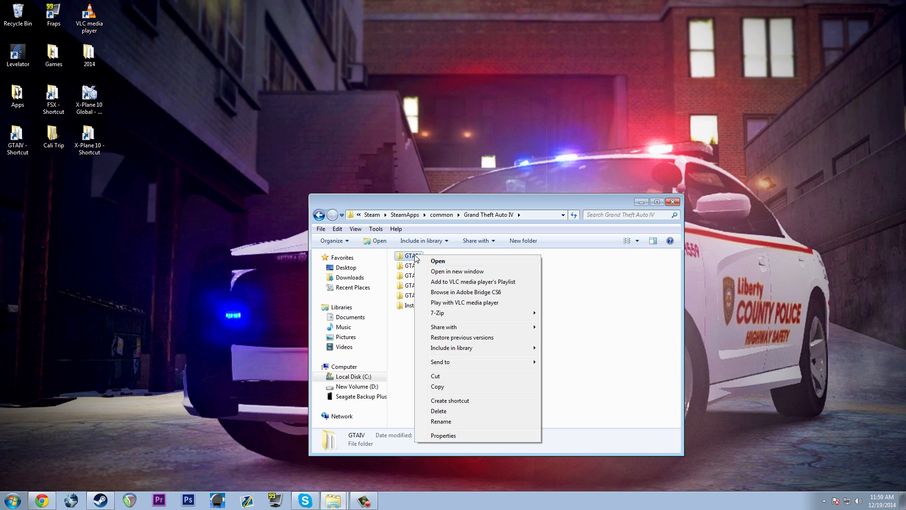
pyautogui.click(441, 421)
pyautogui.write(' - SP SNOW')
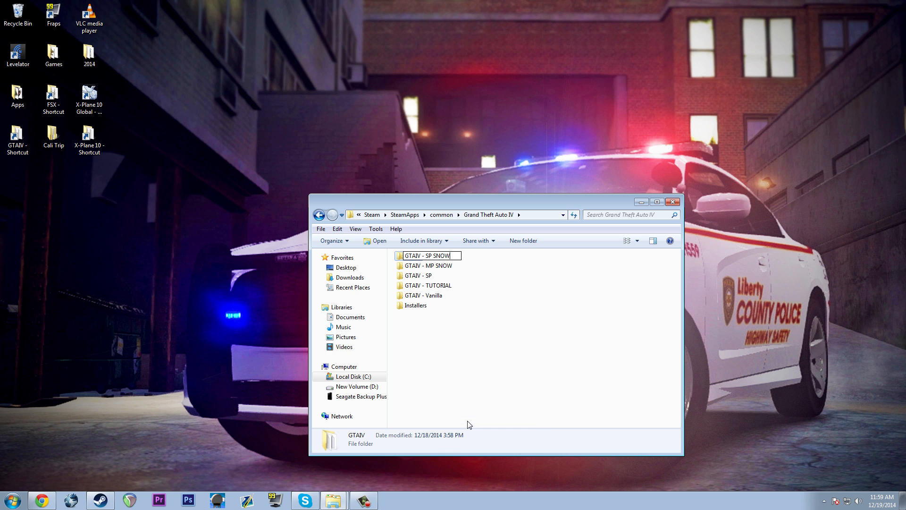
pyautogui.rightClick(428, 285)
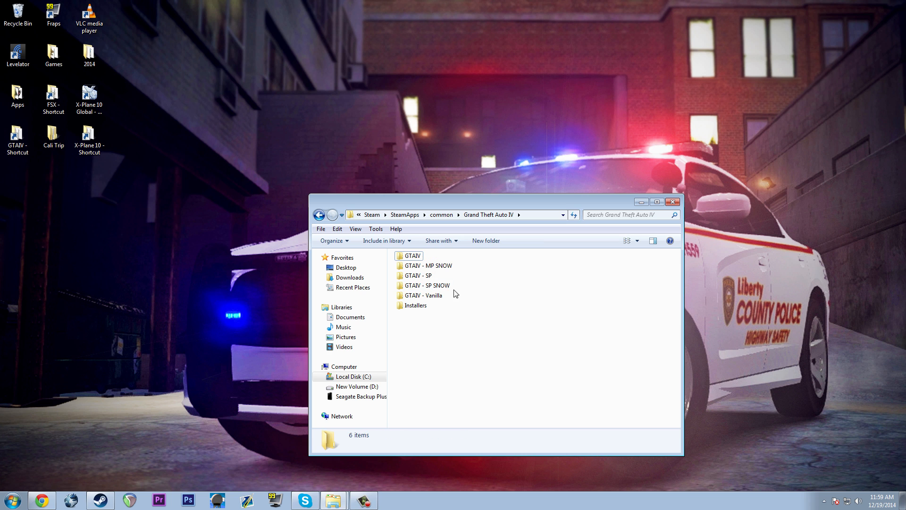
pyautogui.doubleClick(412, 256)
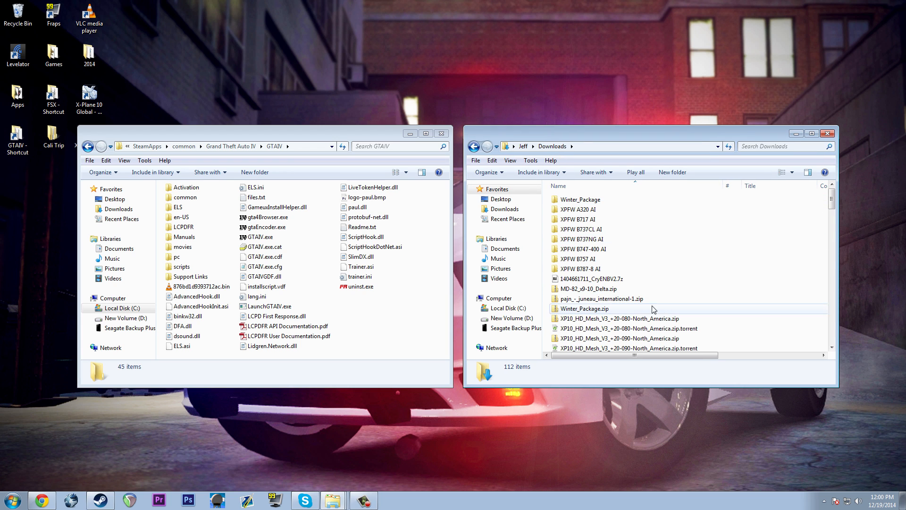
# Extract the downloaded CryENBV2 archive and take a first look at its _Install folder
pyautogui.rightClick(589, 279)
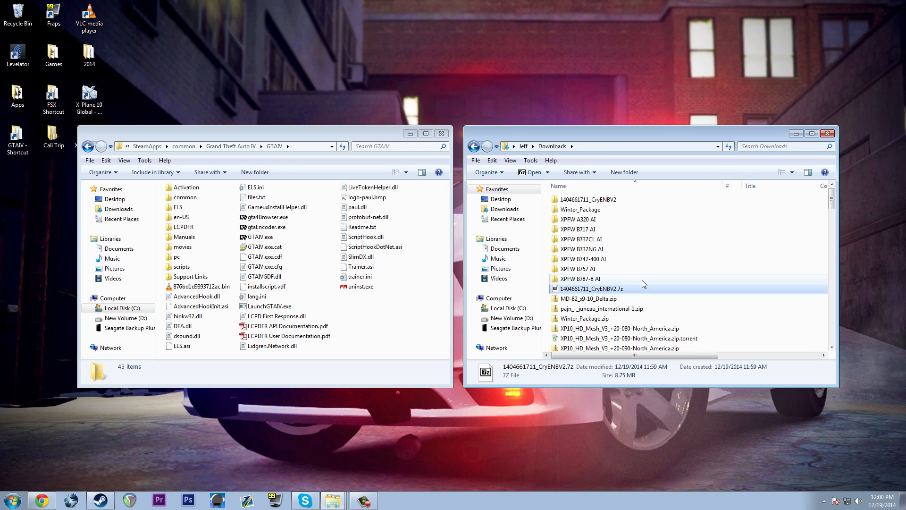
pyautogui.doubleClick(593, 288)
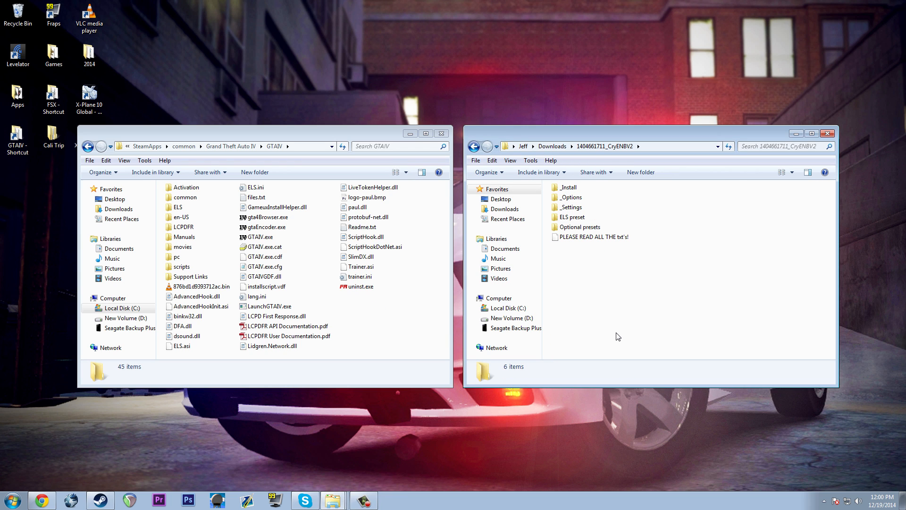
pyautogui.click(594, 237)
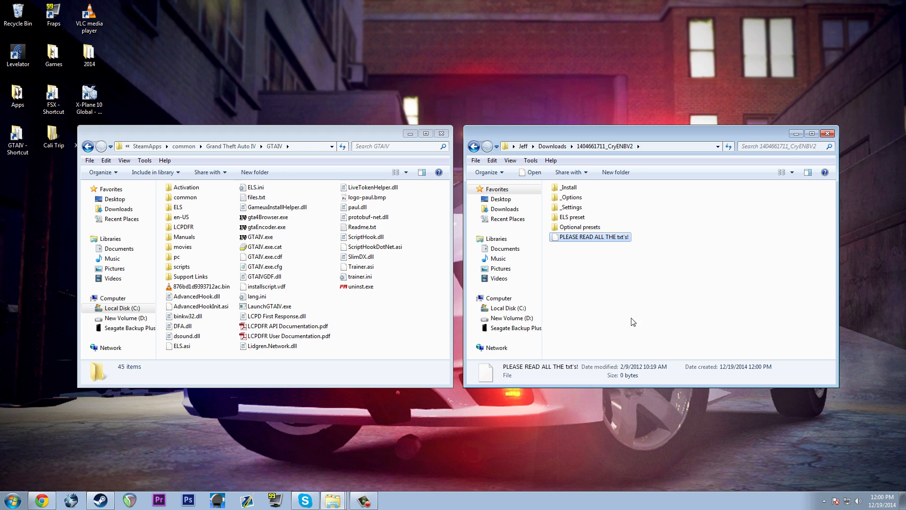
pyautogui.moveTo(599, 274)
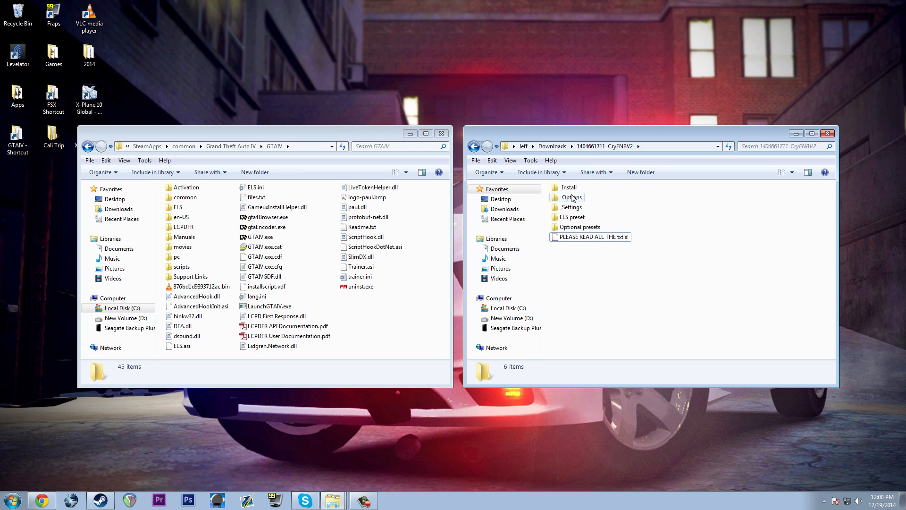
pyautogui.doubleClick(569, 187)
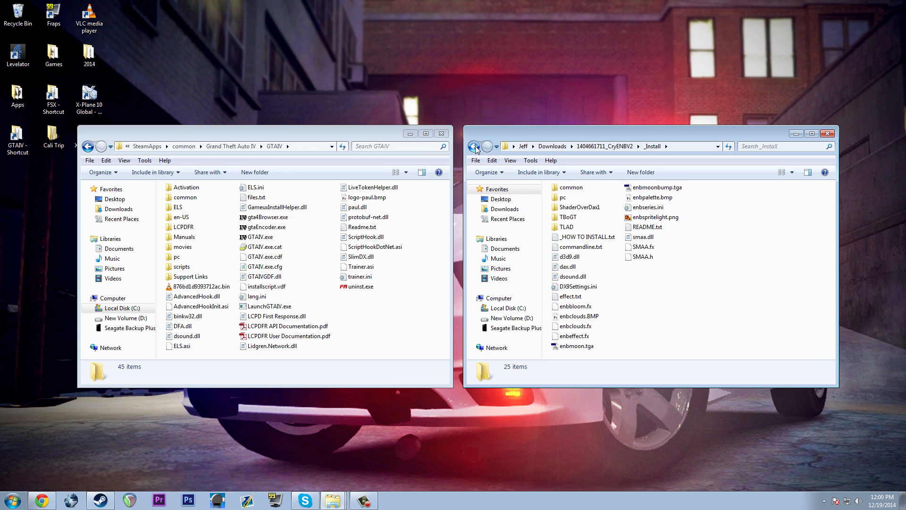
pyautogui.click(474, 146)
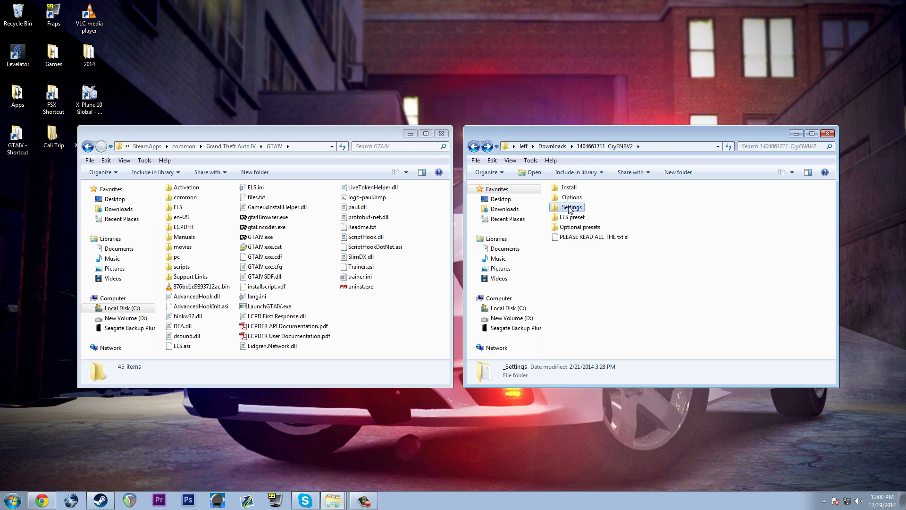
# Browse the ELS and Optional presets folders (Disable Dirt Lens), then settle back in _Install
pyautogui.doubleClick(571, 217)
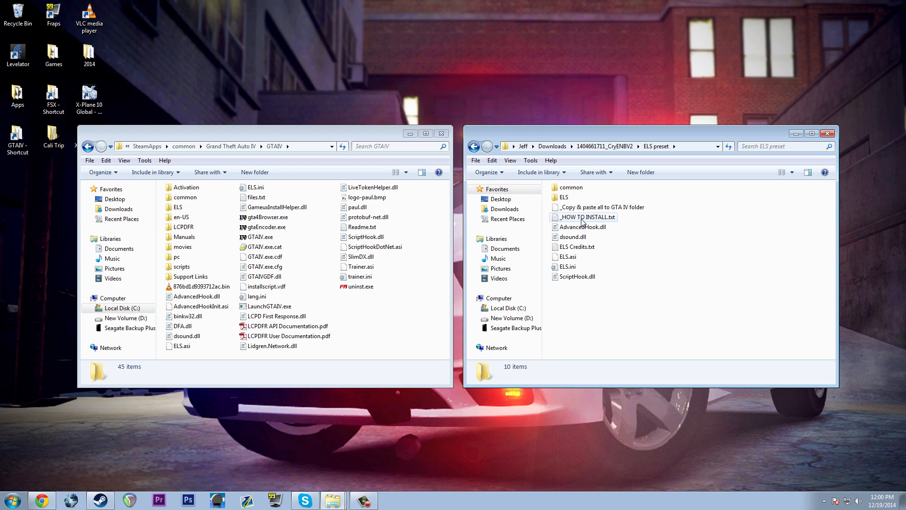
pyautogui.click(474, 146)
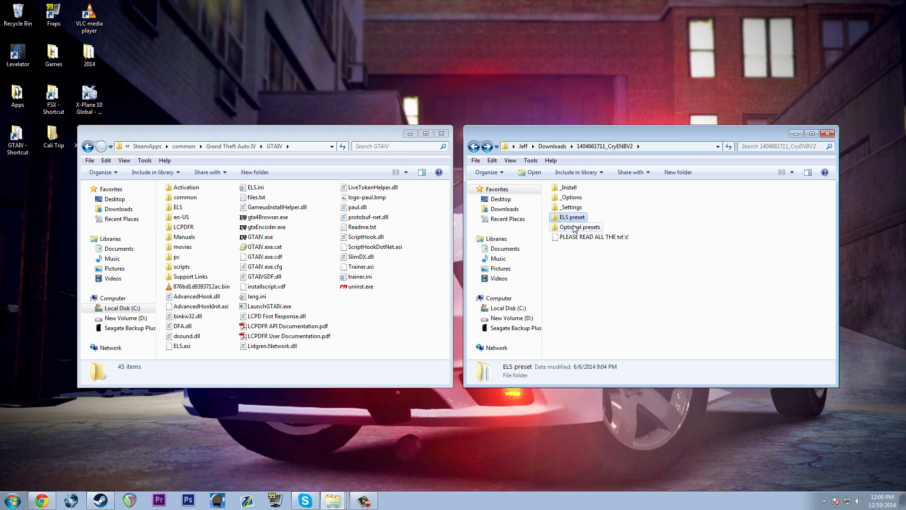
pyautogui.click(581, 227)
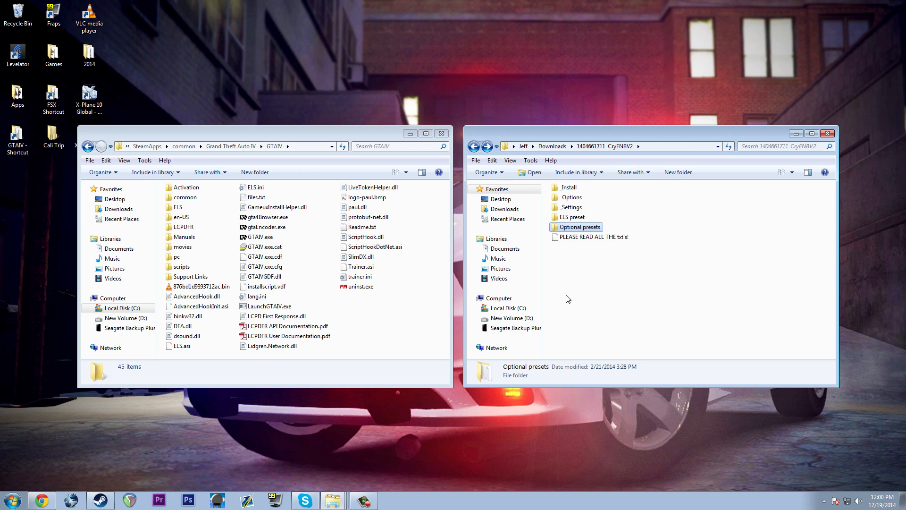
pyautogui.doubleClick(580, 227)
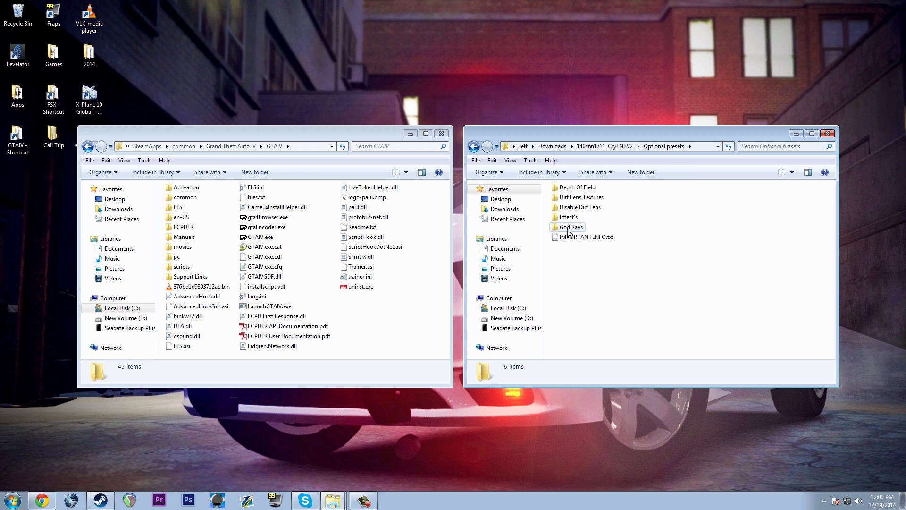
pyautogui.click(581, 207)
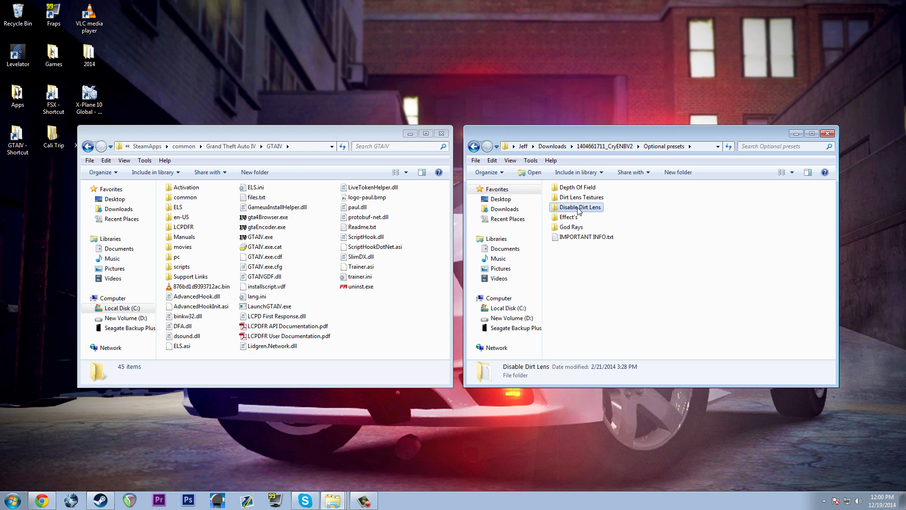
pyautogui.click(572, 226)
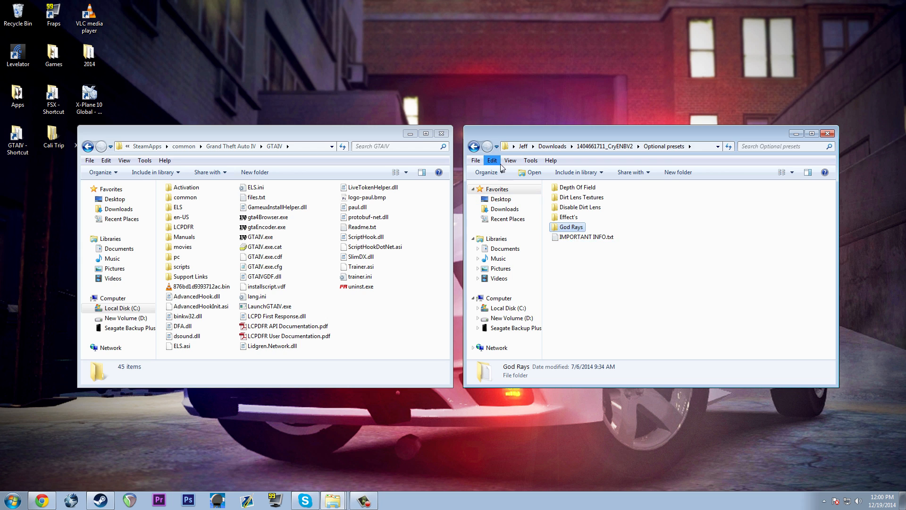
pyautogui.click(474, 146)
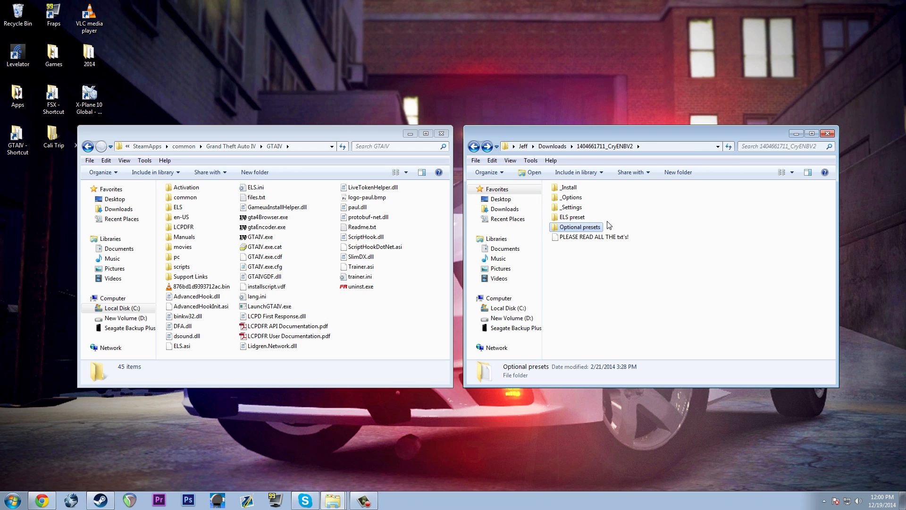
pyautogui.doubleClick(568, 187)
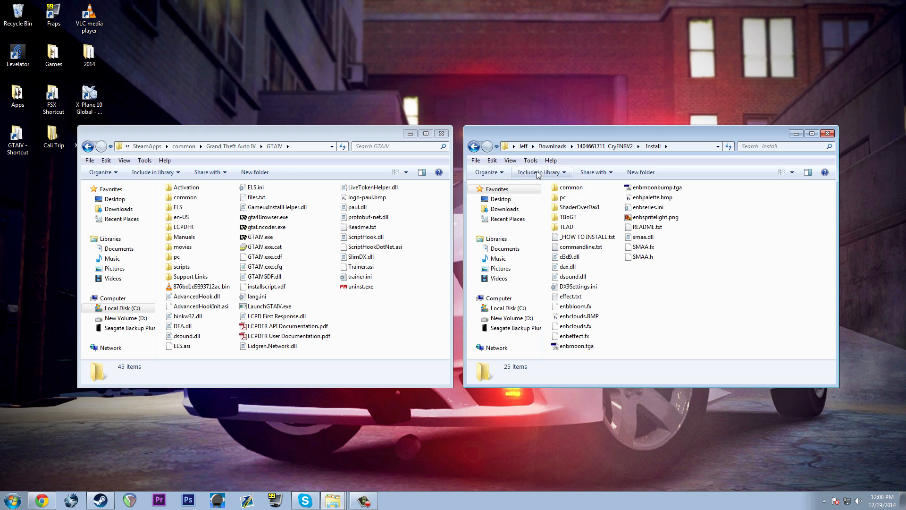
# Look inside _Settings\Mid-End and its commandline file, then back out to Downloads
pyautogui.click(473, 145)
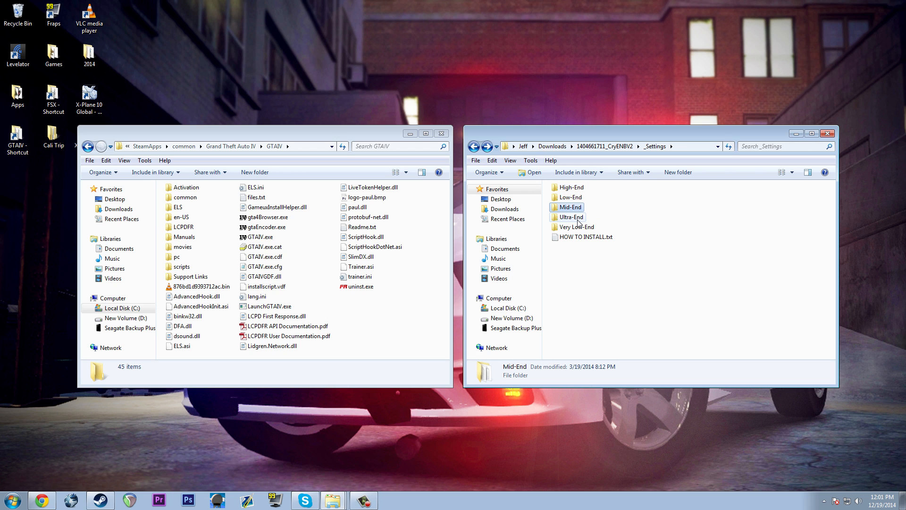
pyautogui.doubleClick(587, 236)
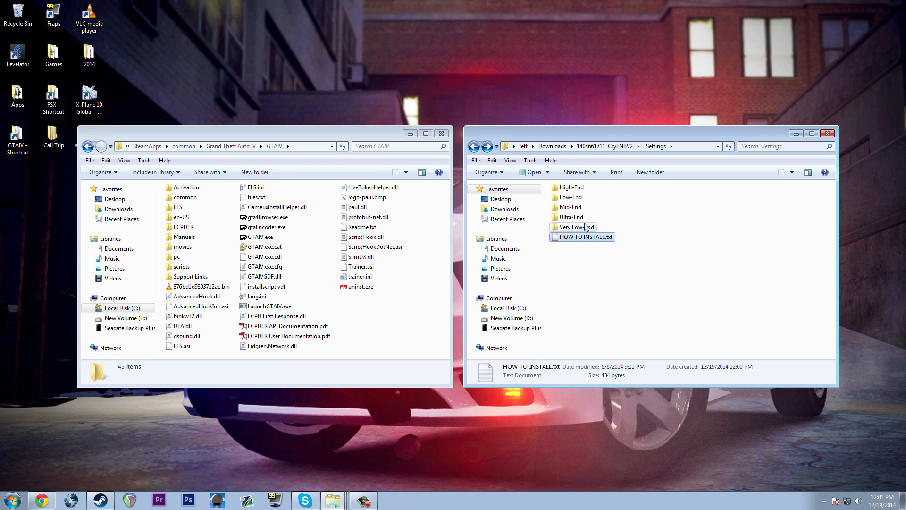
pyautogui.doubleClick(571, 207)
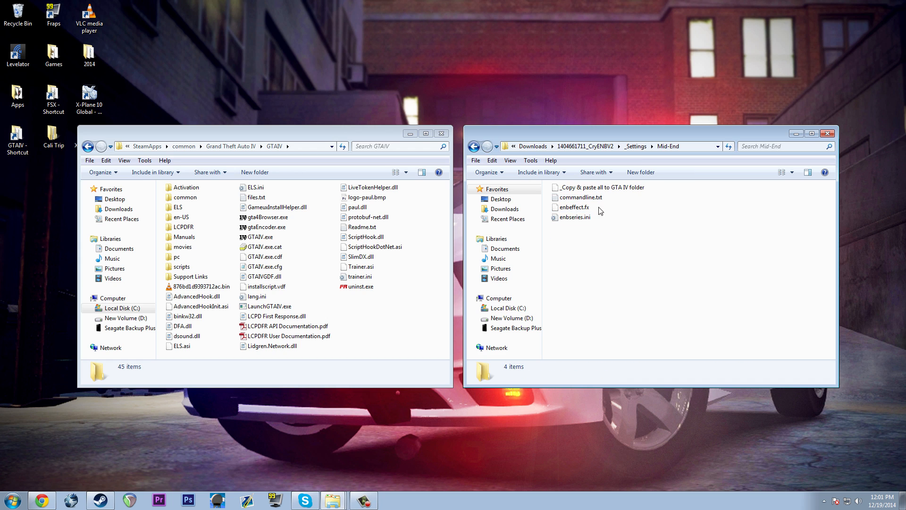
pyautogui.click(574, 206)
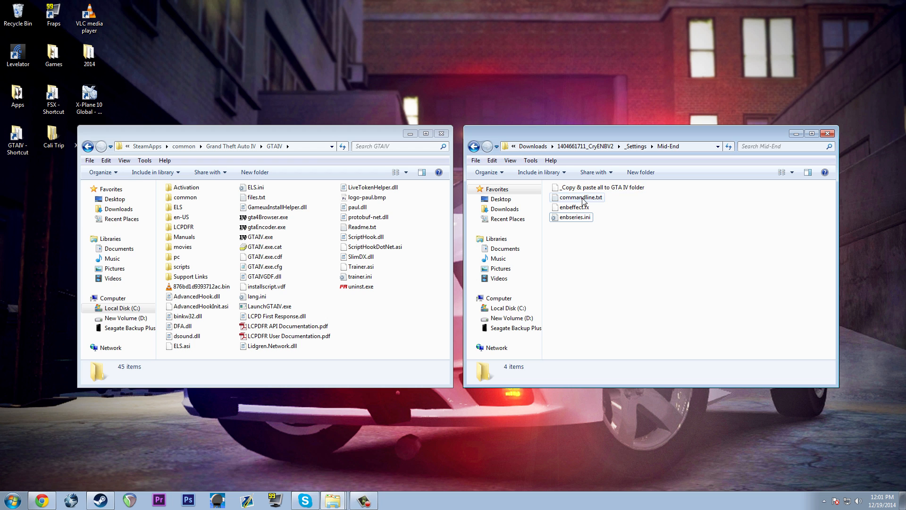
pyautogui.doubleClick(580, 197)
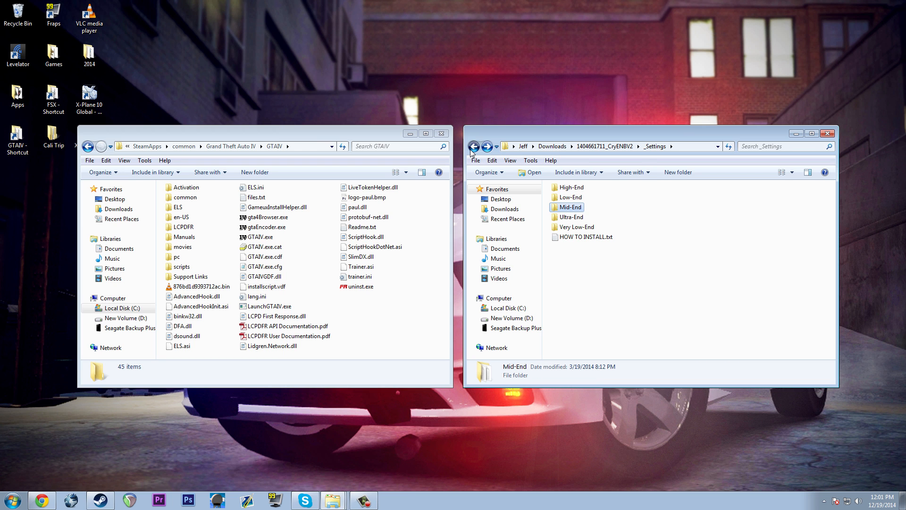
pyautogui.click(473, 146)
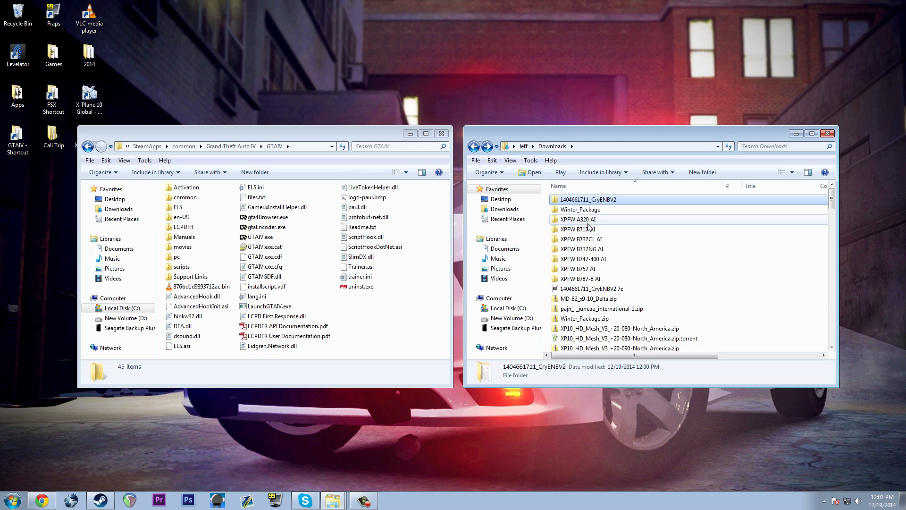
pyautogui.doubleClick(588, 199)
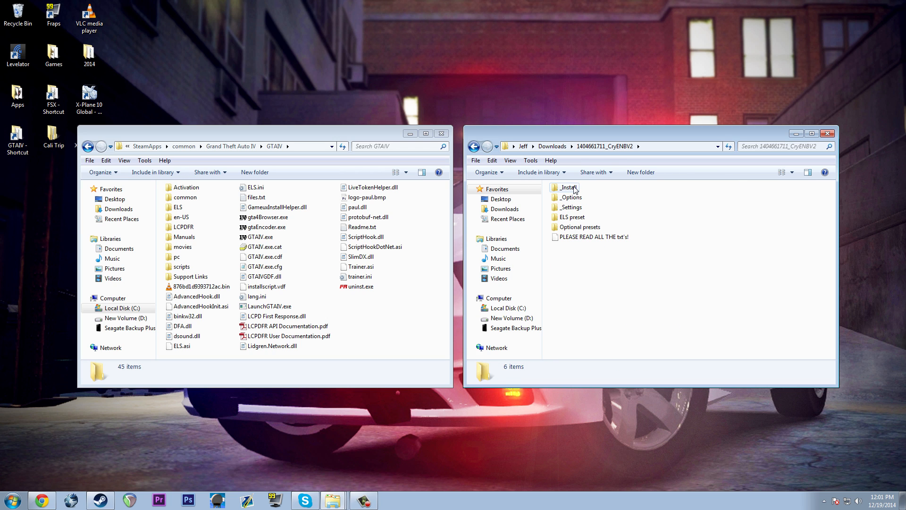
pyautogui.doubleClick(567, 187)
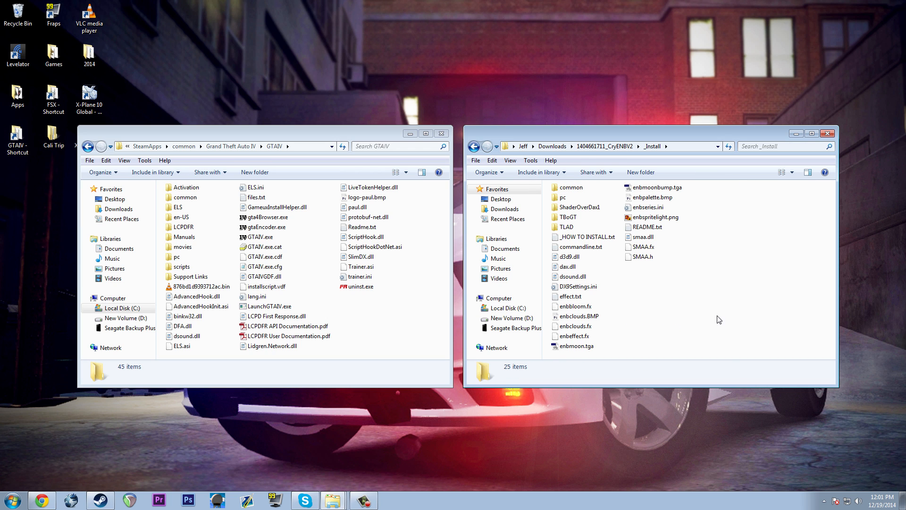
pyautogui.moveTo(700, 299)
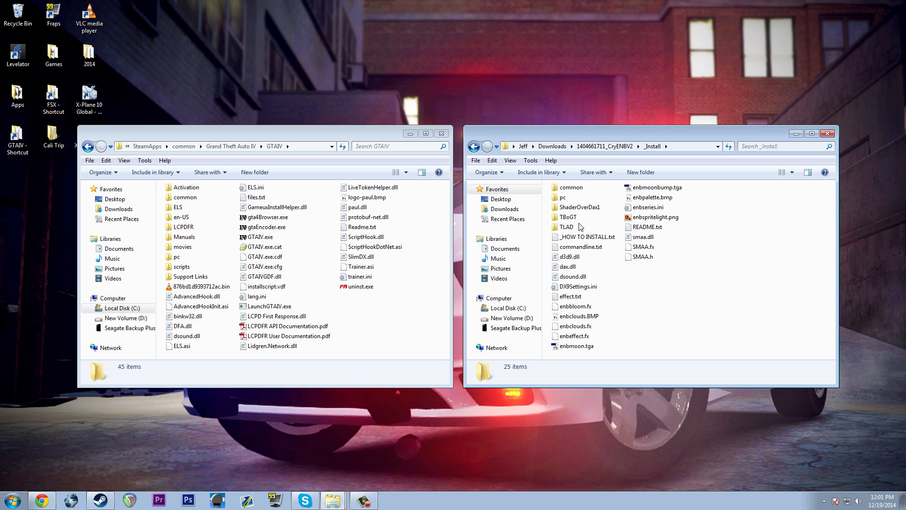
pyautogui.click(579, 206)
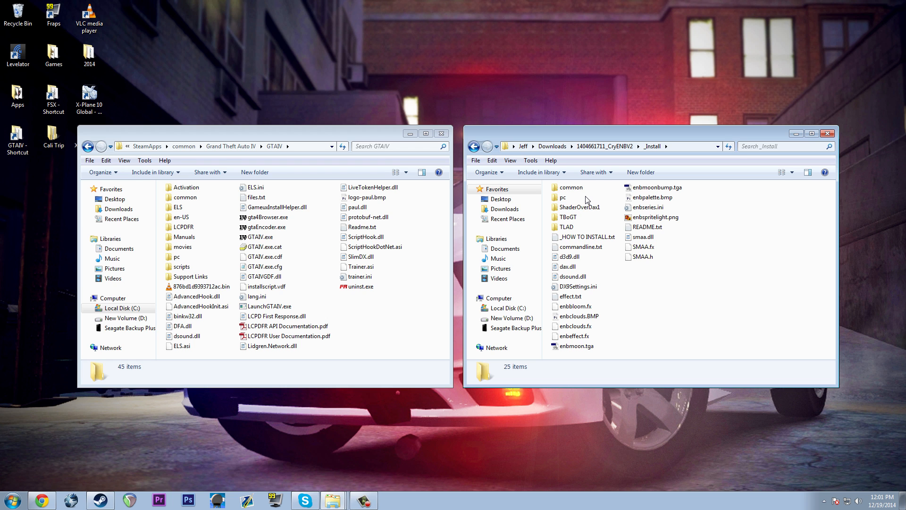
pyautogui.moveTo(380, 133)
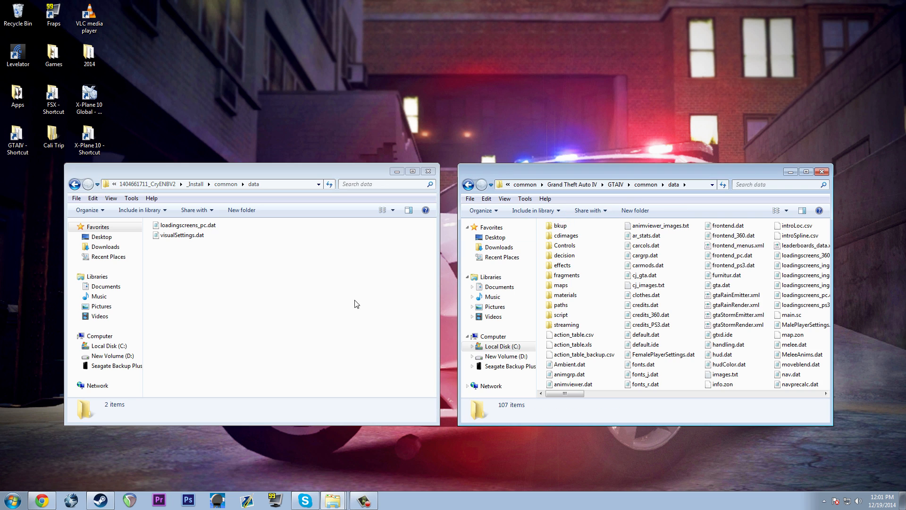
# In the mod's common\data folder, pick visualSettings.dat and bring up its file actions
pyautogui.click(186, 225)
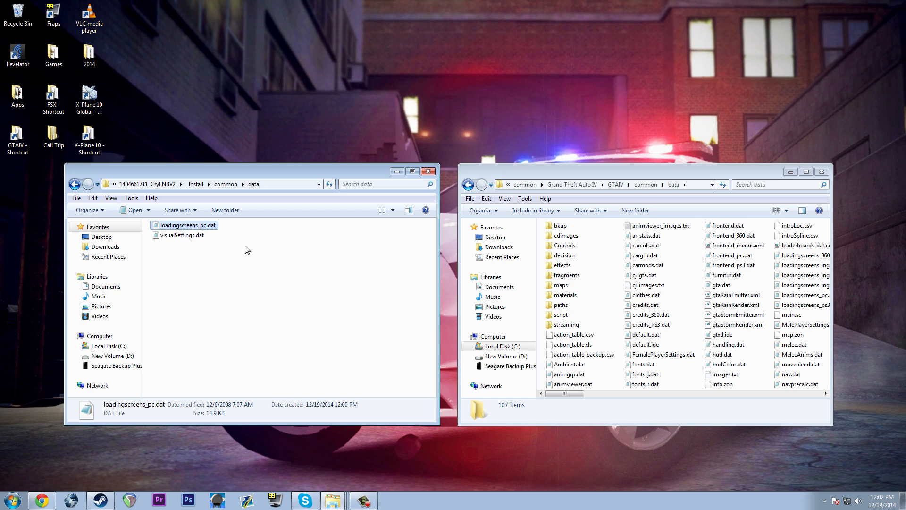
pyautogui.click(182, 235)
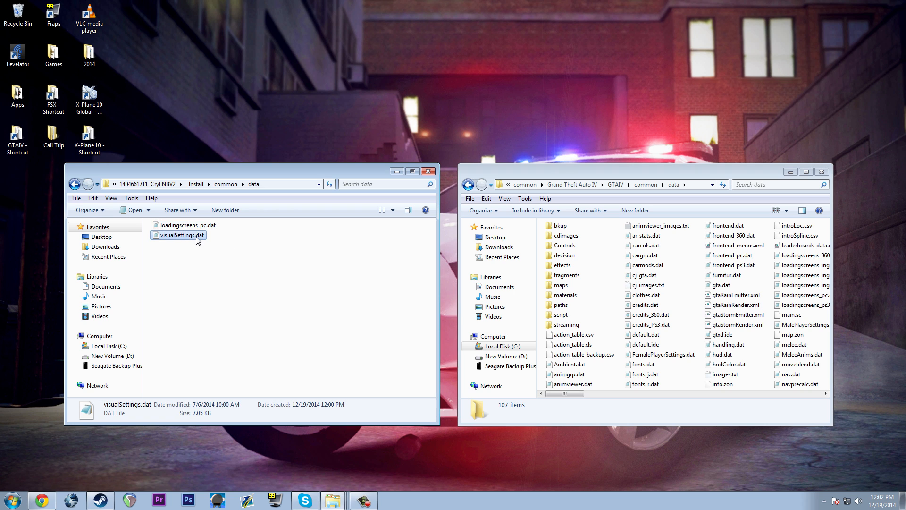
pyautogui.rightClick(181, 235)
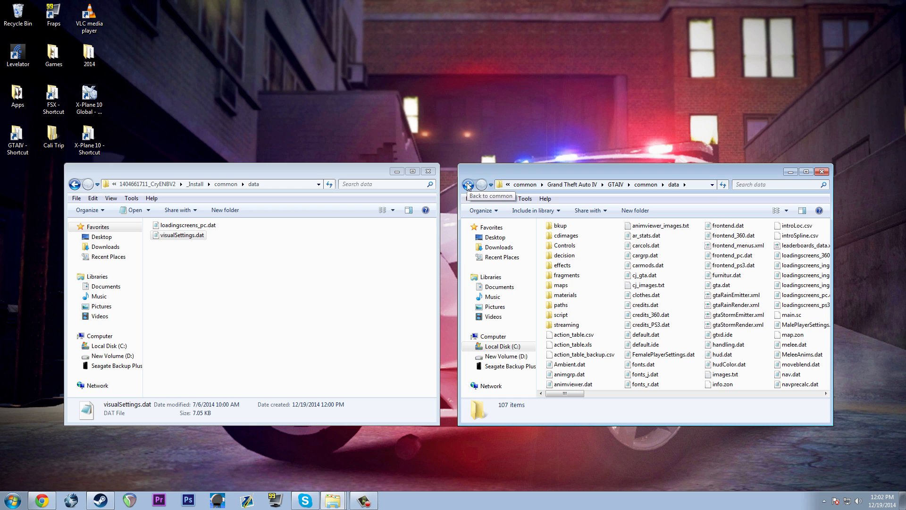
# Navigate the game window to GTAIV\common\data and check the bkup folder there
pyautogui.click(469, 184)
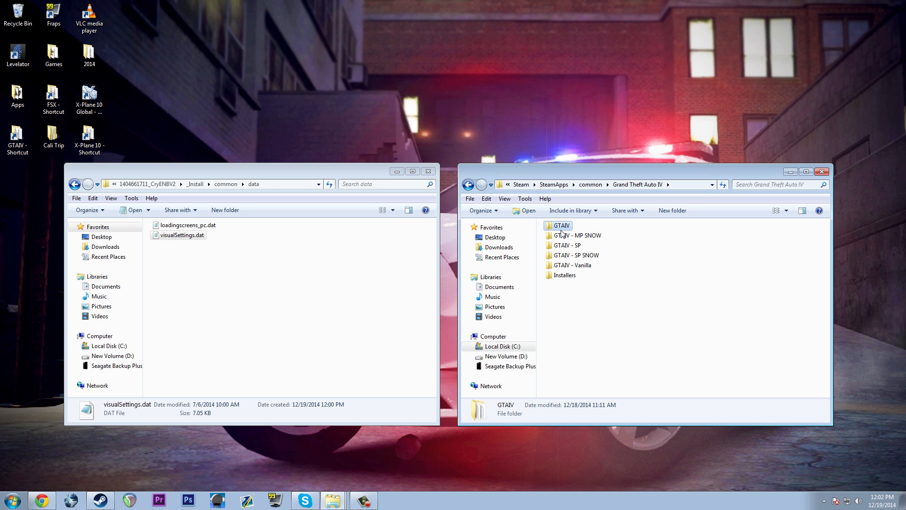
pyautogui.doubleClick(561, 226)
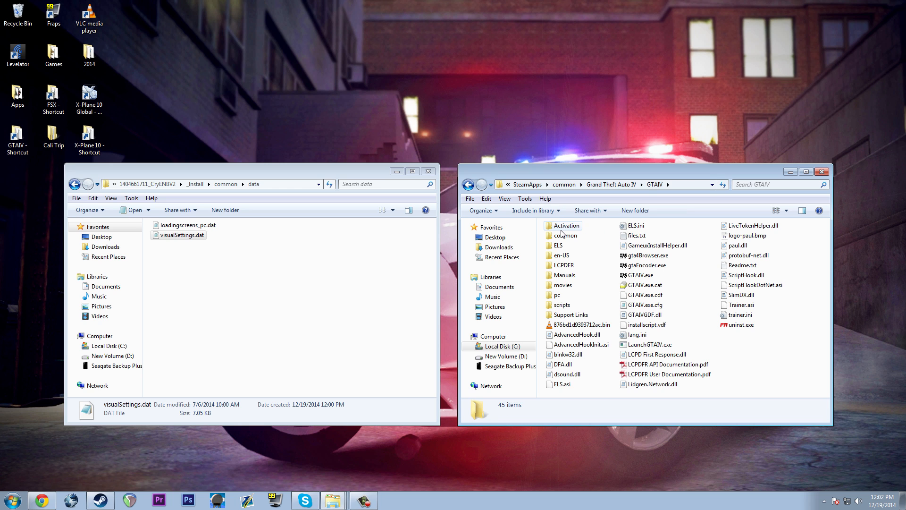
pyautogui.moveTo(597, 289)
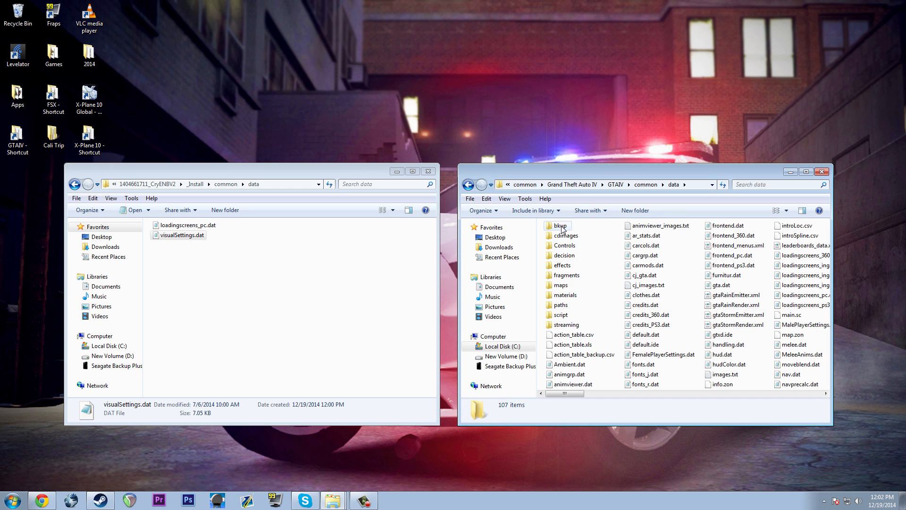
pyautogui.doubleClick(559, 225)
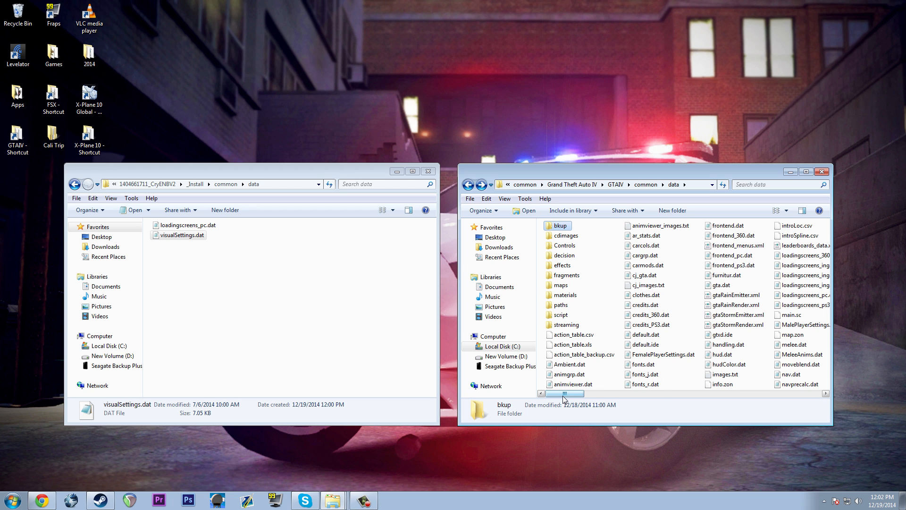
pyautogui.moveTo(564, 394); pyautogui.dragTo(738, 394)
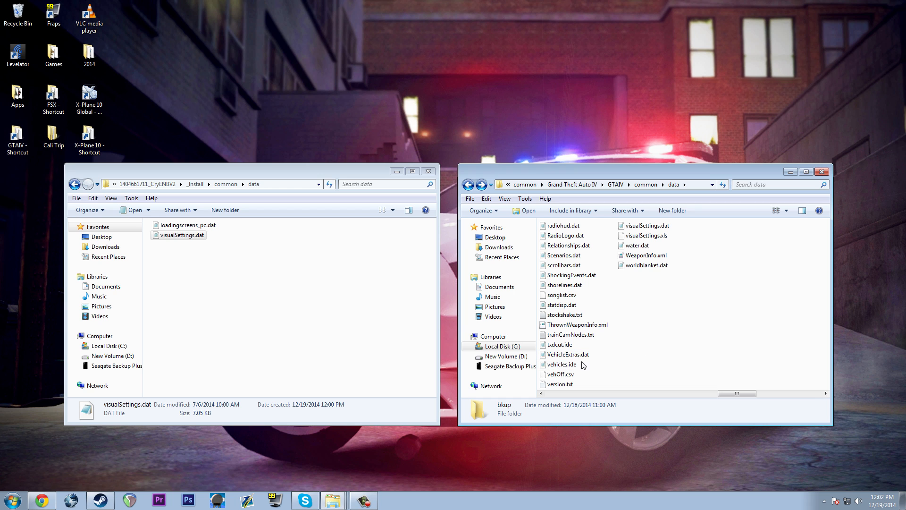
# Copy the game's original visualSettings.dat into the bkup folder
pyautogui.rightClick(648, 225)
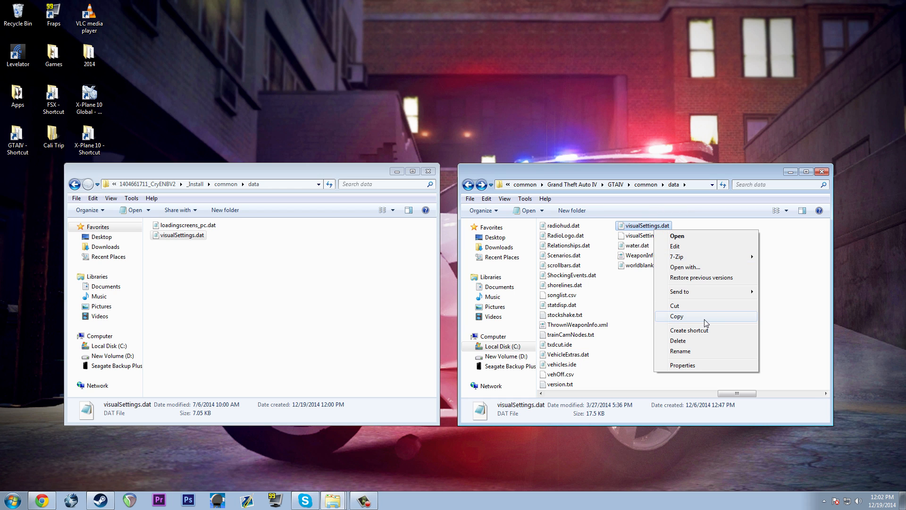
pyautogui.click(676, 316)
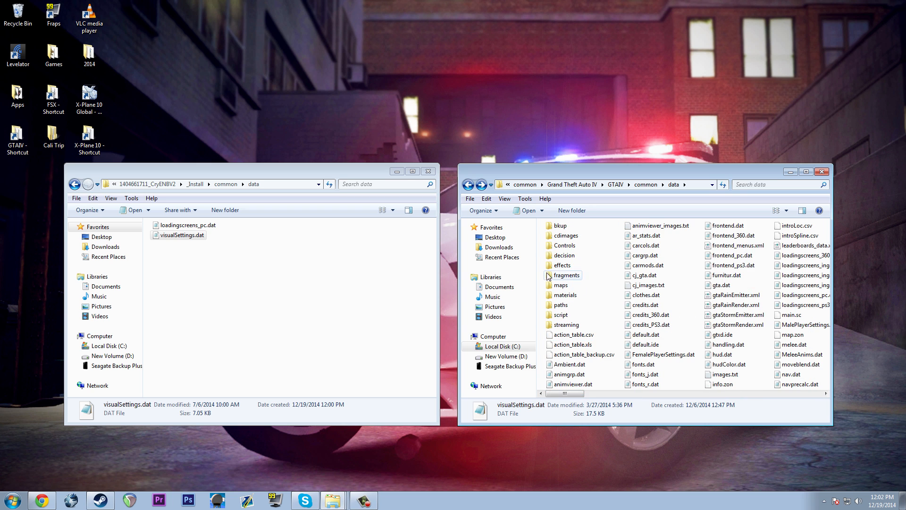
pyautogui.rightClick(627, 321)
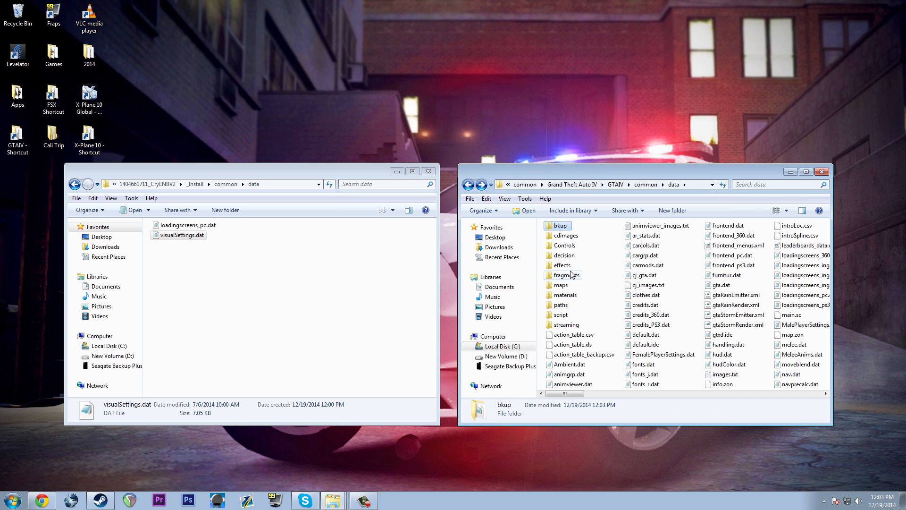
pyautogui.moveTo(607, 296)
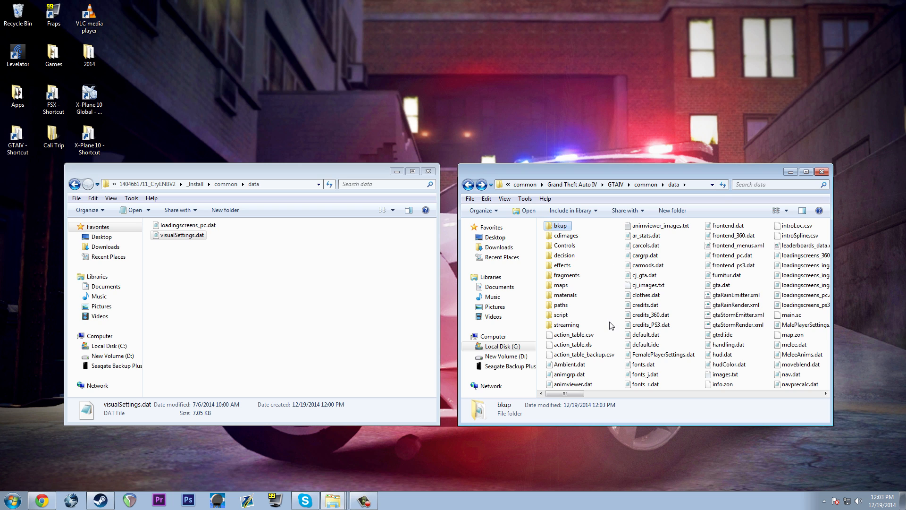
# Copy the mod's visualSettings.dat into the game's data folder, replacing the original
pyautogui.click(188, 225)
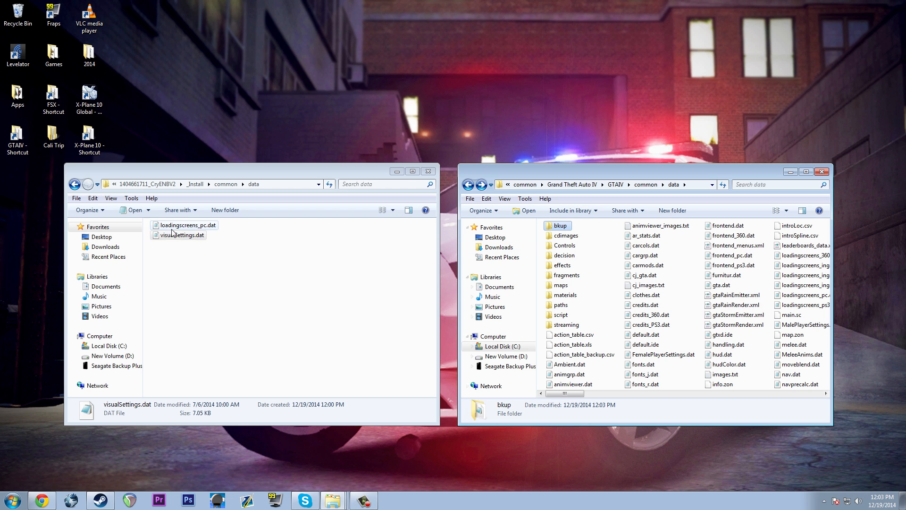
pyautogui.click(184, 235)
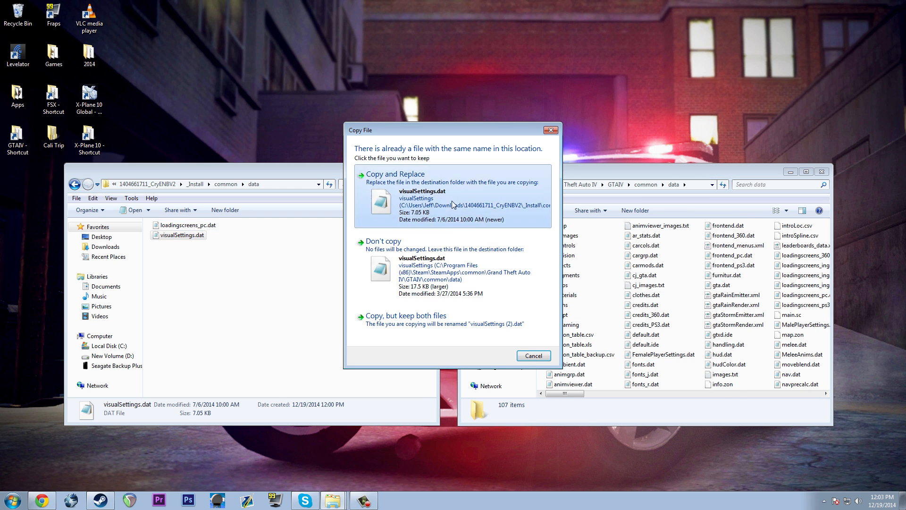
pyautogui.click(533, 355)
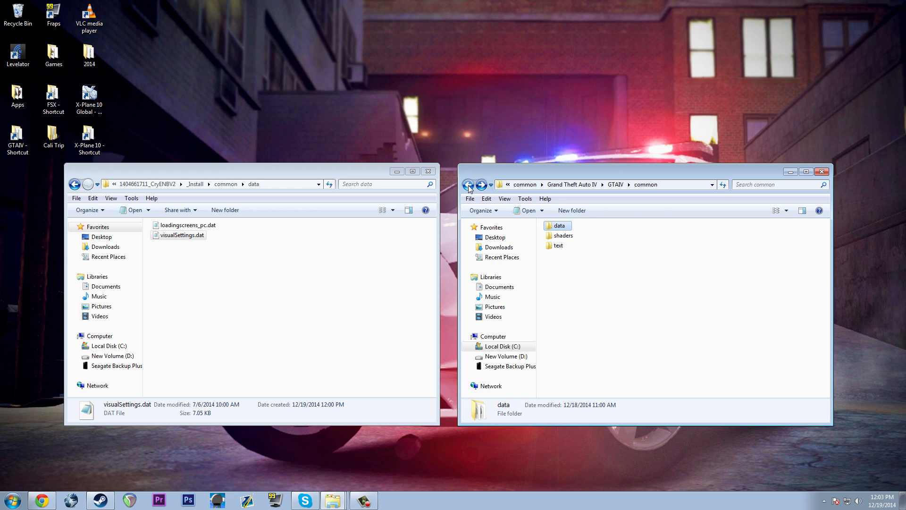
# Show the game's common\shaders folder beside the mod's shaders folder with all six items selected
pyautogui.click(75, 185)
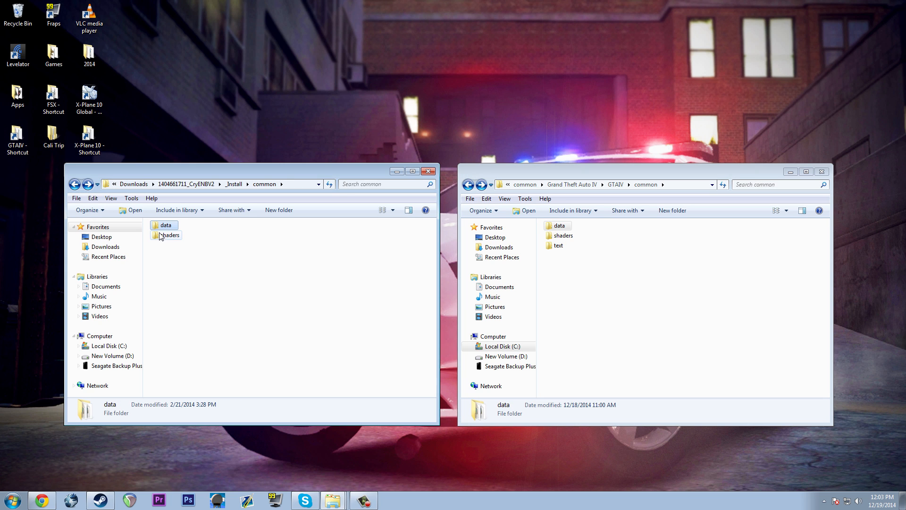
pyautogui.doubleClick(169, 235)
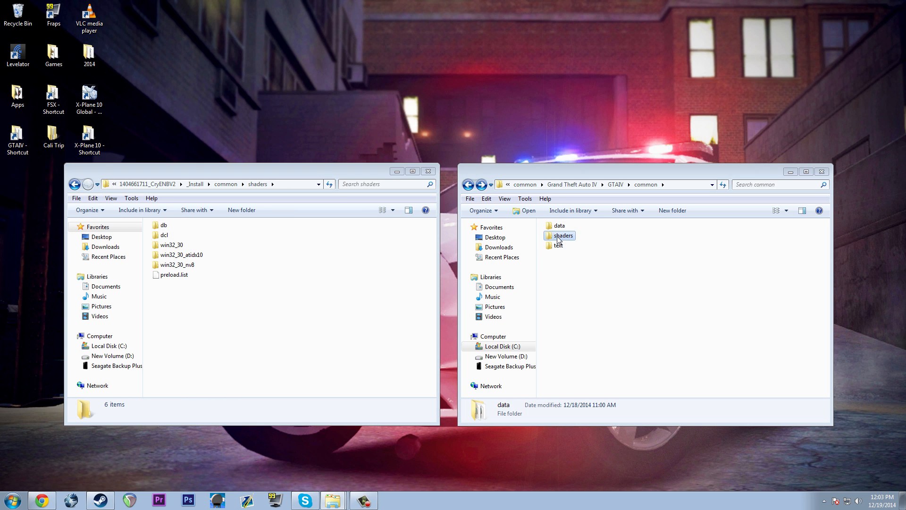
pyautogui.doubleClick(563, 235)
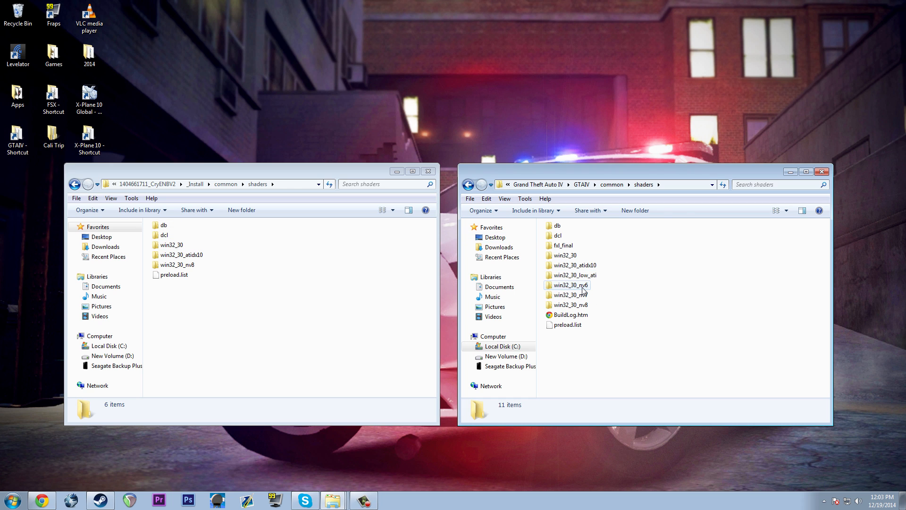
pyautogui.click(571, 305)
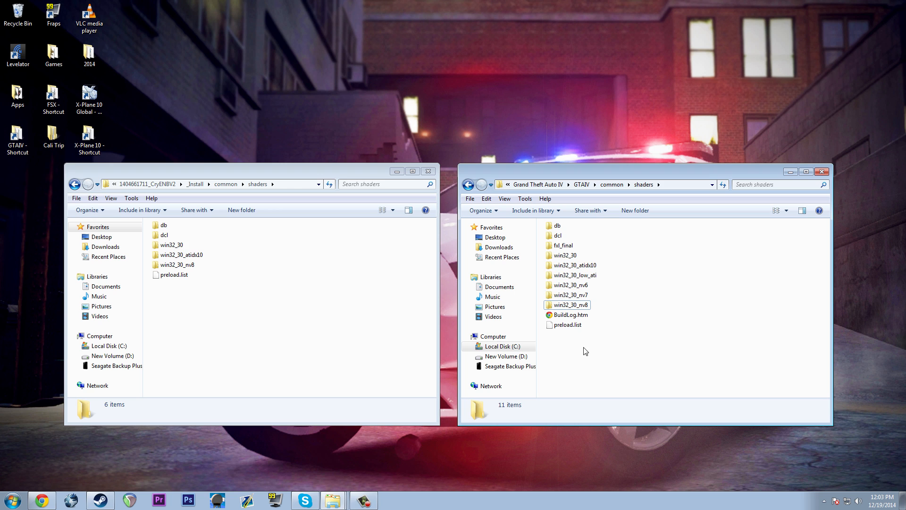
pyautogui.moveTo(627, 323)
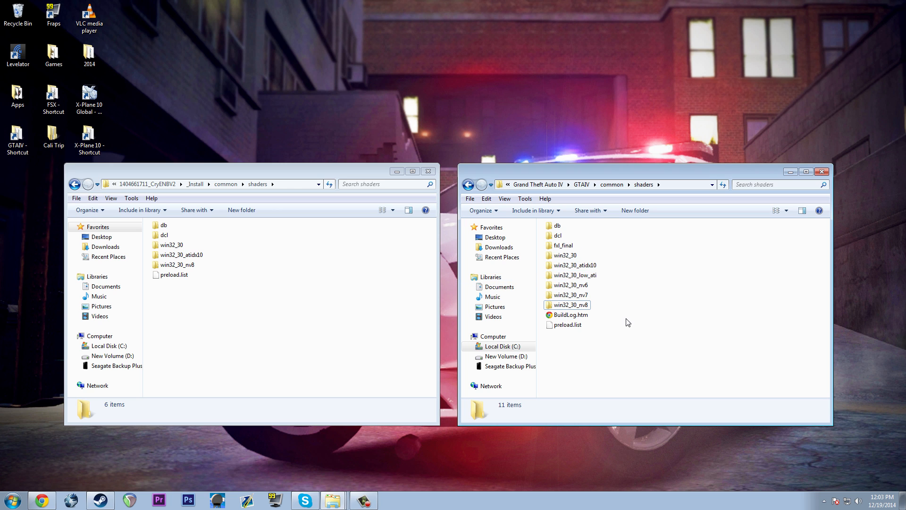
pyautogui.moveTo(635, 274)
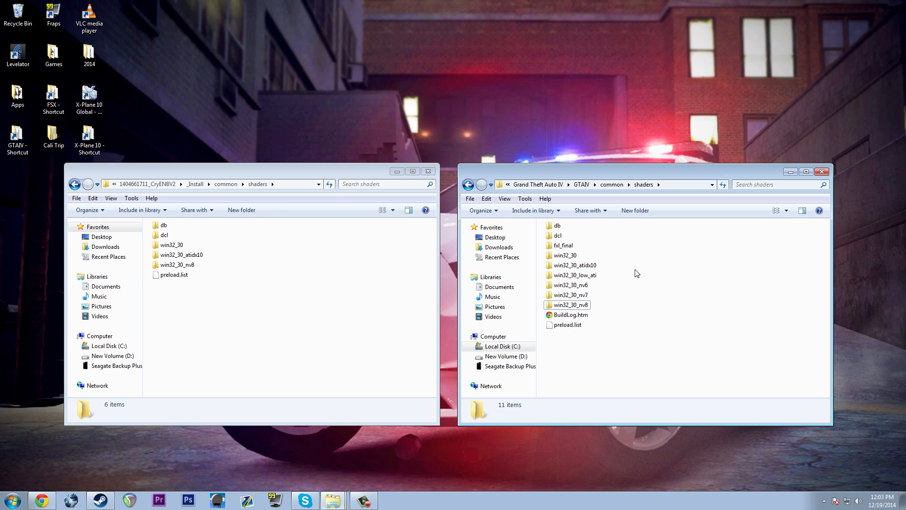
pyautogui.rightClick(171, 227)
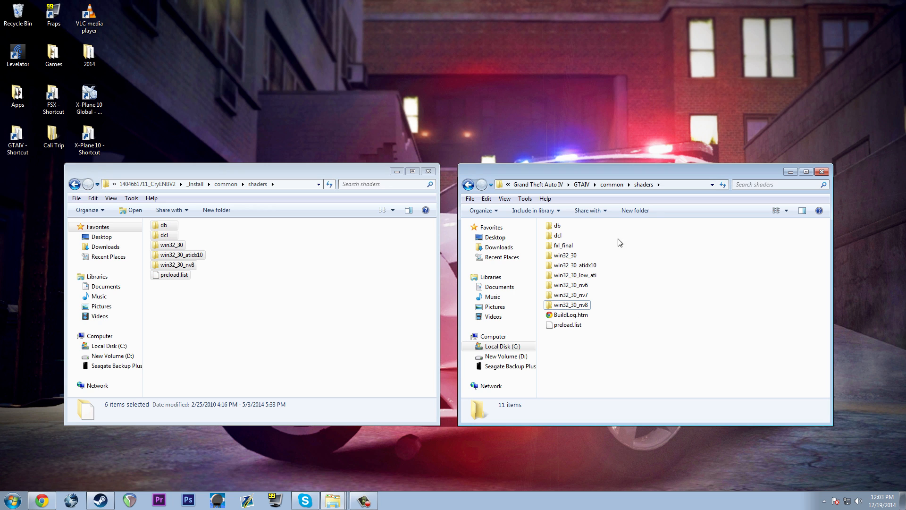
# Create a bkup folder in the game's shaders and merge the CryENB shader items, applying to all conflicts
pyautogui.click(671, 210)
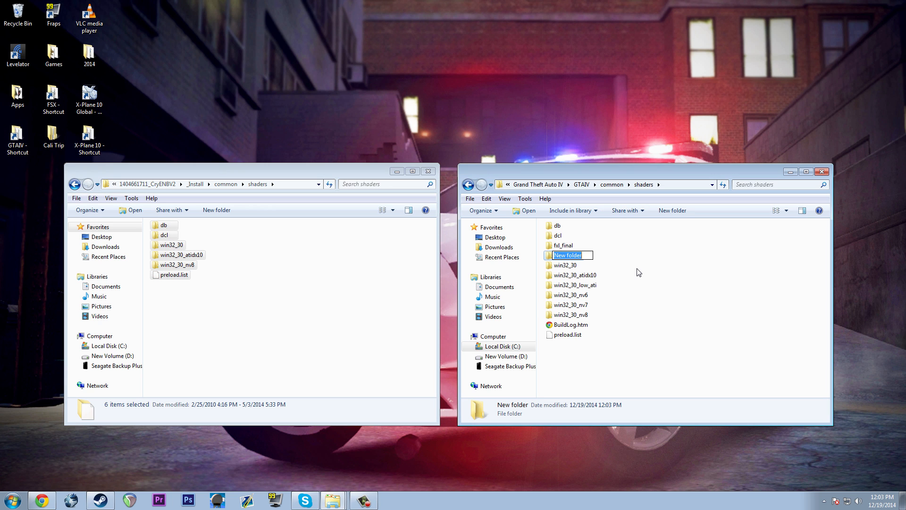
pyautogui.write('bkup')
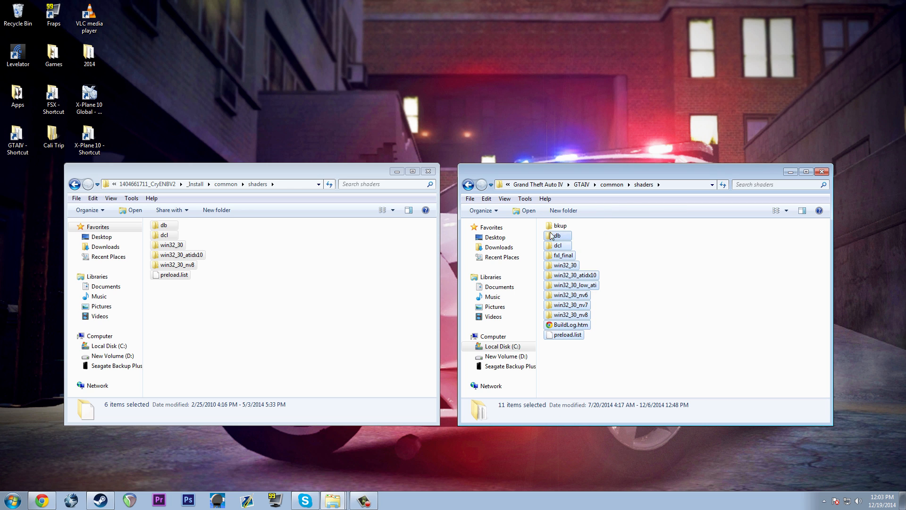
pyautogui.doubleClick(560, 225)
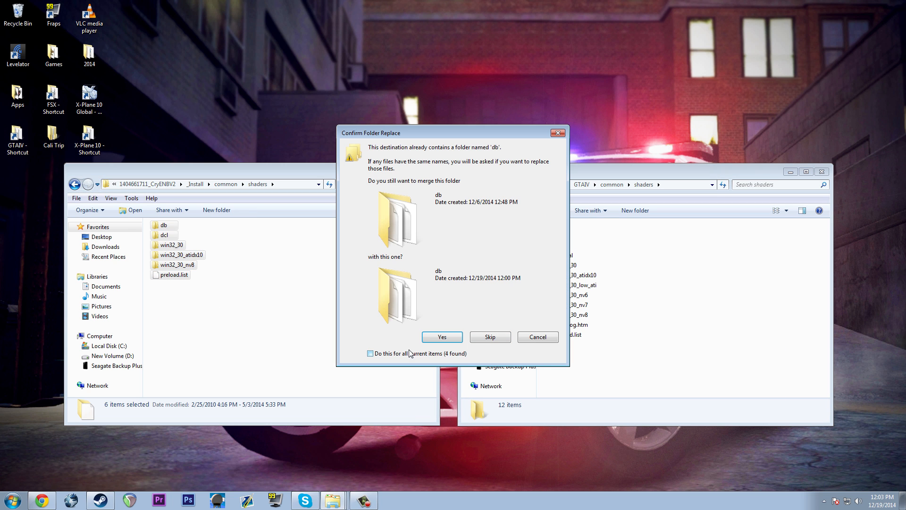
pyautogui.click(442, 337)
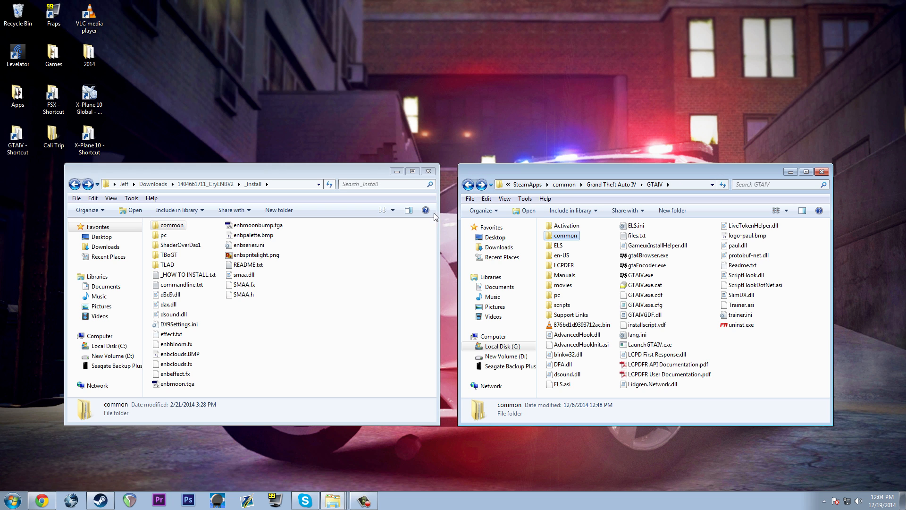
# Paste the four ENB rain and storm effect XML files into the game's pc\data\effects folder
pyautogui.doubleClick(164, 235)
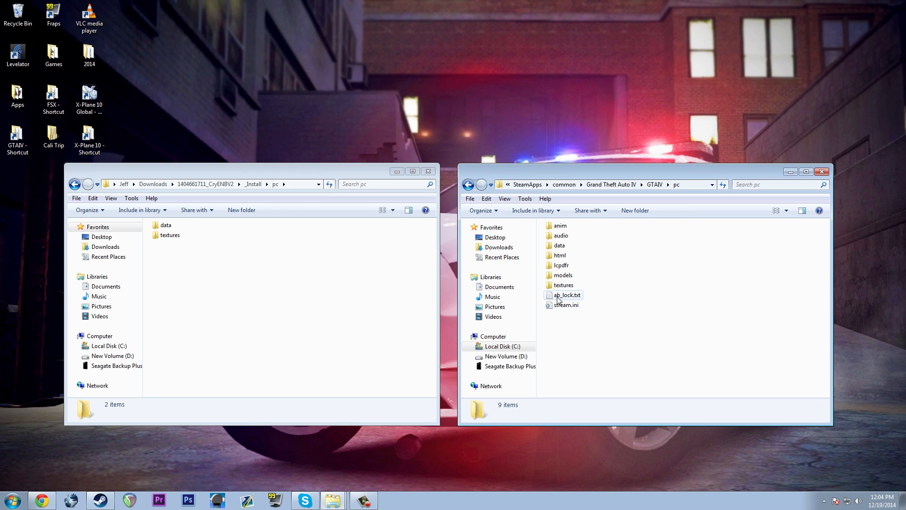
pyautogui.click(560, 246)
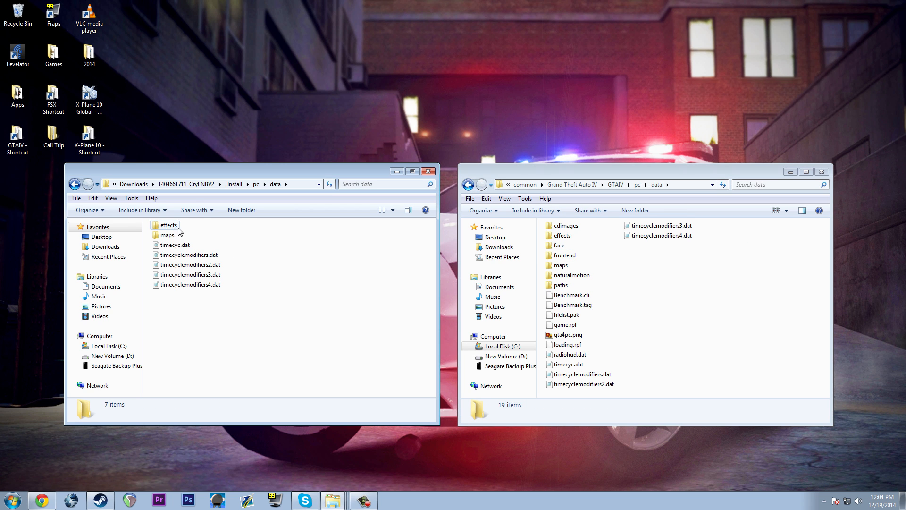
pyautogui.doubleClick(168, 225)
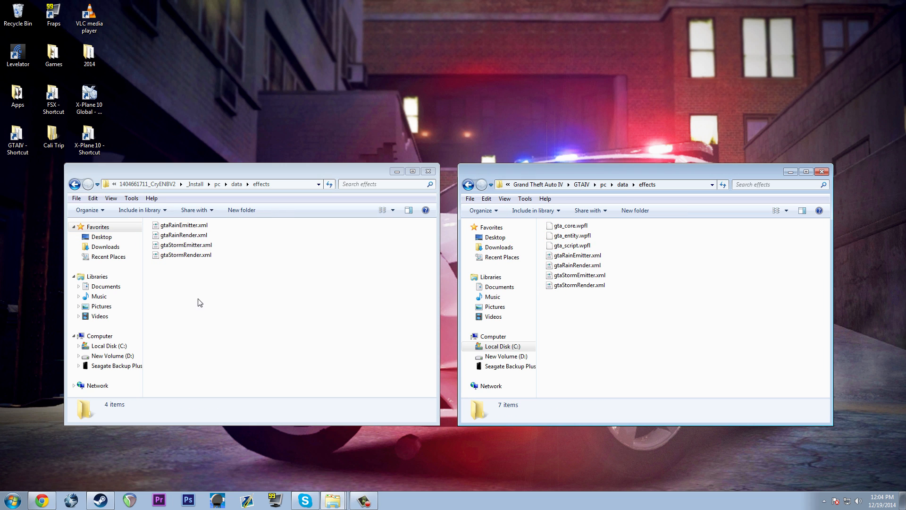
pyautogui.rightClick(183, 225)
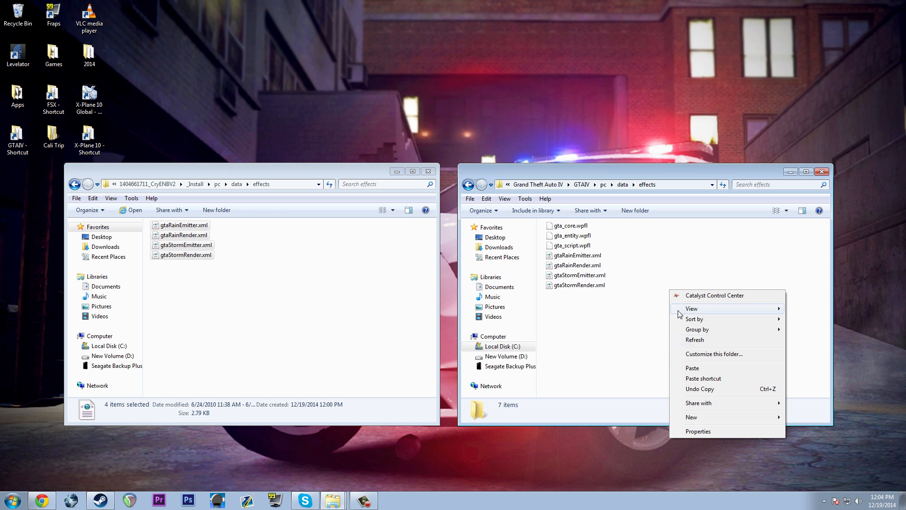
pyautogui.click(692, 367)
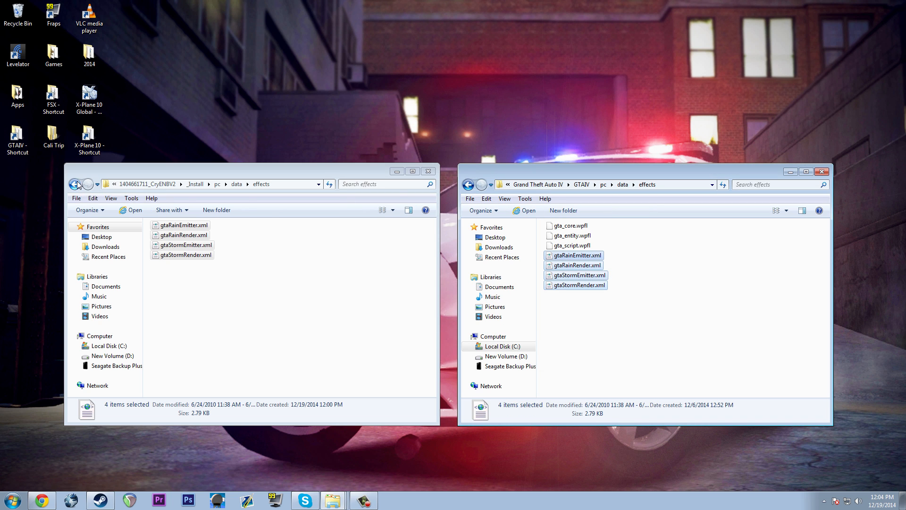
pyautogui.click(469, 185)
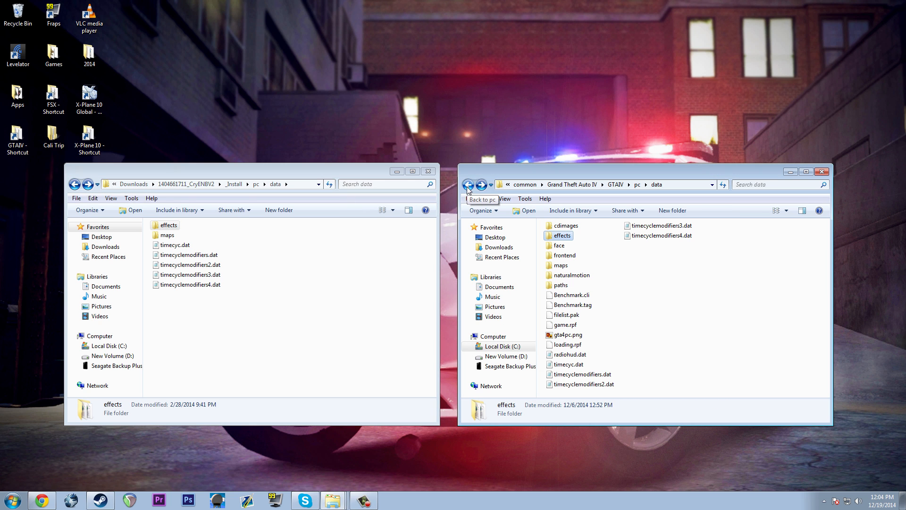
# Copy the mod's lamppost.ide and lamppost.img into the game's maps\props\roadside folder
pyautogui.doubleClick(168, 235)
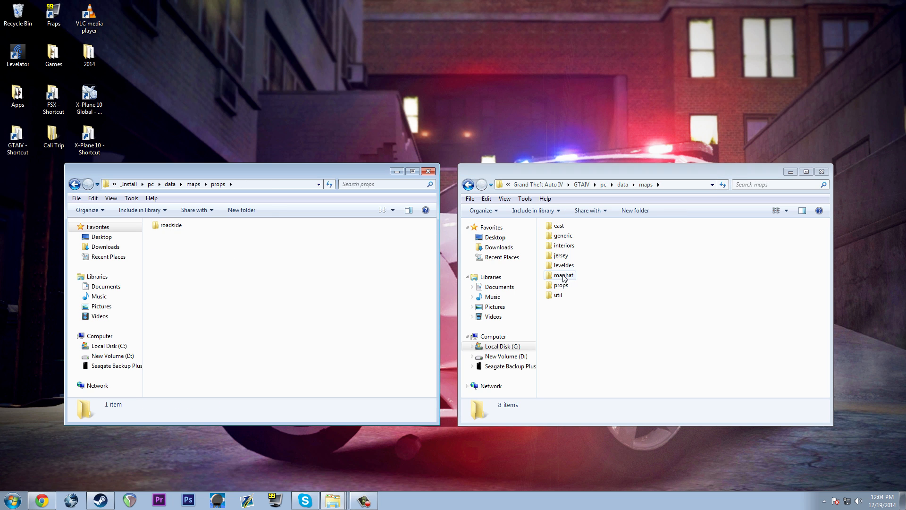
pyautogui.doubleClick(560, 285)
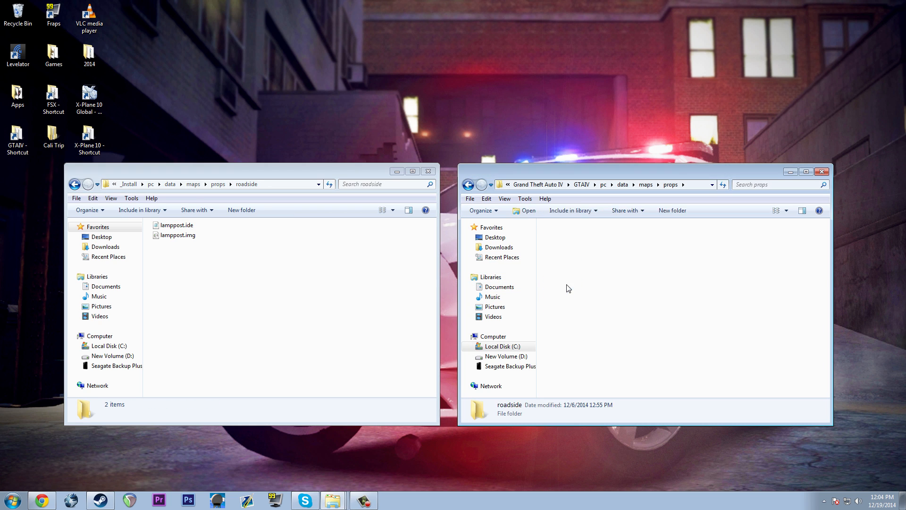
pyautogui.rightClick(173, 225)
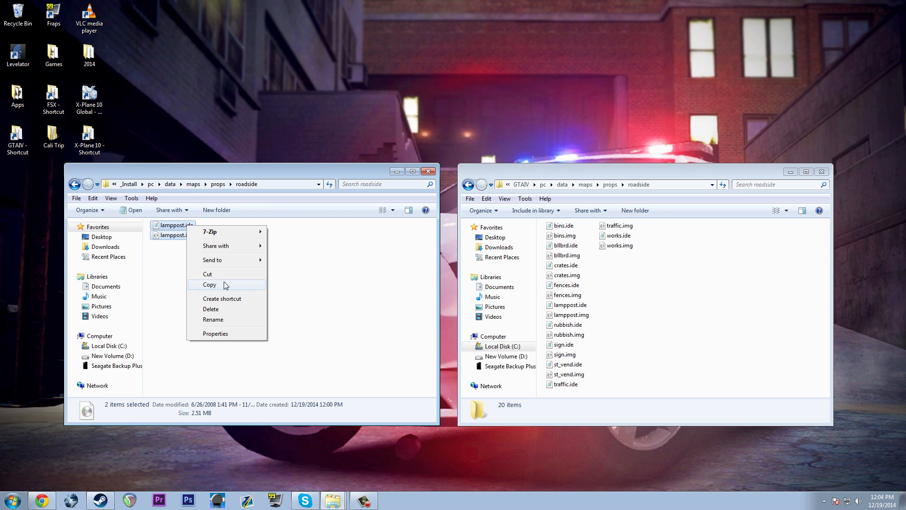
pyautogui.click(210, 284)
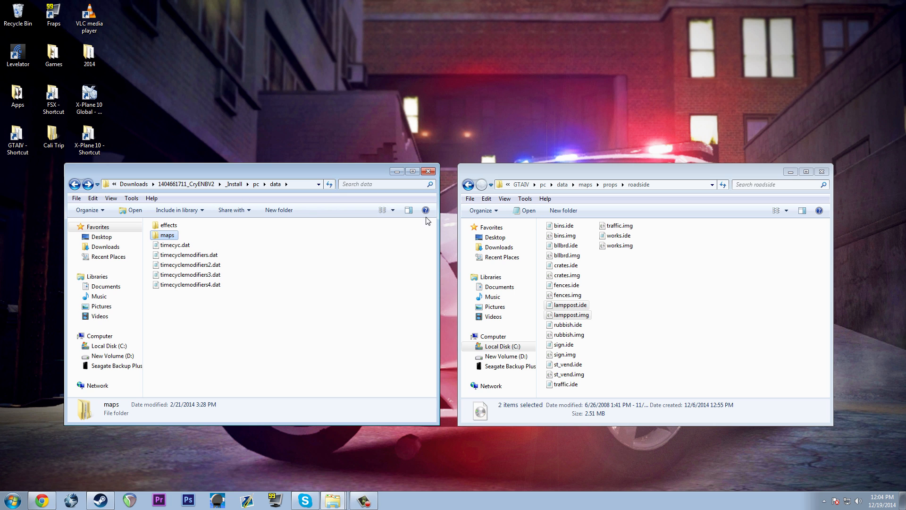
# Paste timecyc.dat and the timecyclemodifiers files into the game's pc\data folder
pyautogui.click(469, 184)
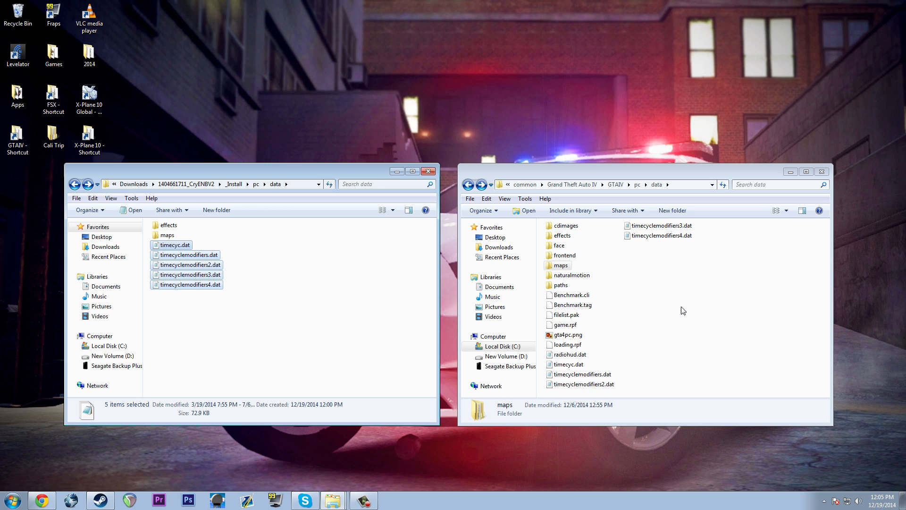
pyautogui.rightClick(682, 311)
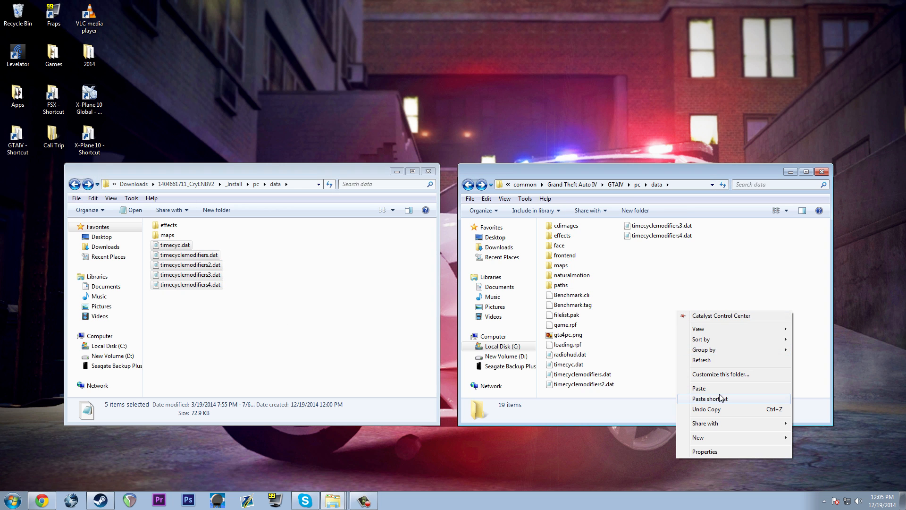
pyautogui.click(699, 388)
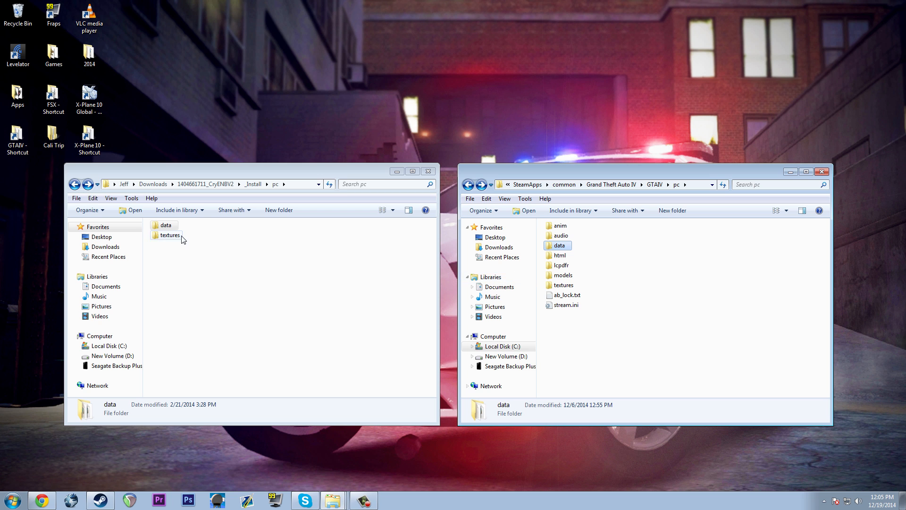
# Paste the mod's four .wtd texture files into the game's pc\textures folder
pyautogui.doubleClick(170, 235)
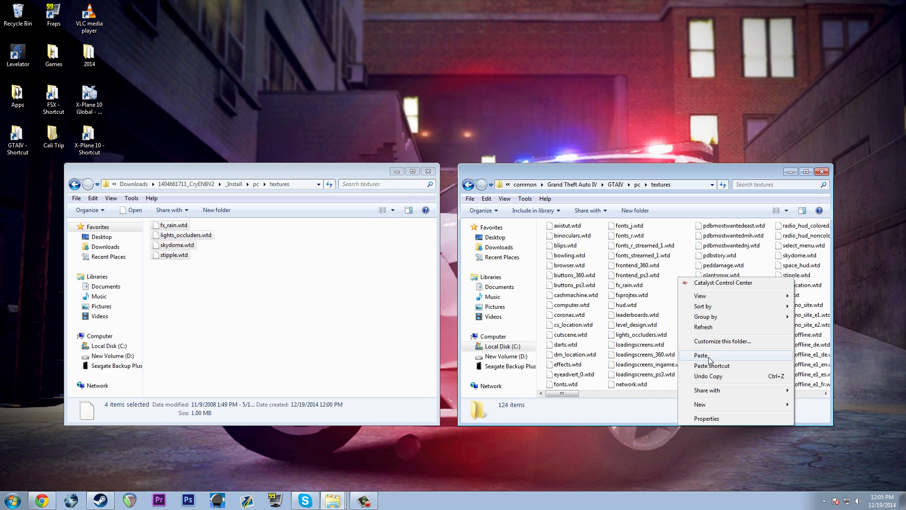
pyautogui.click(701, 355)
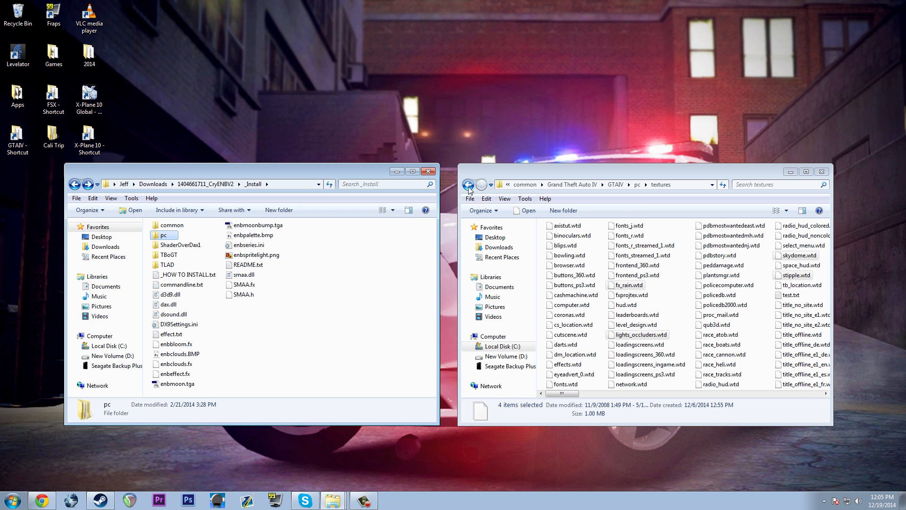
# Copy the ShaderOverDax1 folder from _Install into the GTAIV game folder and check it
pyautogui.click(469, 185)
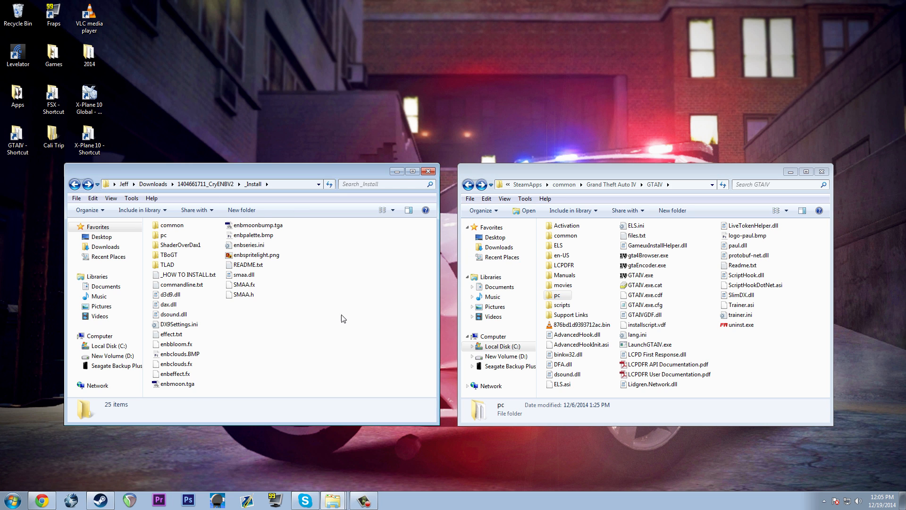
pyautogui.rightClick(182, 244)
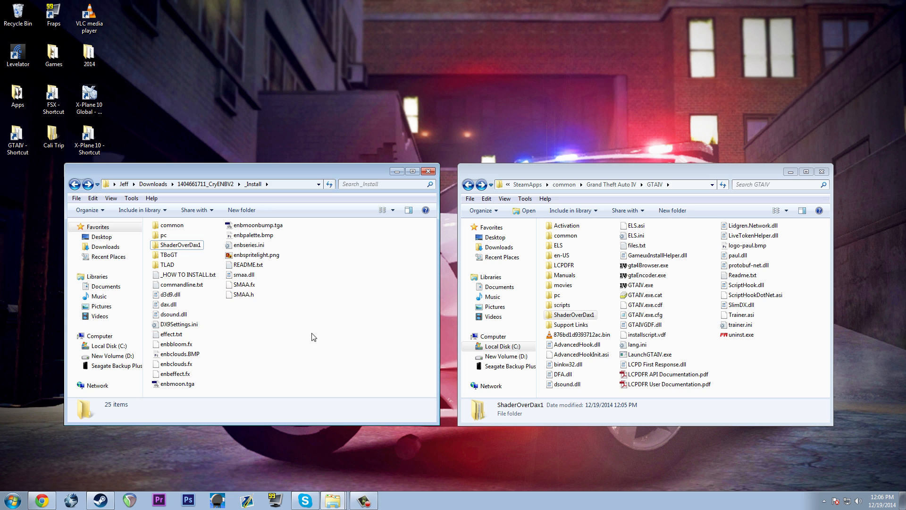
pyautogui.click(571, 315)
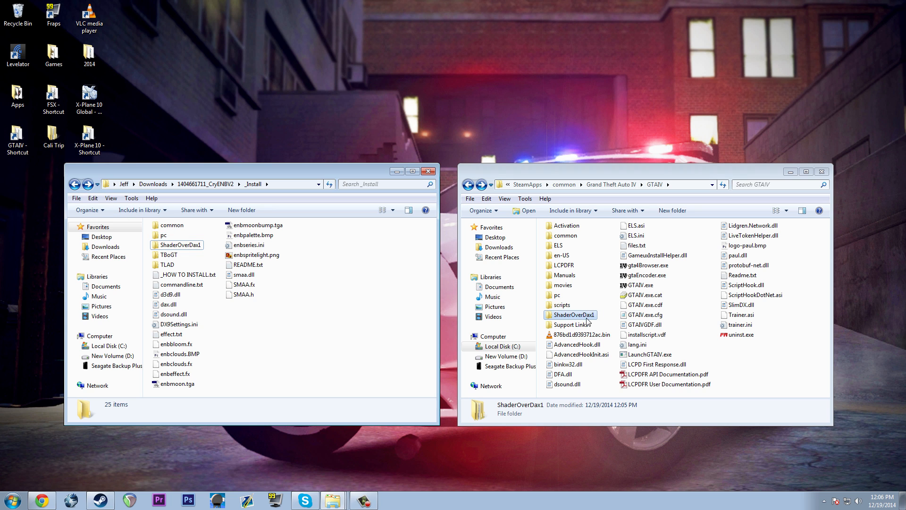
pyautogui.doubleClick(572, 315)
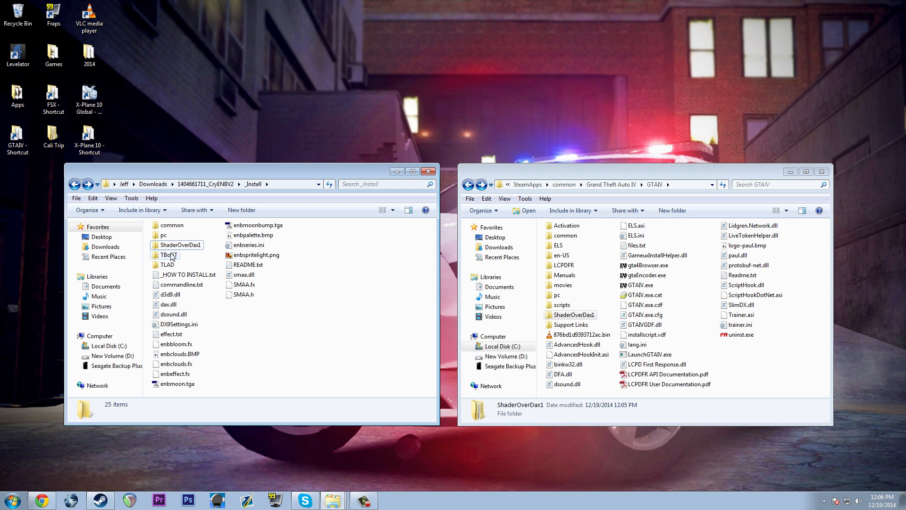
pyautogui.doubleClick(168, 254)
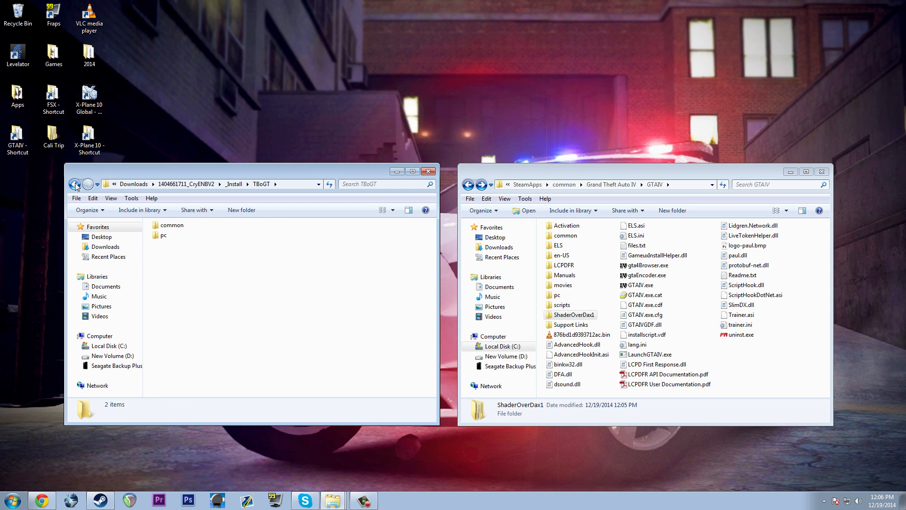
pyautogui.click(73, 184)
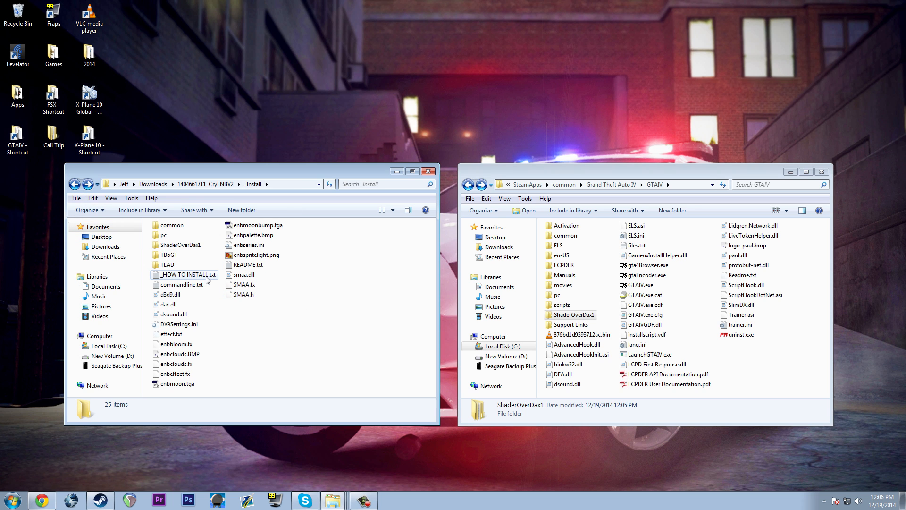
pyautogui.doubleClick(190, 274)
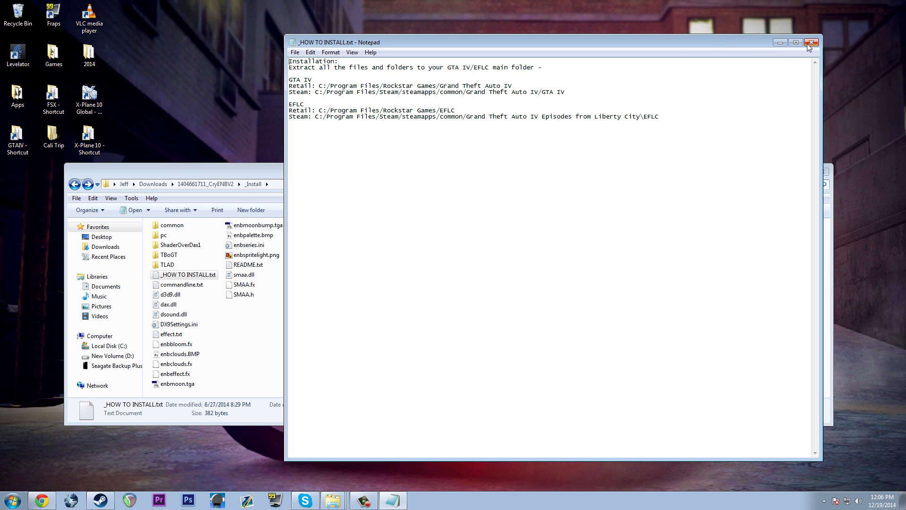
pyautogui.click(812, 41)
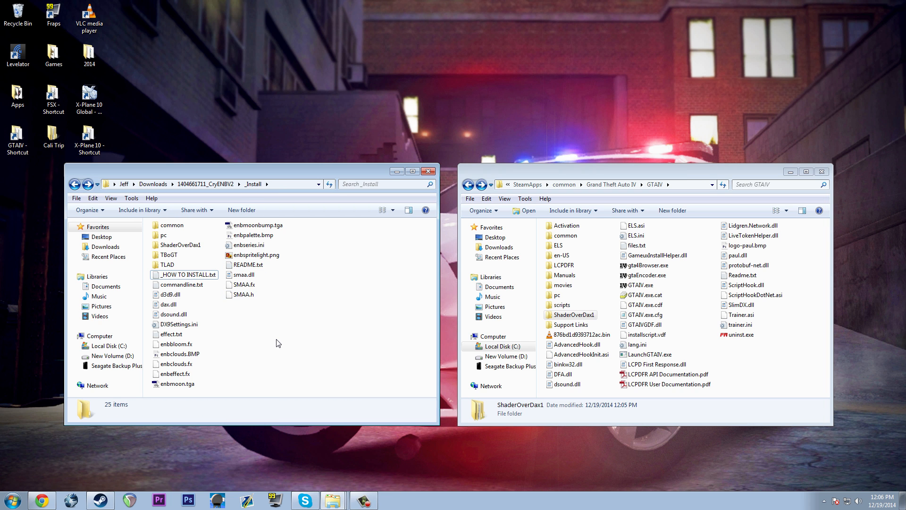
# Paste commandline.txt from _Install into the GTAIV folder and view its launch options
pyautogui.rightClick(182, 284)
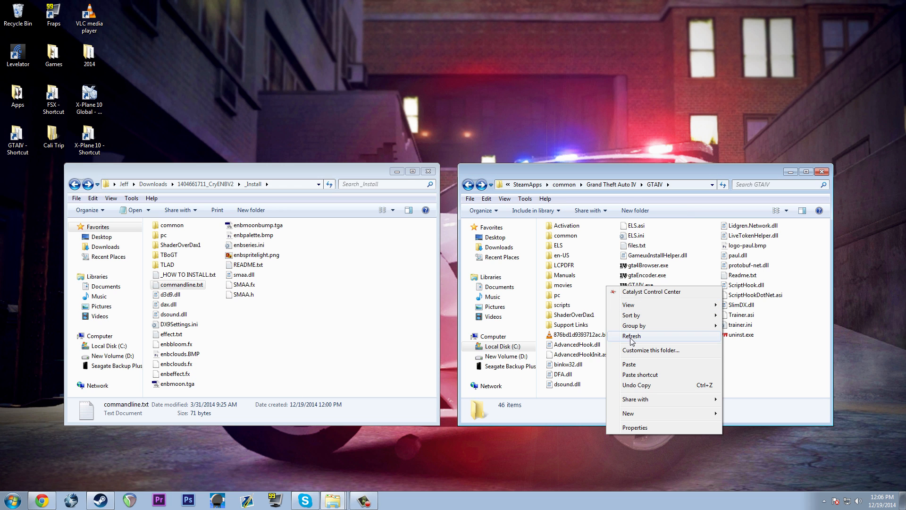
pyautogui.click(630, 336)
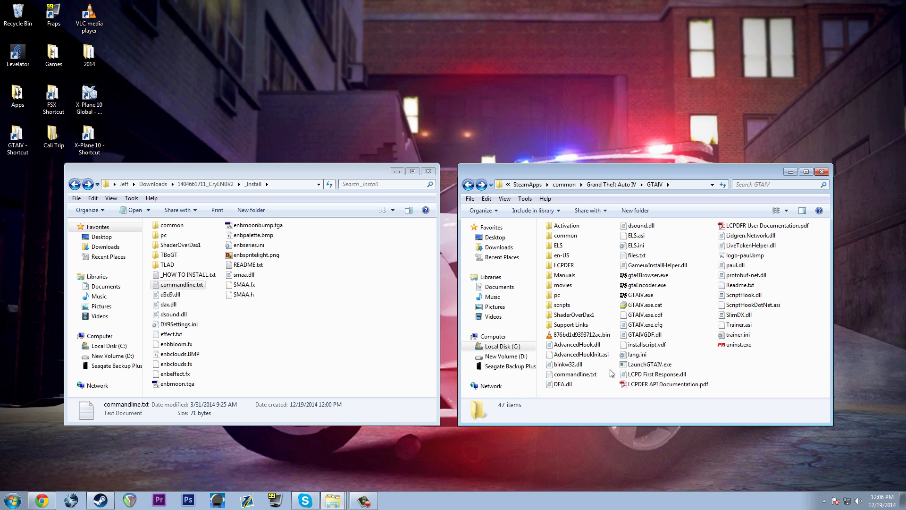
pyautogui.click(573, 374)
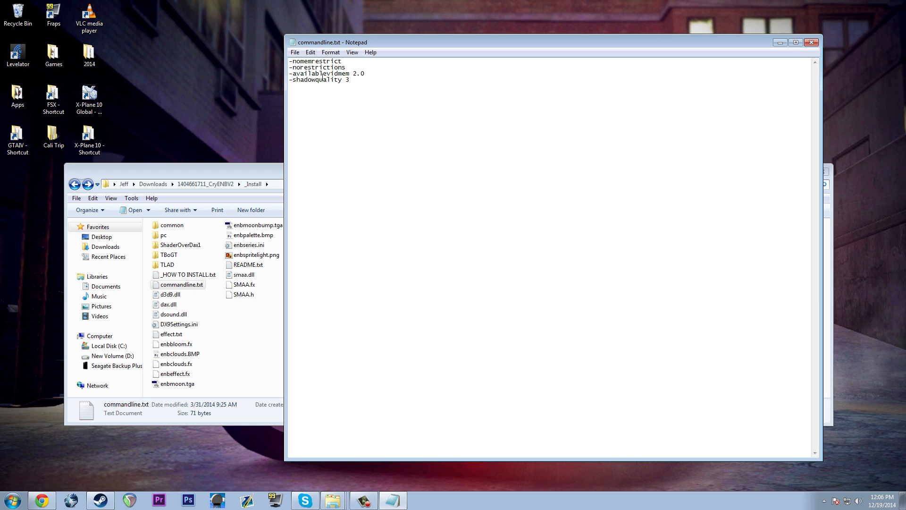
pyautogui.moveTo(360, 75)
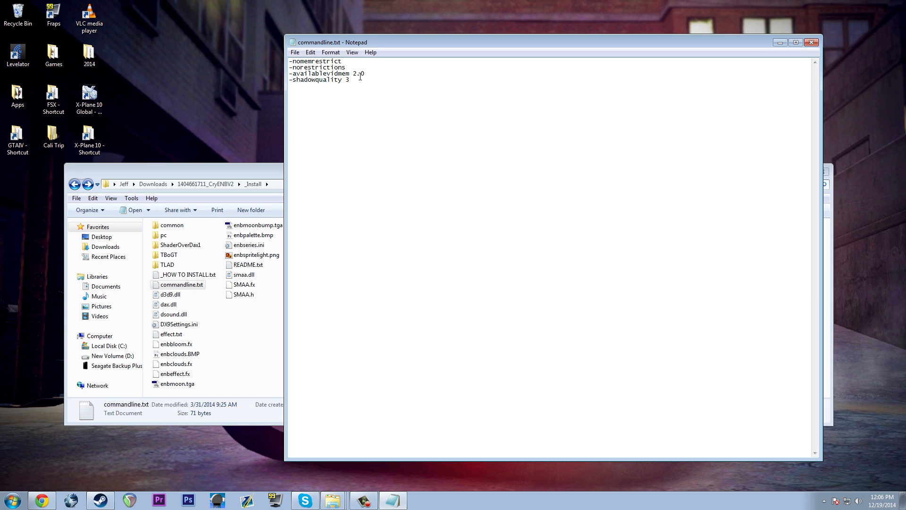
pyautogui.moveTo(382, 122)
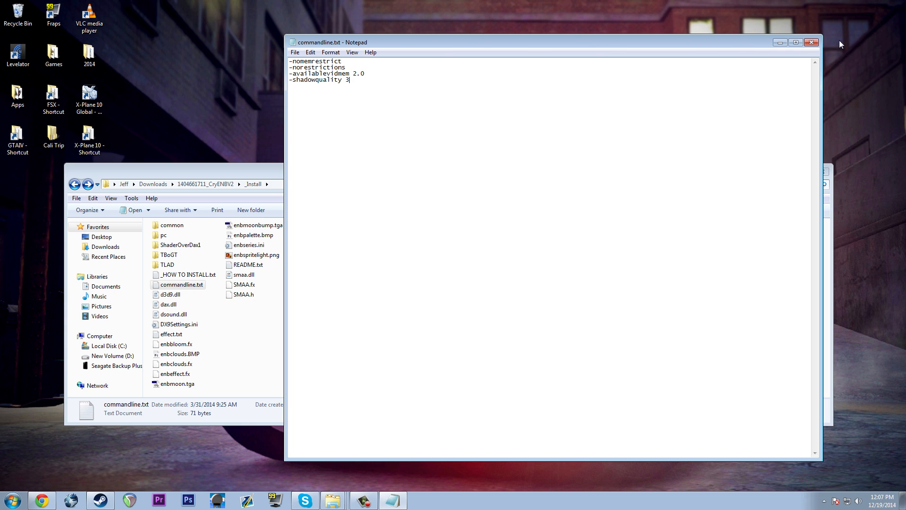
pyautogui.moveTo(445, 123)
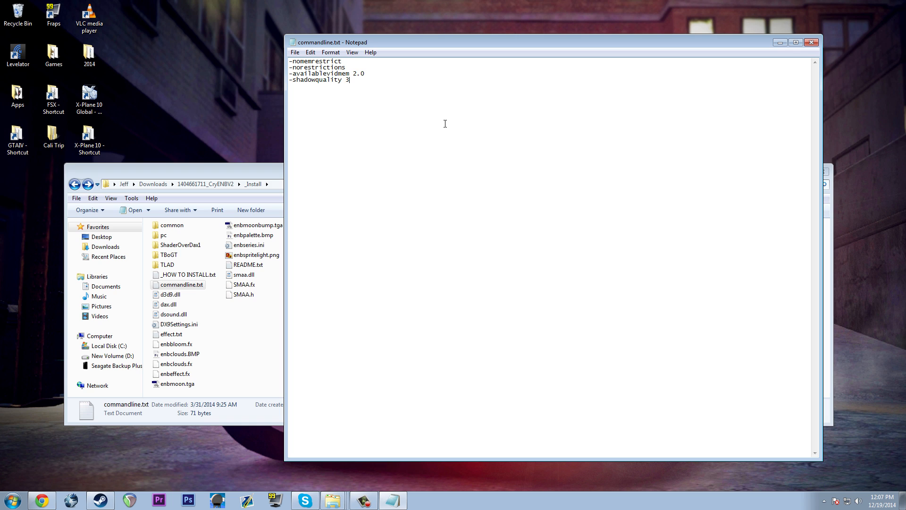
# Add a -usedirectinput line to commandline.txt in Notepad, then close the file
pyautogui.write('-usedi')
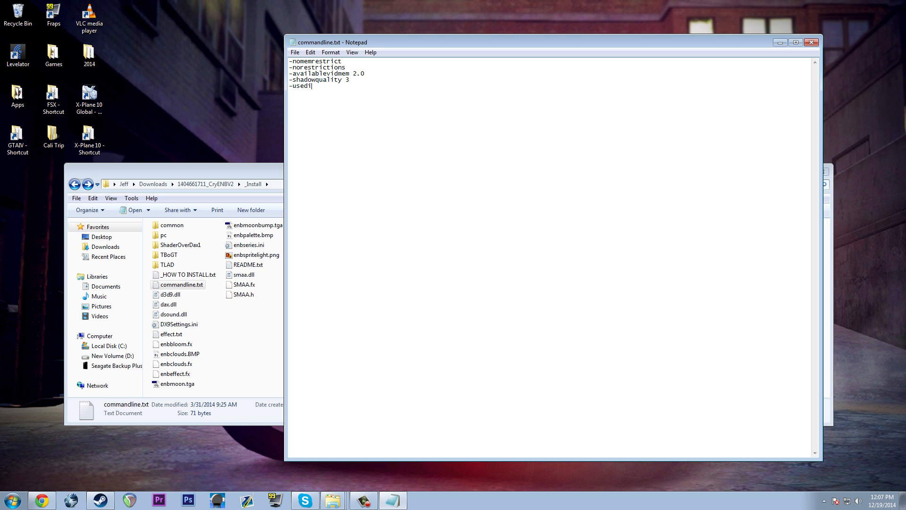
pyautogui.write('rectinpuit')
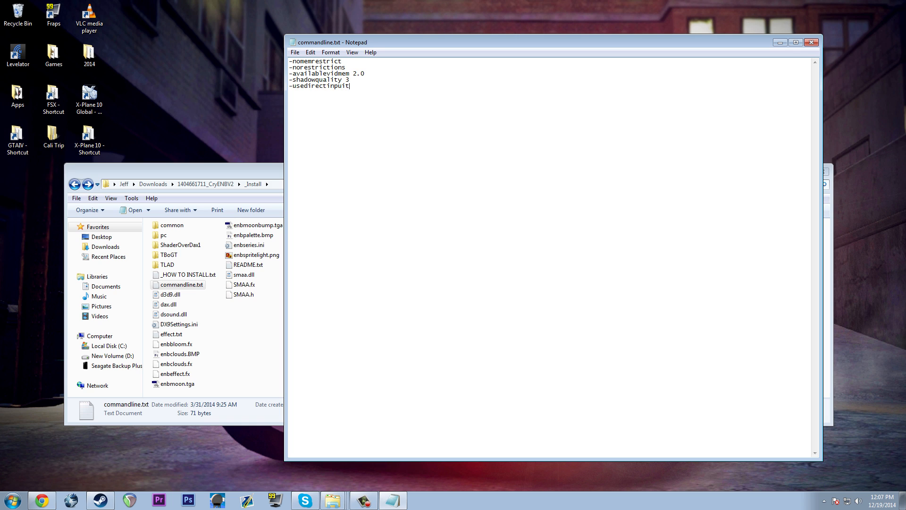
pyautogui.press('Backspace')
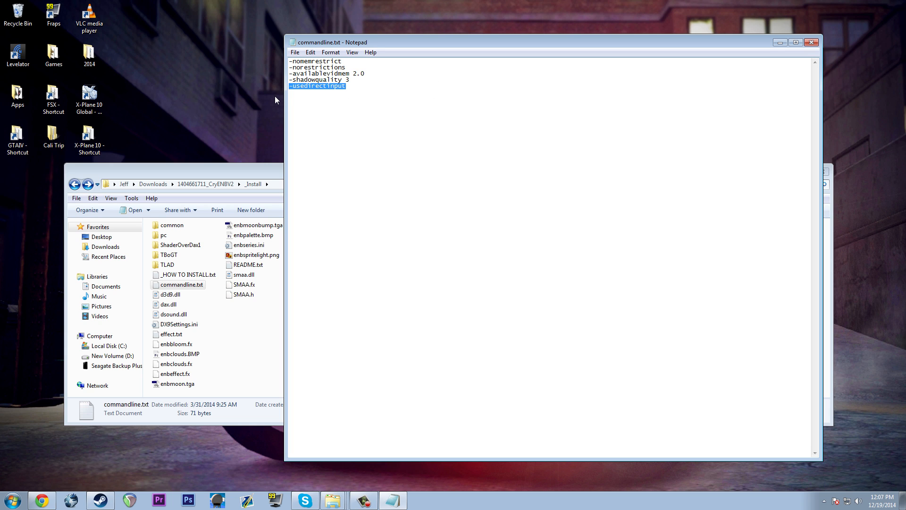
pyautogui.press('Delete')
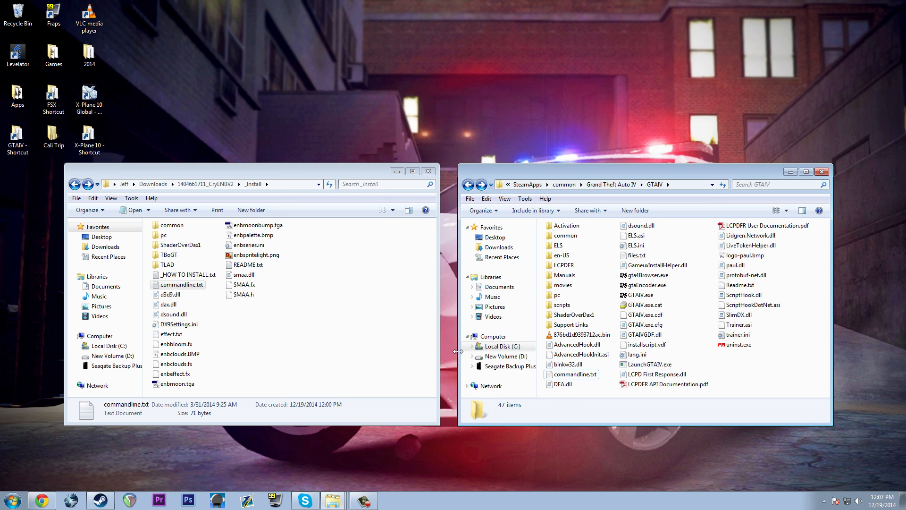
pyautogui.moveTo(380, 344)
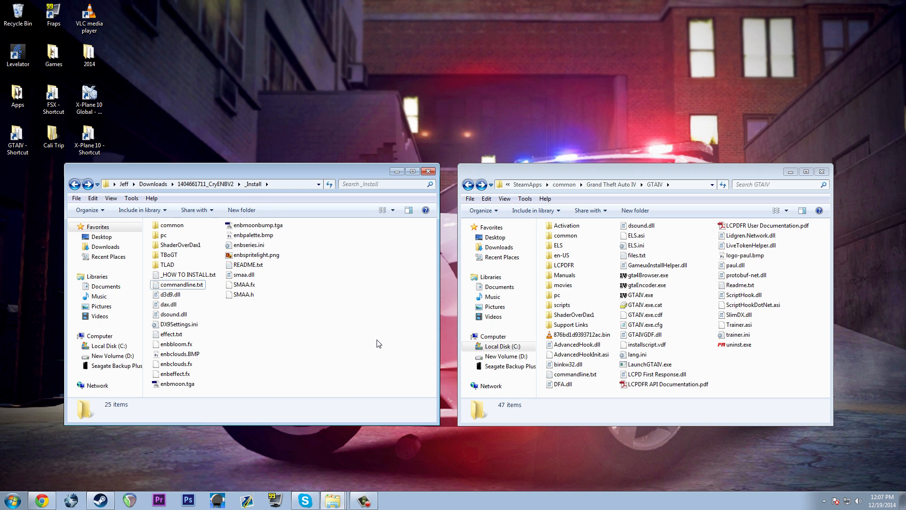
pyautogui.moveTo(344, 342)
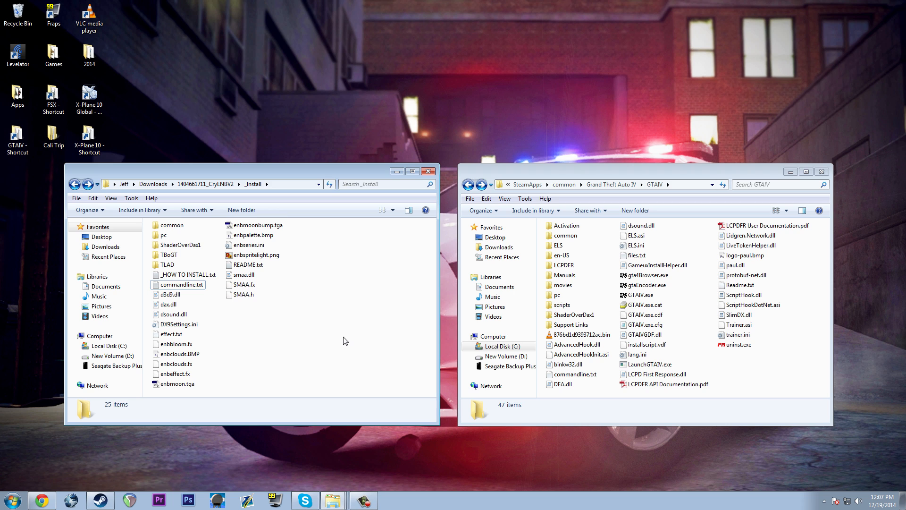
pyautogui.moveTo(415, 303)
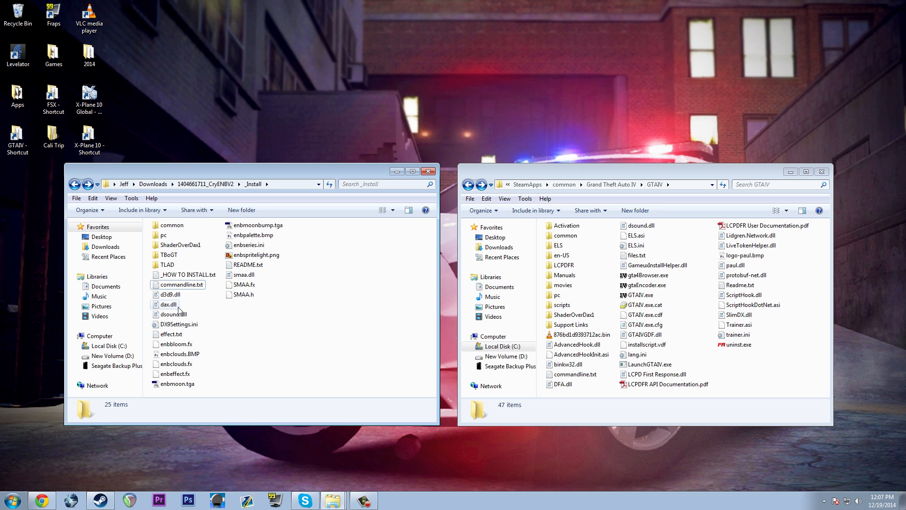
# Paste d3d9.dll and dax.dll into the GTAIV folder, then copy dsound.dll
pyautogui.click(169, 295)
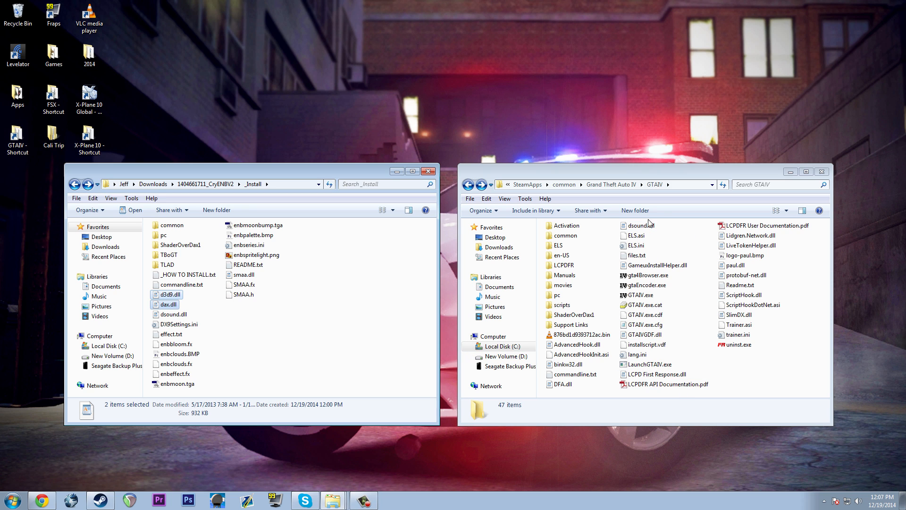
pyautogui.rightClick(168, 295)
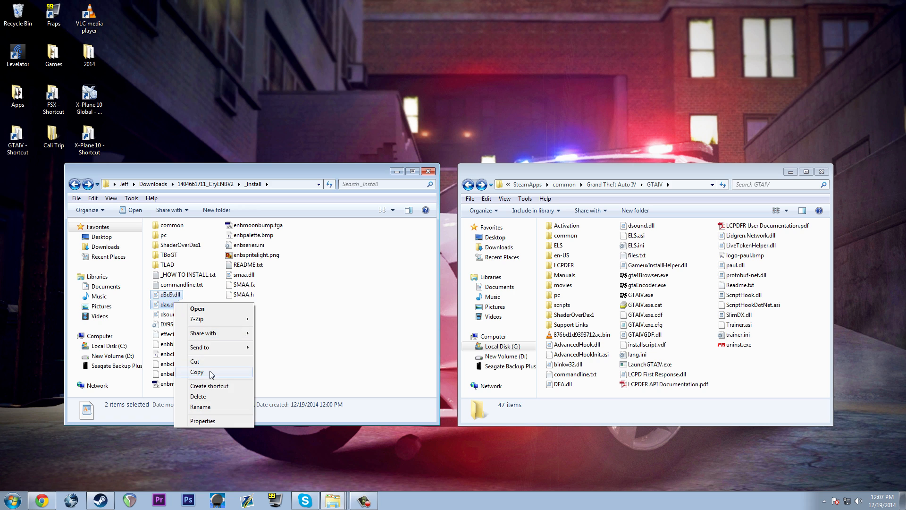
pyautogui.rightClick(635, 356)
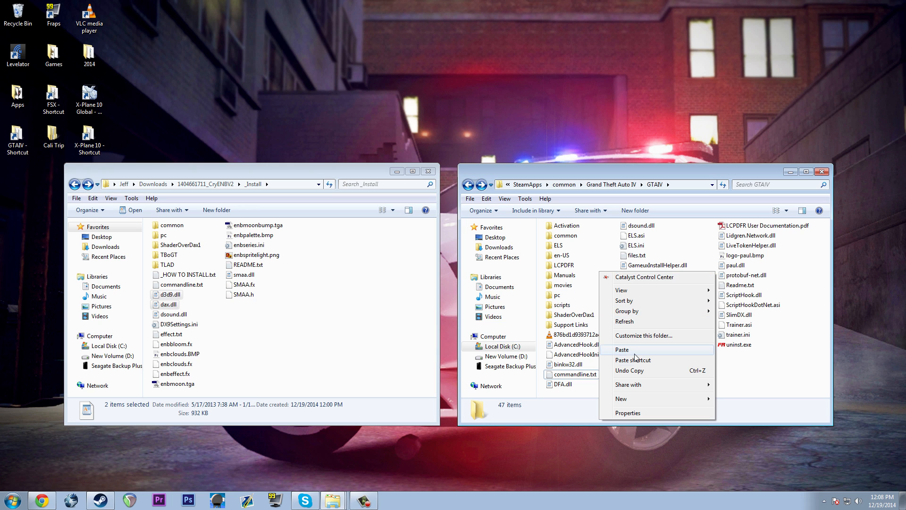
pyautogui.click(622, 349)
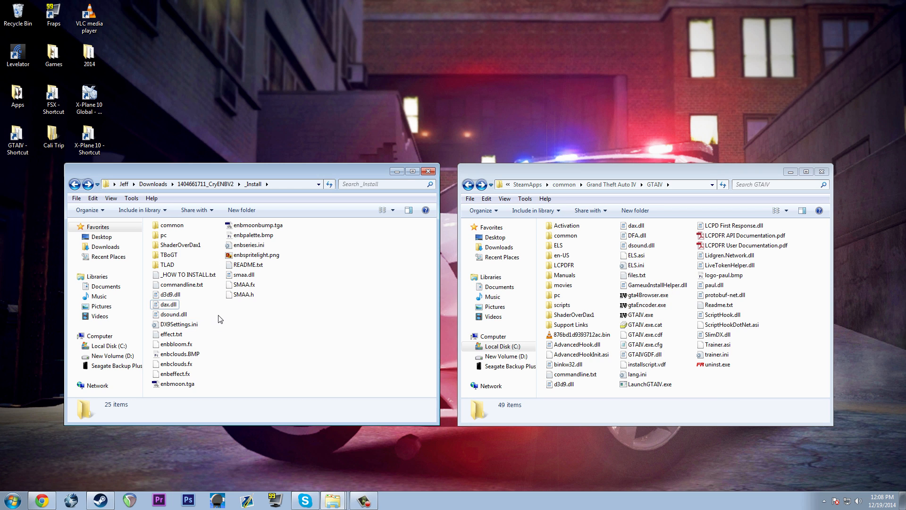
pyautogui.rightClick(172, 314)
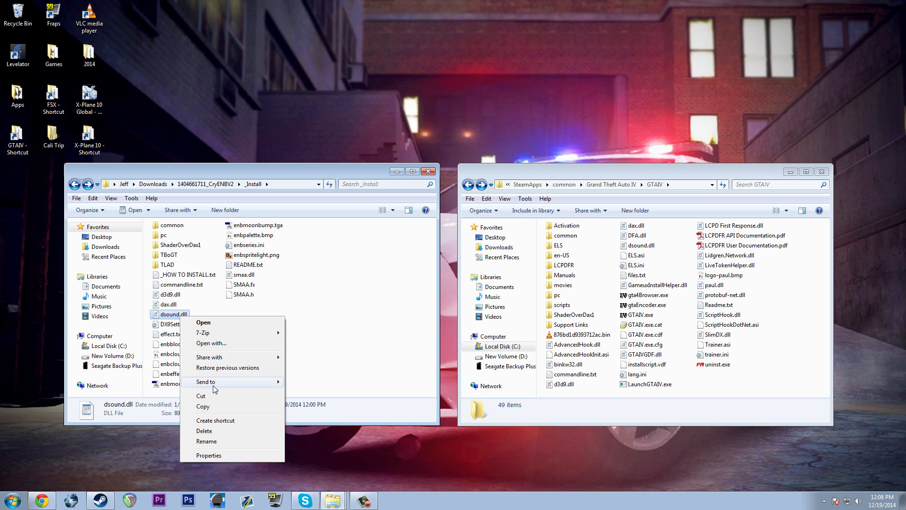
pyautogui.click(211, 333)
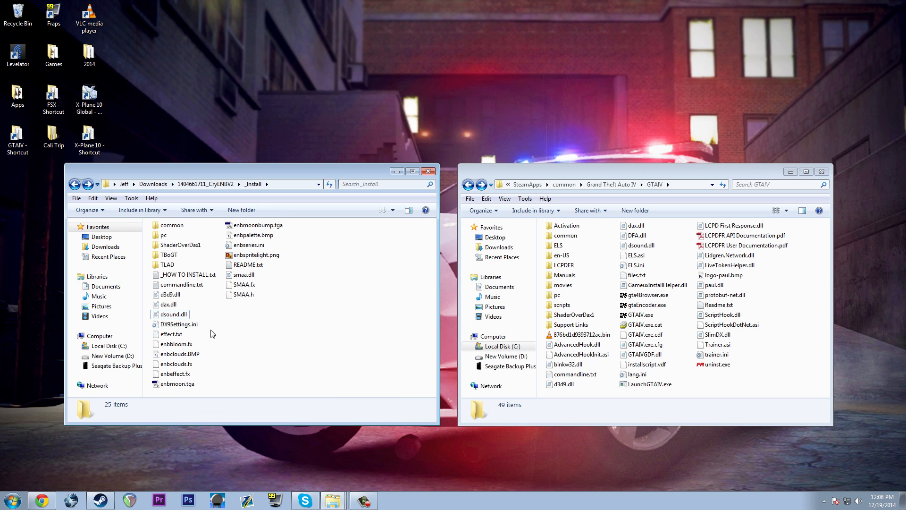
# Paste DX9Settings.ini into GTAIV and check its ProxyLib smaa.dll setting in Notepad
pyautogui.rightClick(177, 324)
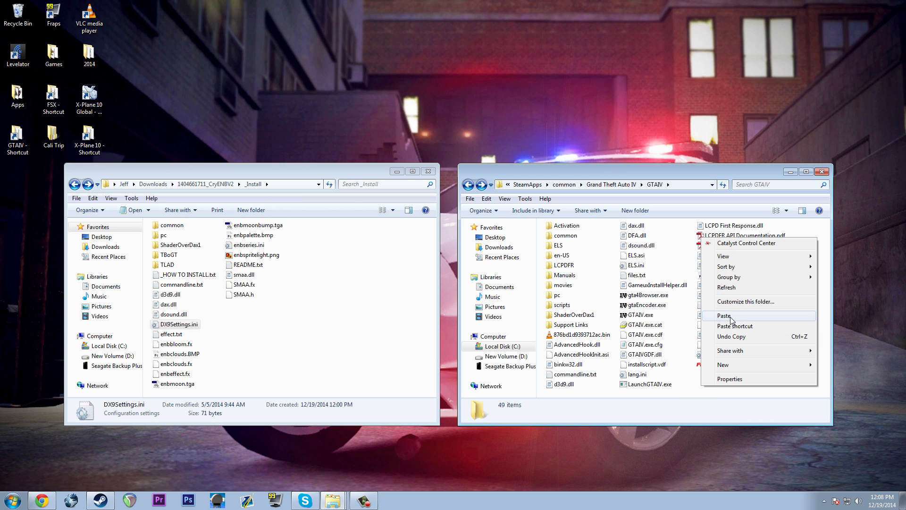
pyautogui.click(724, 316)
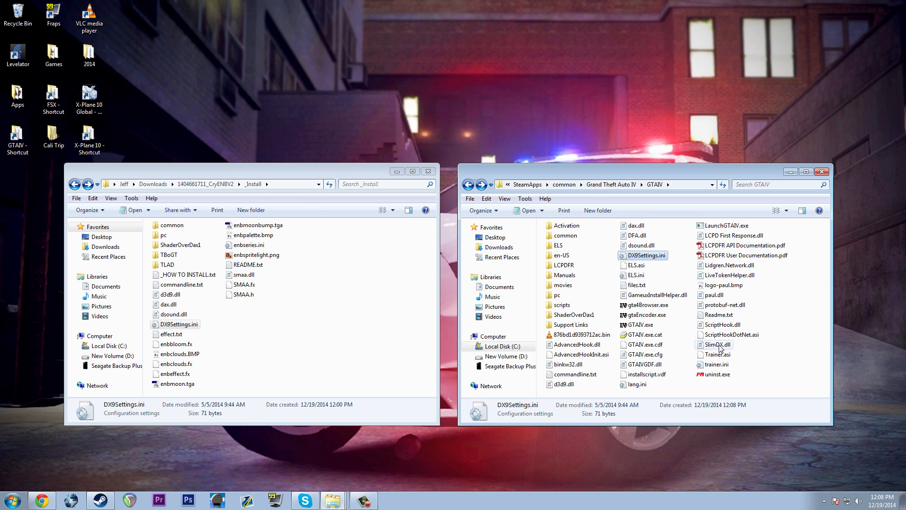
pyautogui.doubleClick(179, 324)
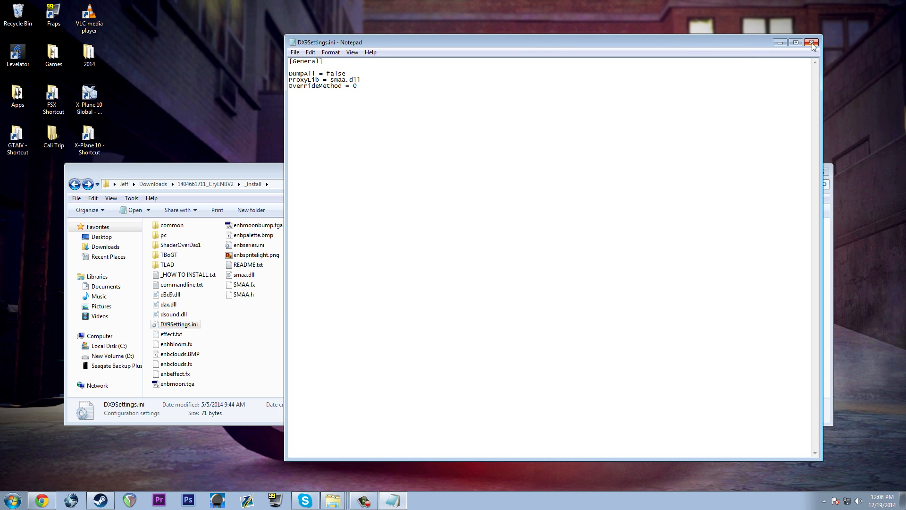
pyautogui.click(813, 43)
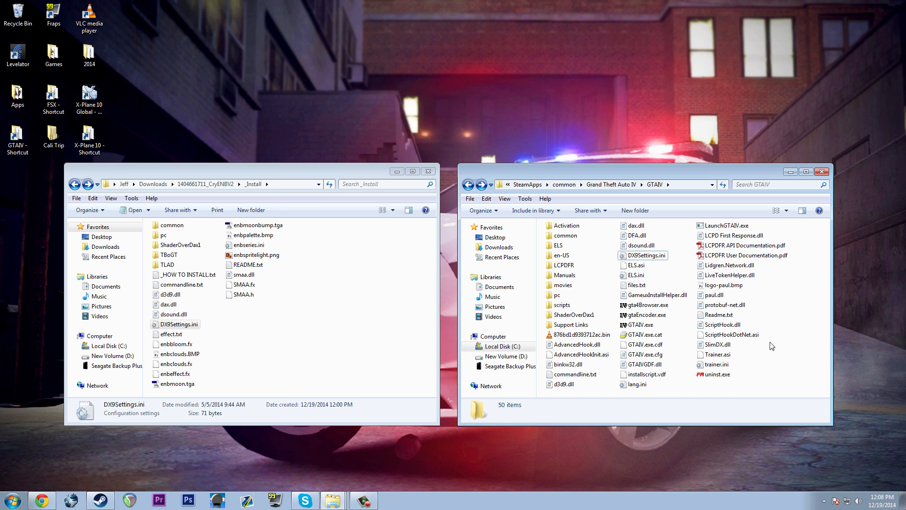
pyautogui.click(575, 344)
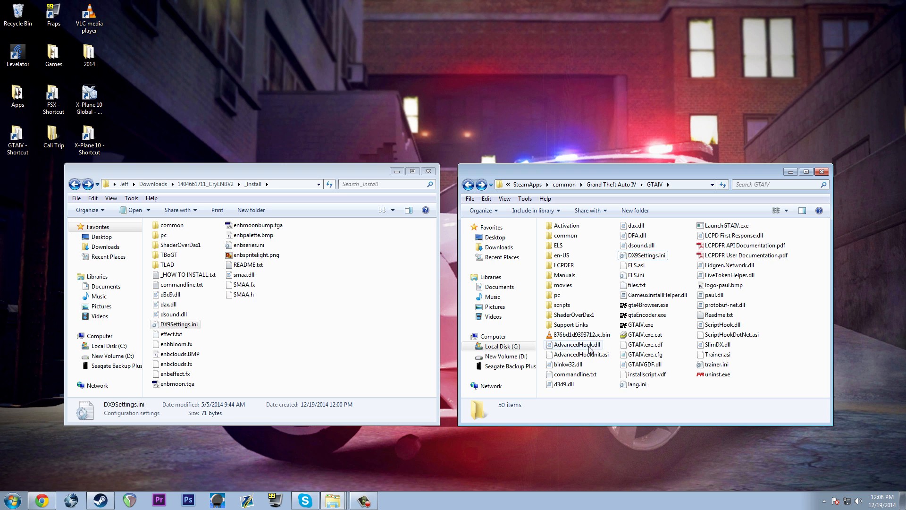
pyautogui.click(564, 384)
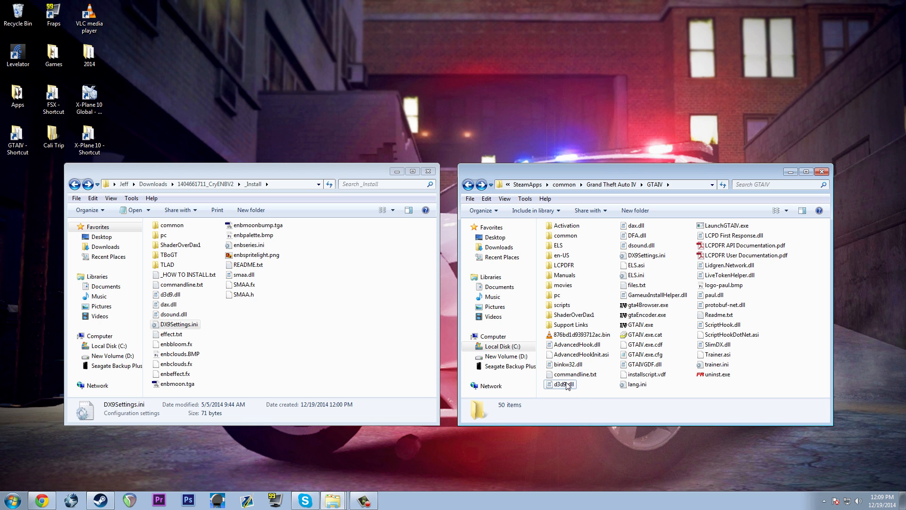
pyautogui.moveTo(774, 364)
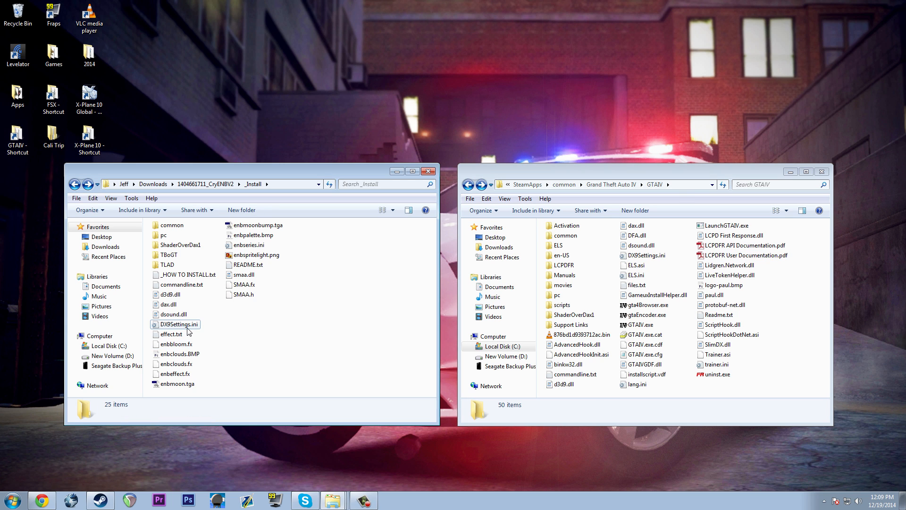
# Copy effect.txt and enbbloom.fx from _Install into the GTAIV game folder
pyautogui.rightClick(170, 334)
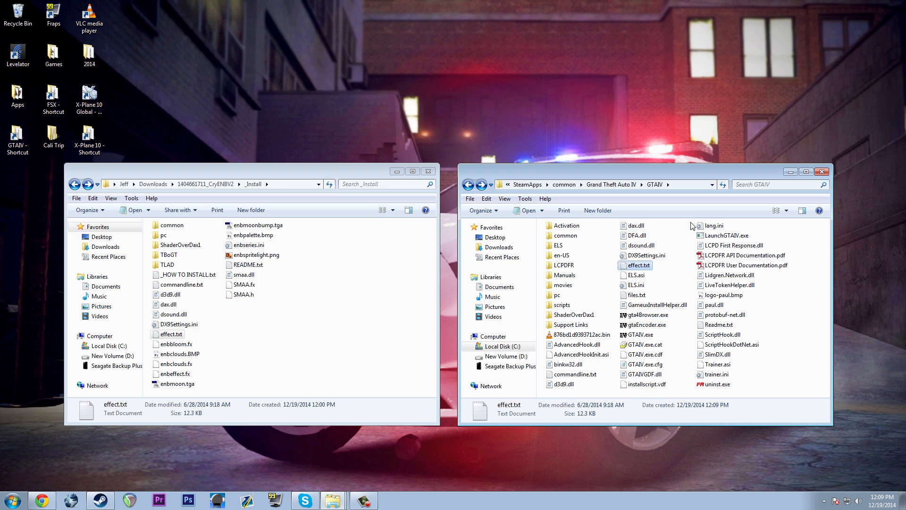
pyautogui.moveTo(218, 422)
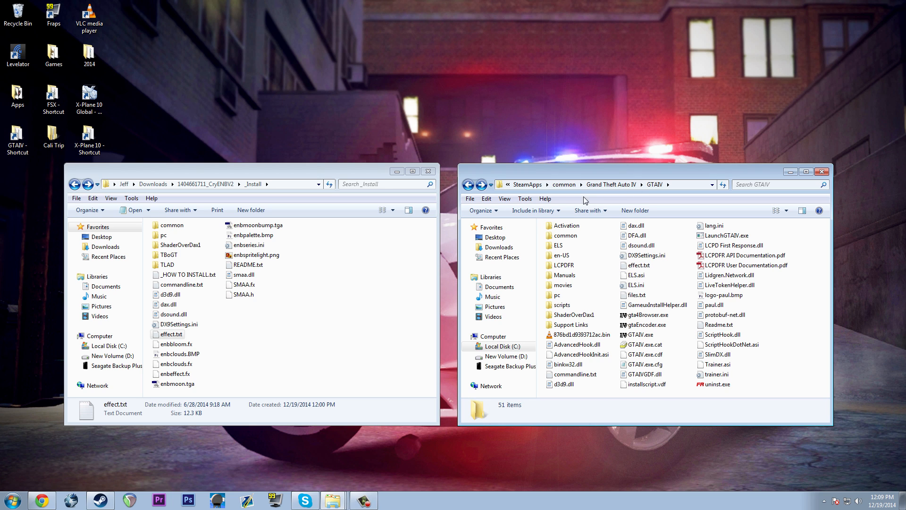
pyautogui.click(176, 354)
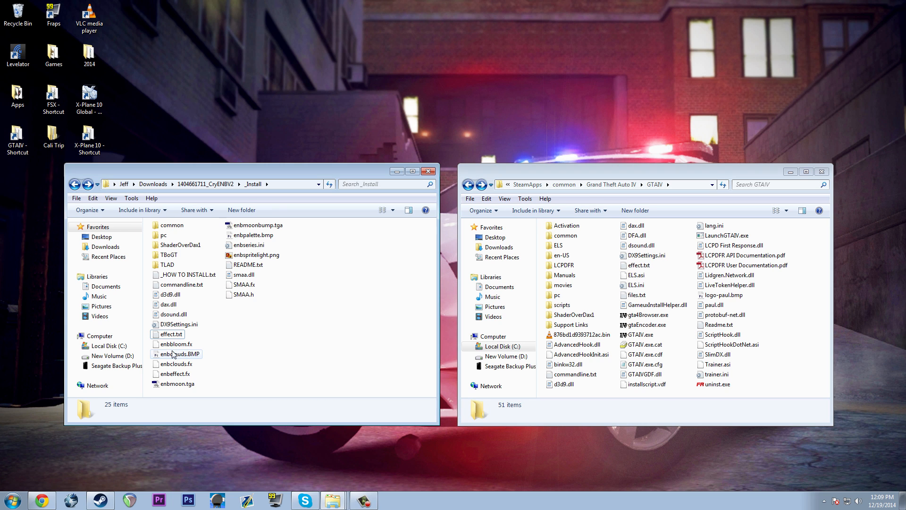
pyautogui.rightClick(172, 344)
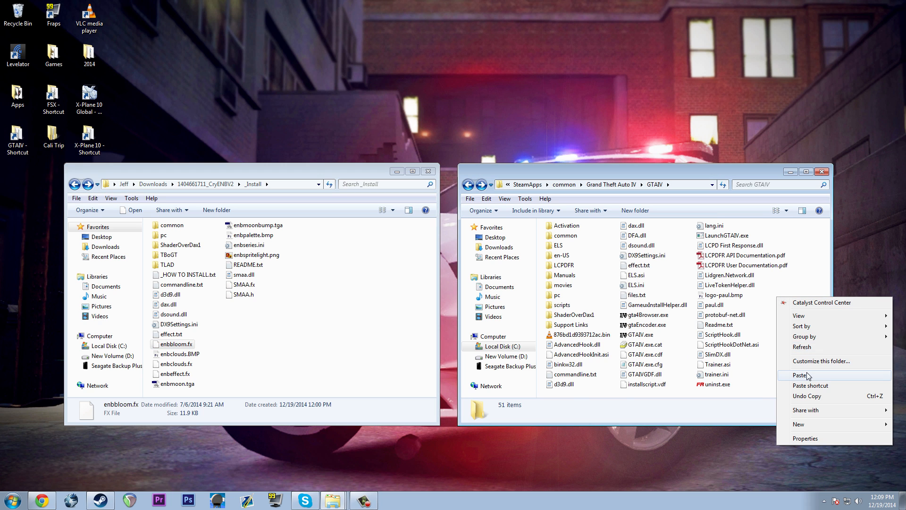
pyautogui.click(802, 374)
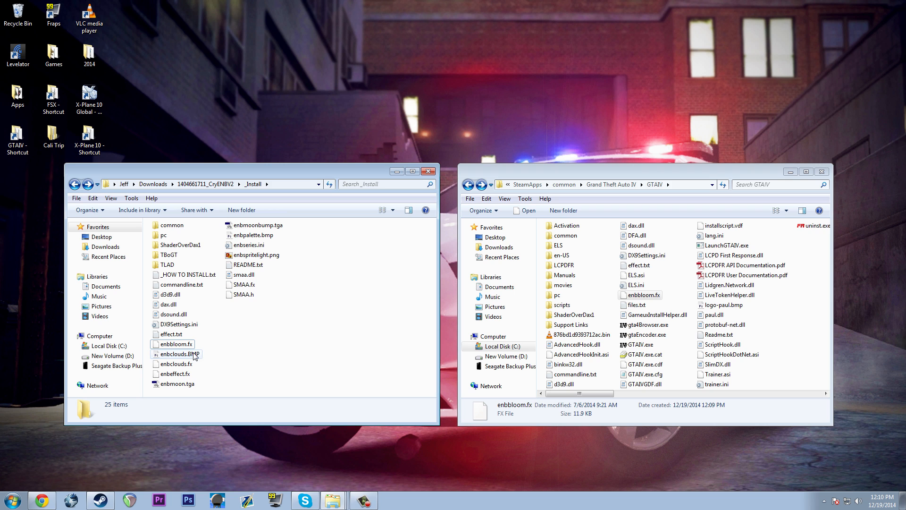
# Paste enbclouds.BMP into the GTAIV folder
pyautogui.rightClick(175, 354)
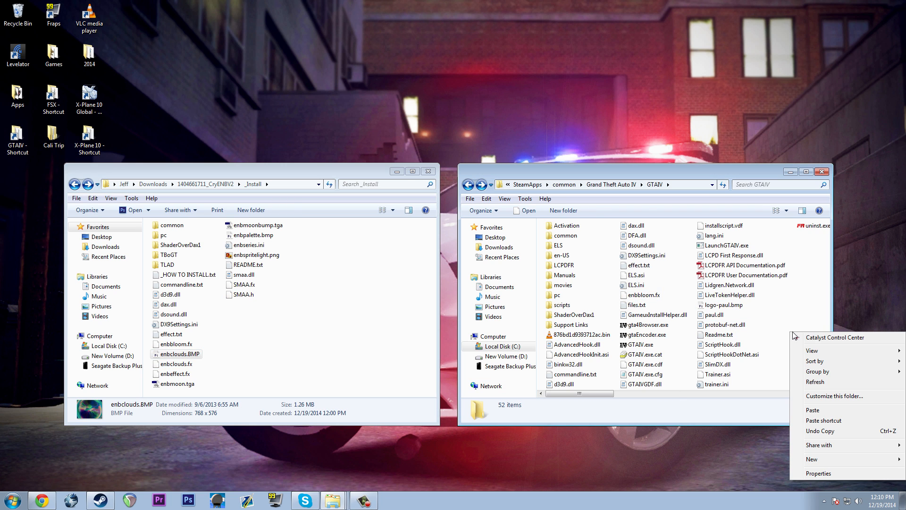
pyautogui.click(824, 421)
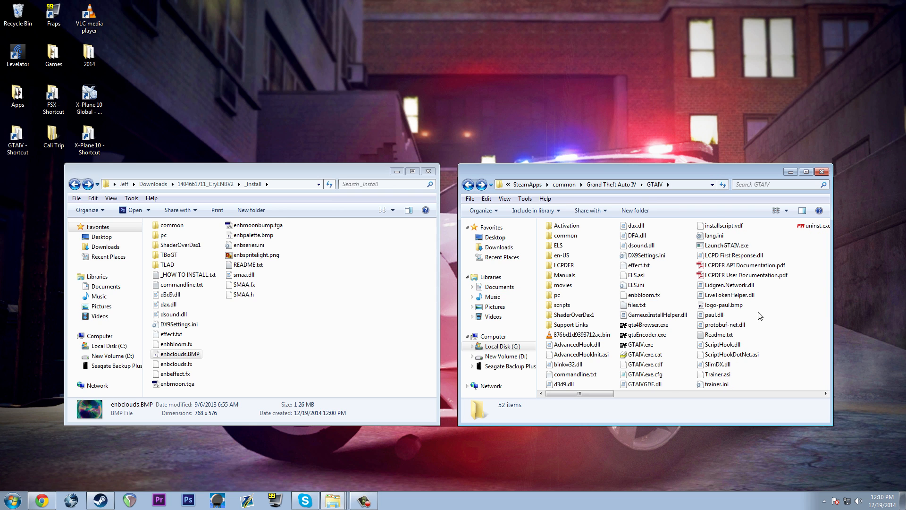
pyautogui.click(643, 305)
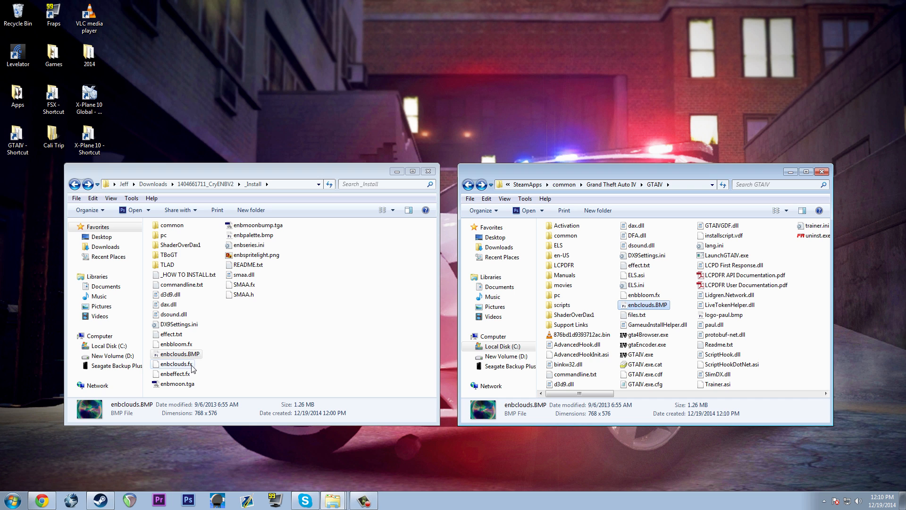
# Select the seven enb .fx/.tga/.bmp/.ini/.png files and paste them into GTAIV
pyautogui.click(175, 363)
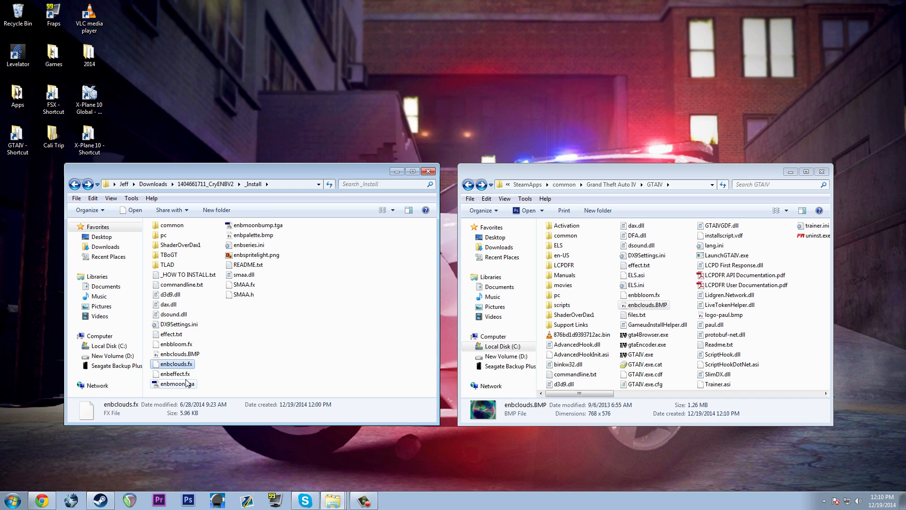
pyautogui.click(173, 374)
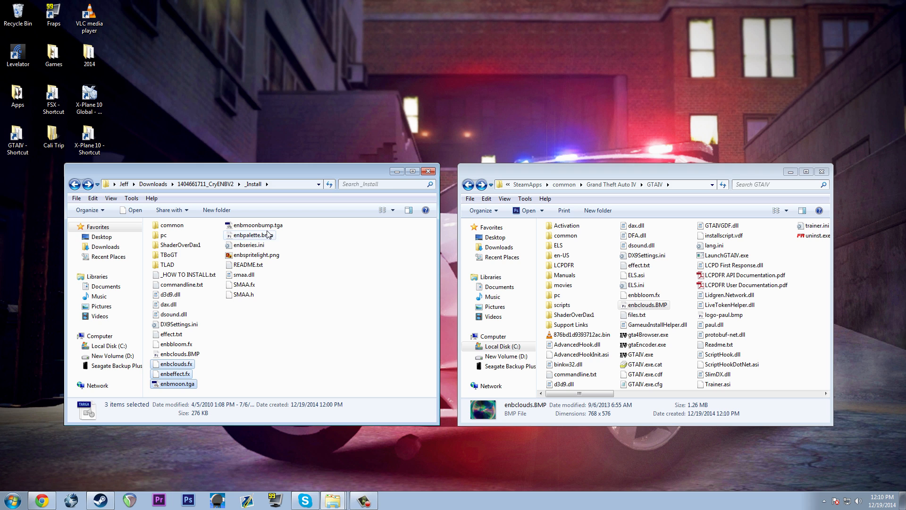
pyautogui.click(257, 225)
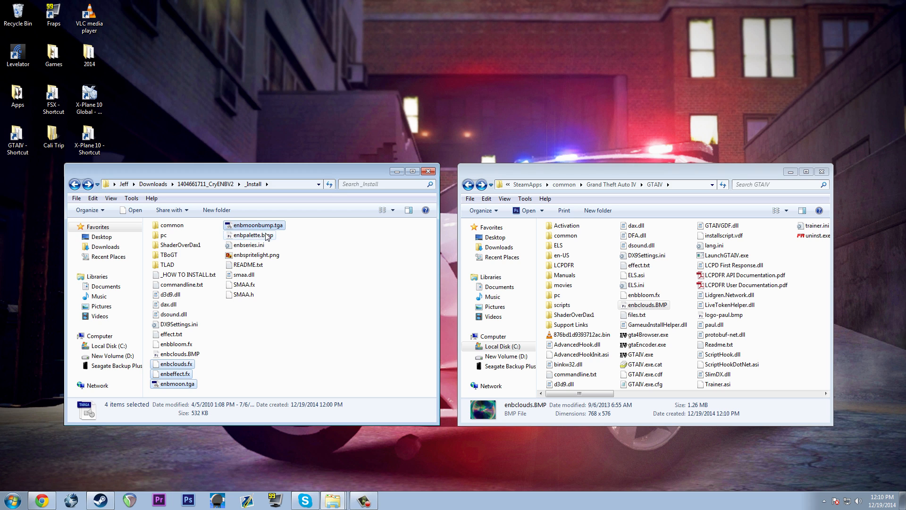
pyautogui.click(256, 255)
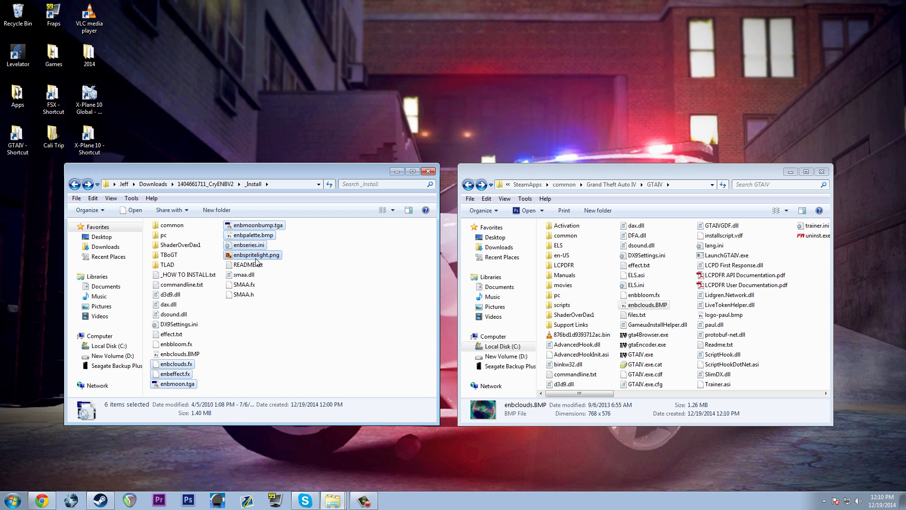
pyautogui.rightClick(256, 255)
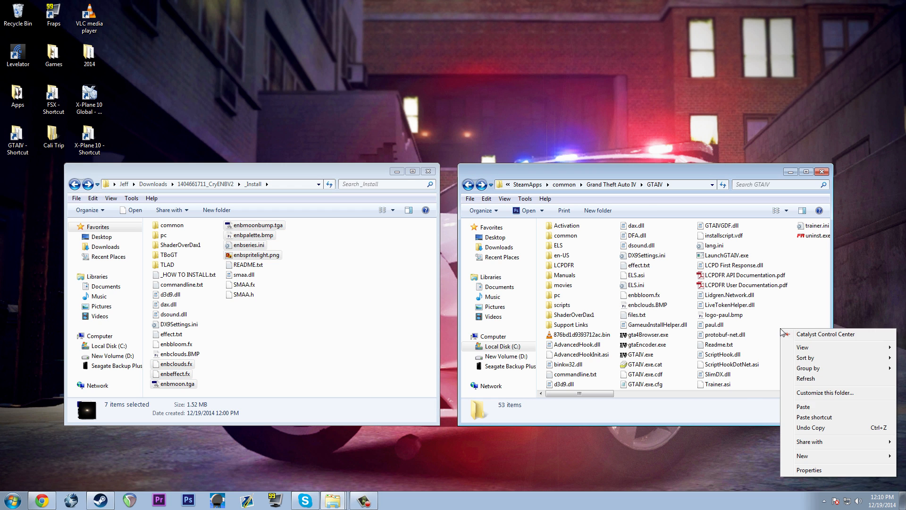
pyautogui.click(804, 406)
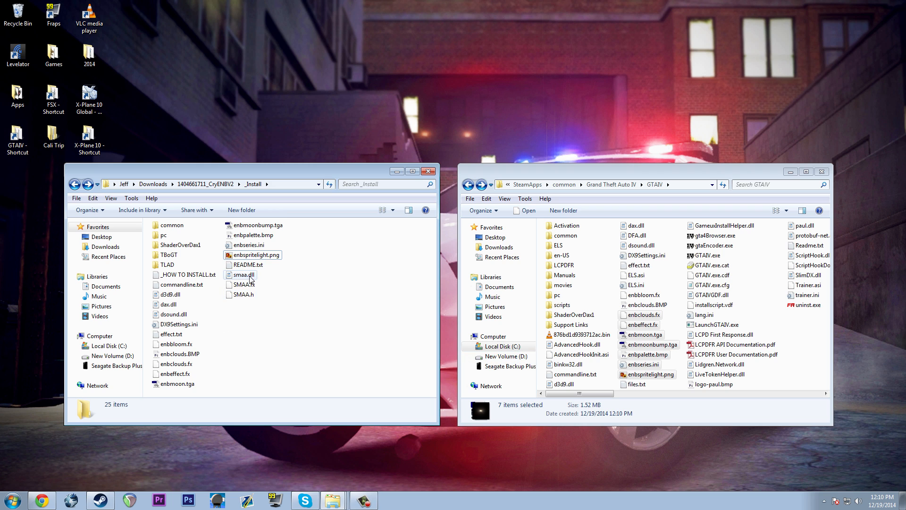
# Copy smaa.dll, SMAA.fx and SMAA.h into GTAIV, then return to the CryENBV2 download folder
pyautogui.rightClick(243, 295)
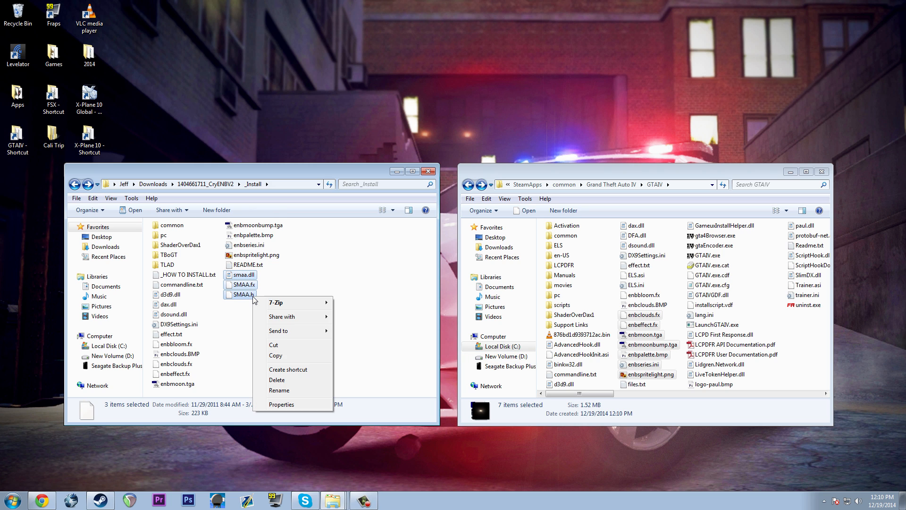
pyautogui.click(349, 359)
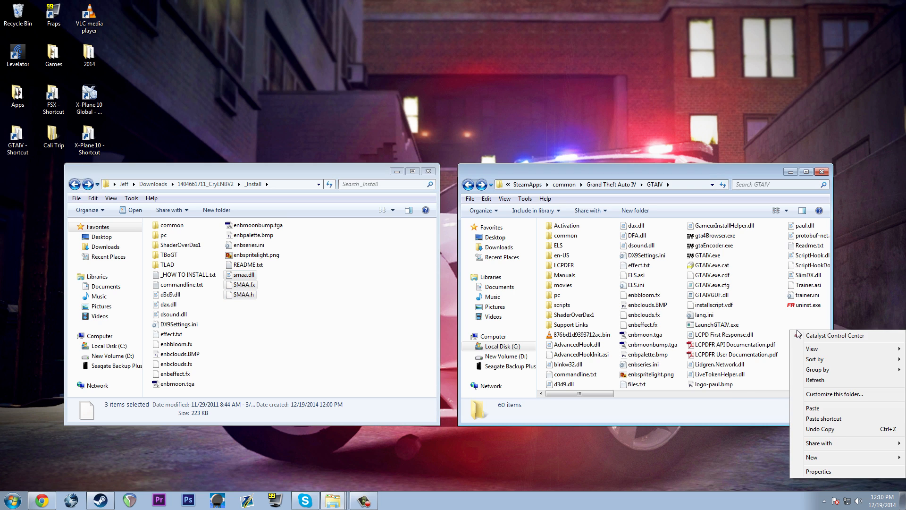
pyautogui.click(813, 408)
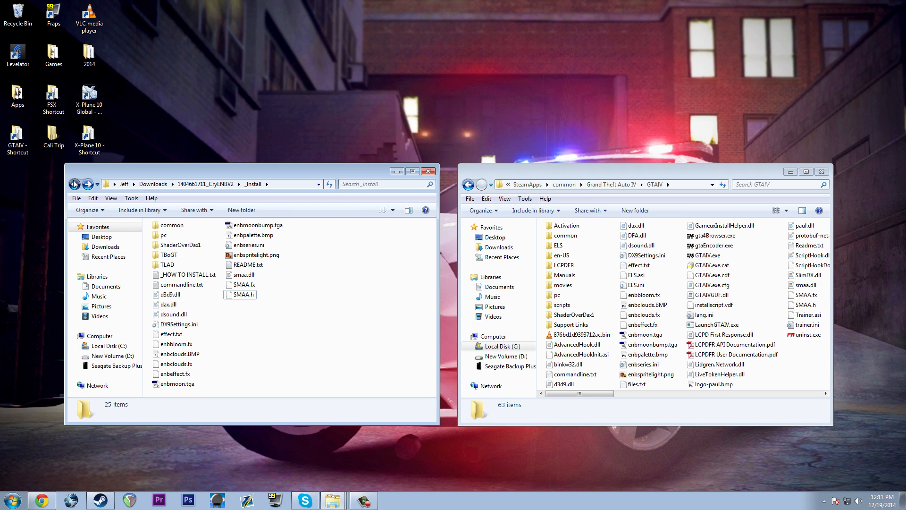
pyautogui.click(74, 184)
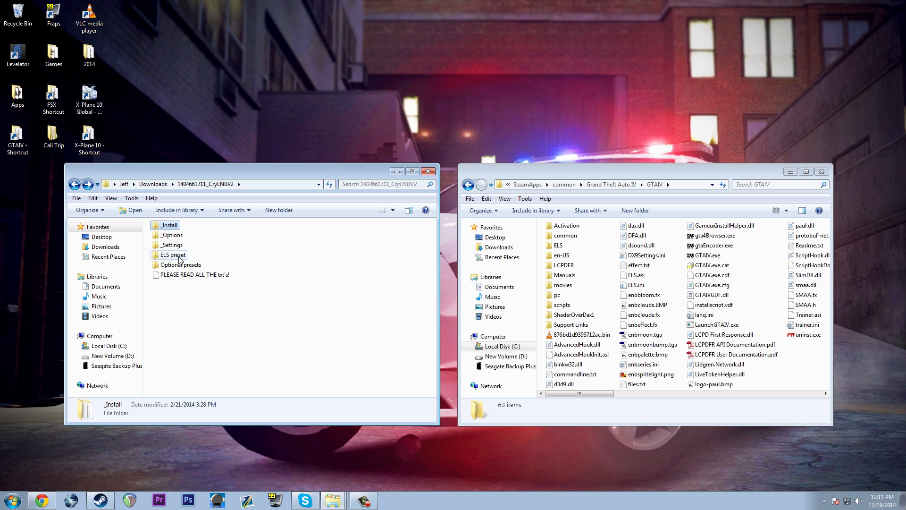
# Go into _Settings > Mid-End, view commandline.txt in Notepad and close it
pyautogui.doubleClick(171, 244)
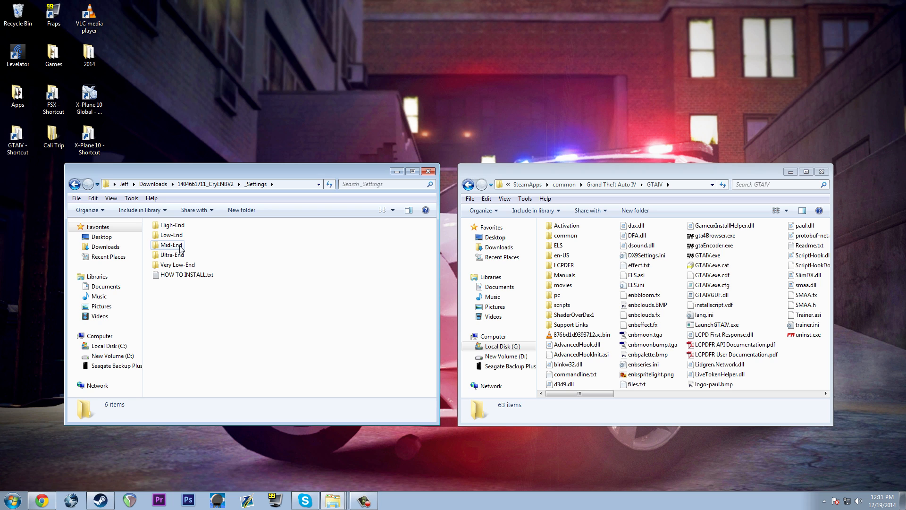
pyautogui.doubleClick(169, 245)
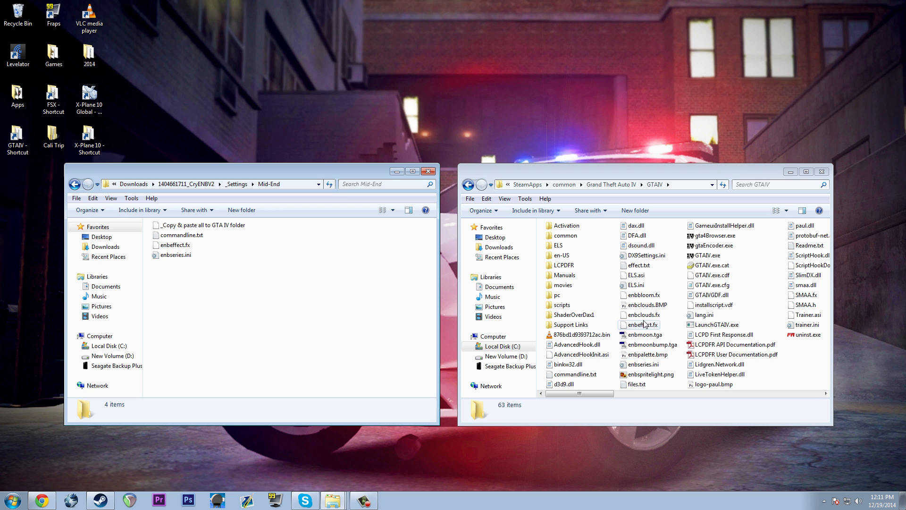
pyautogui.doubleClick(179, 235)
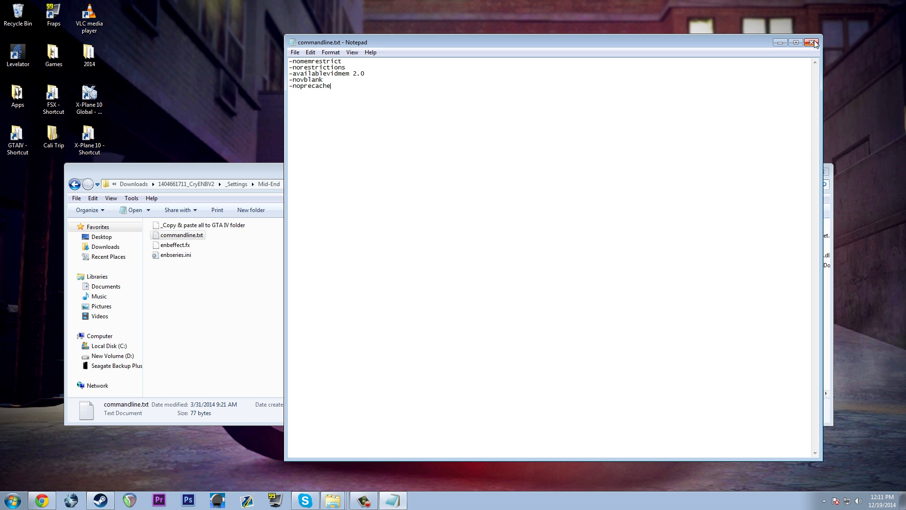
pyautogui.click(812, 43)
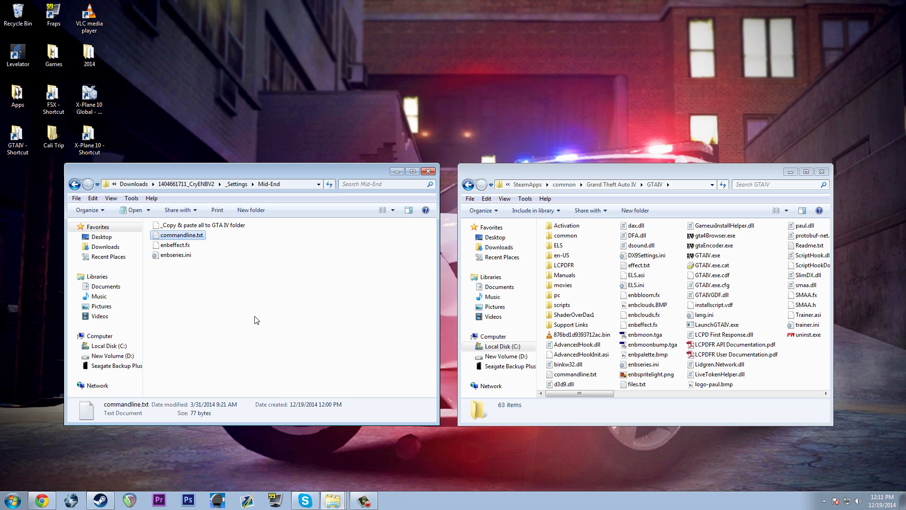
pyautogui.moveTo(709, 275)
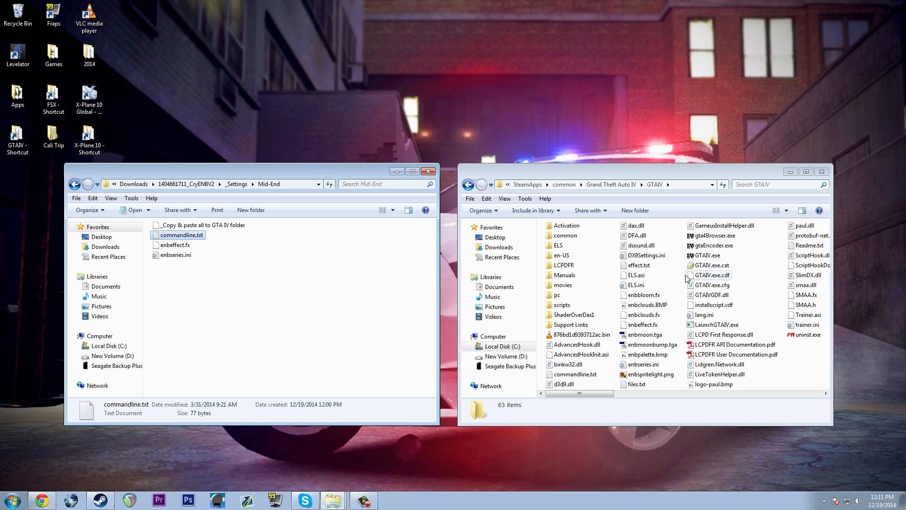
# Copy the three Mid-End settings files into GTAIV, replacing the existing game files
pyautogui.click(176, 244)
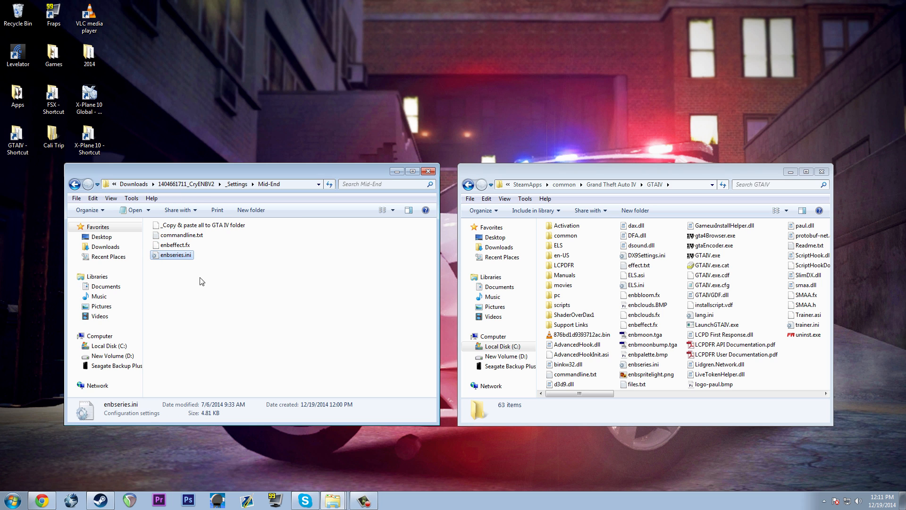
pyautogui.rightClick(179, 235)
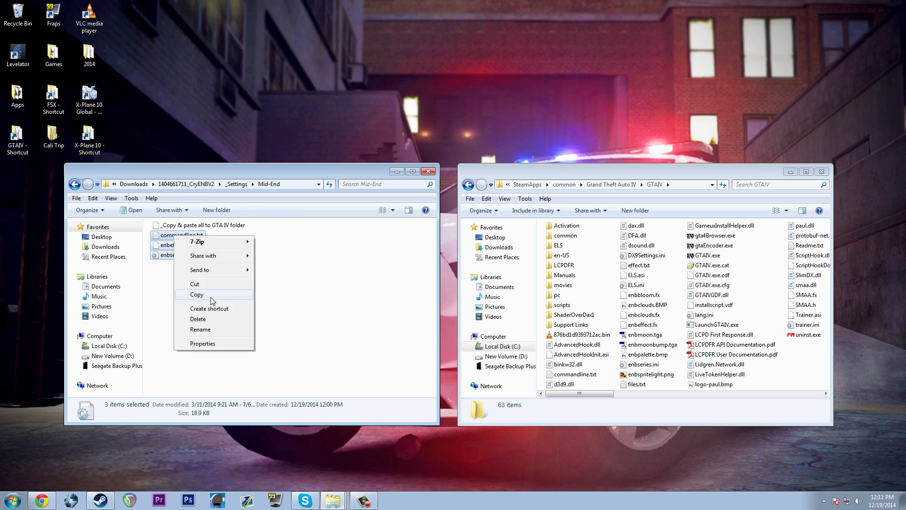
pyautogui.click(197, 294)
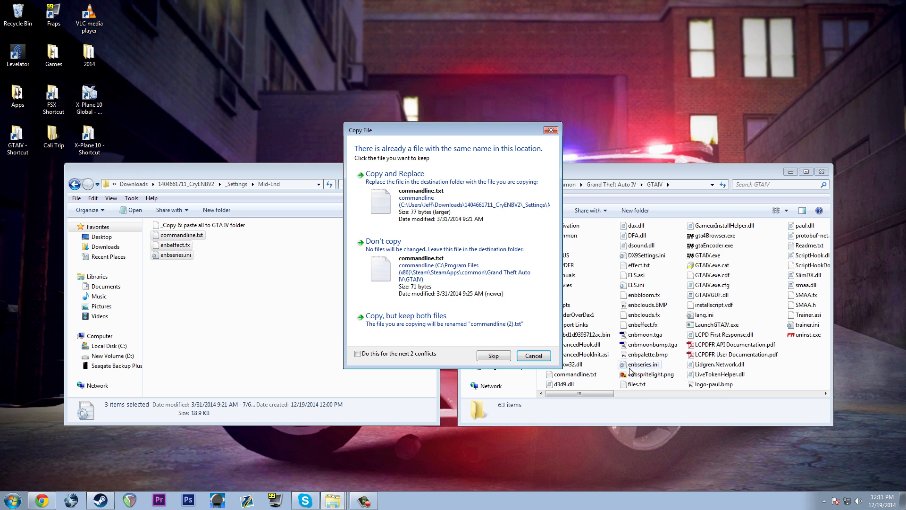
pyautogui.click(357, 353)
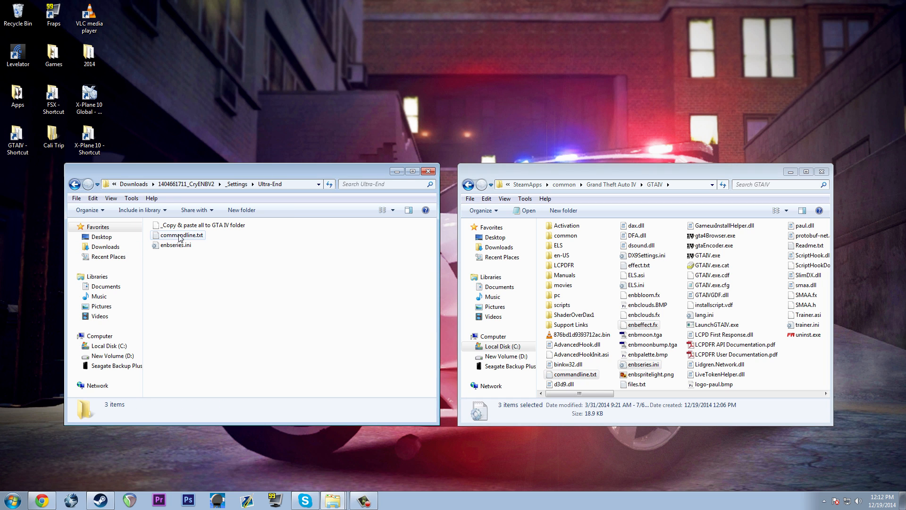
pyautogui.click(74, 184)
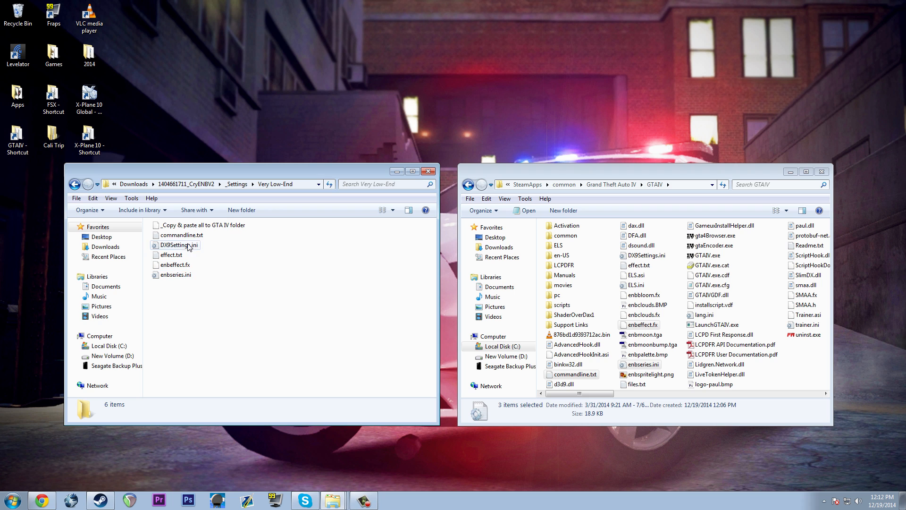
# View DX9Settings.ini from the Very Low-End folder, then go back to the settings folder
pyautogui.click(176, 245)
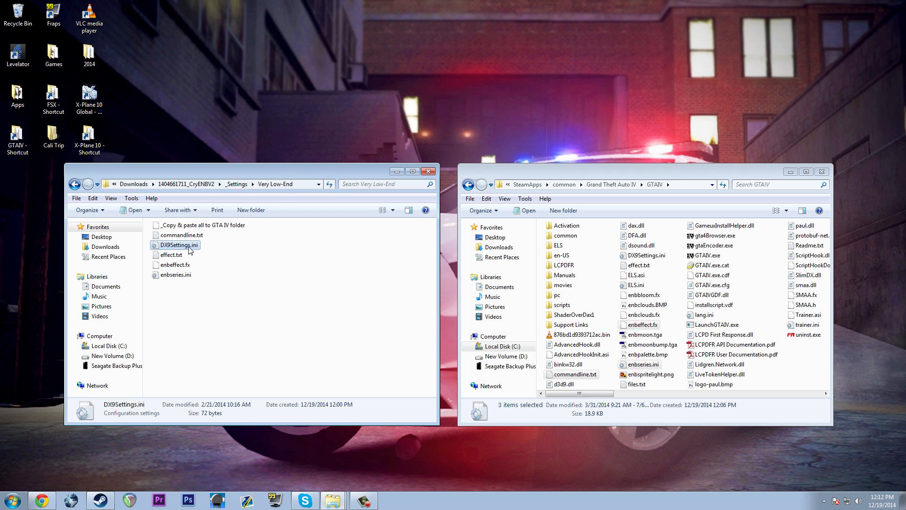
pyautogui.doubleClick(178, 244)
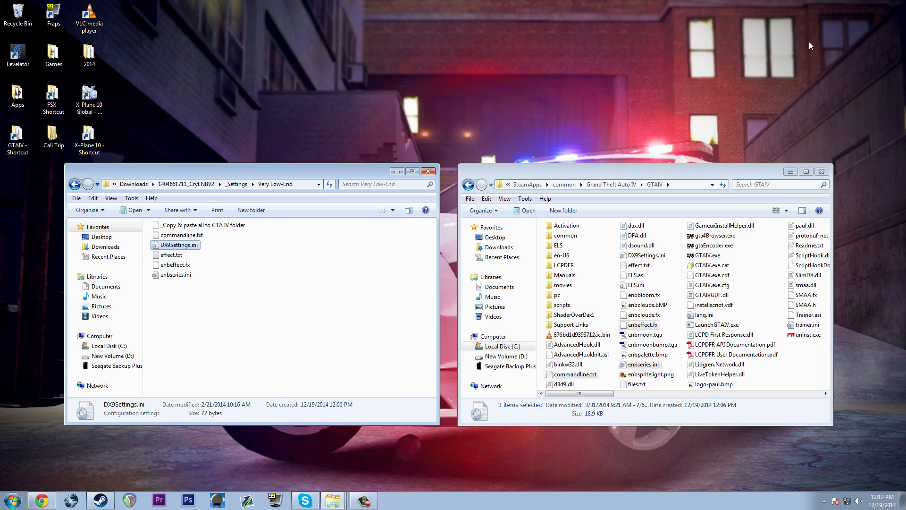
pyautogui.click(75, 184)
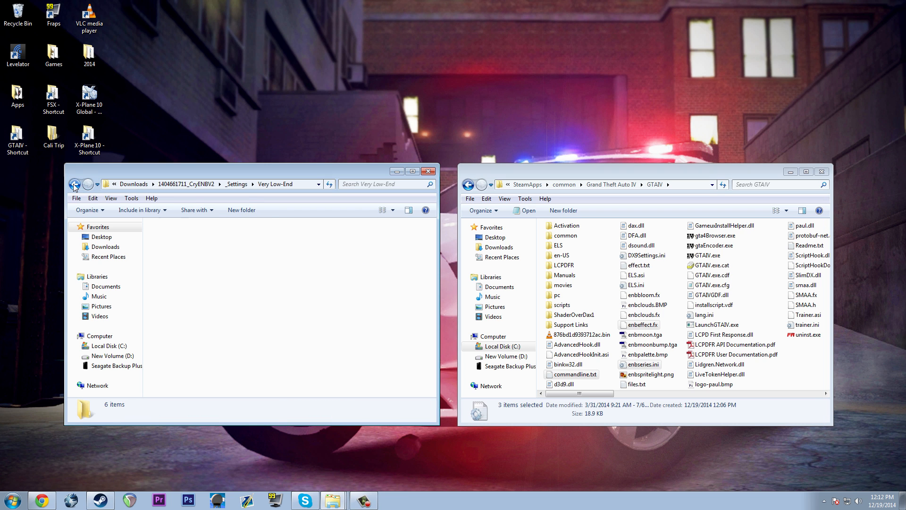
pyautogui.click(74, 184)
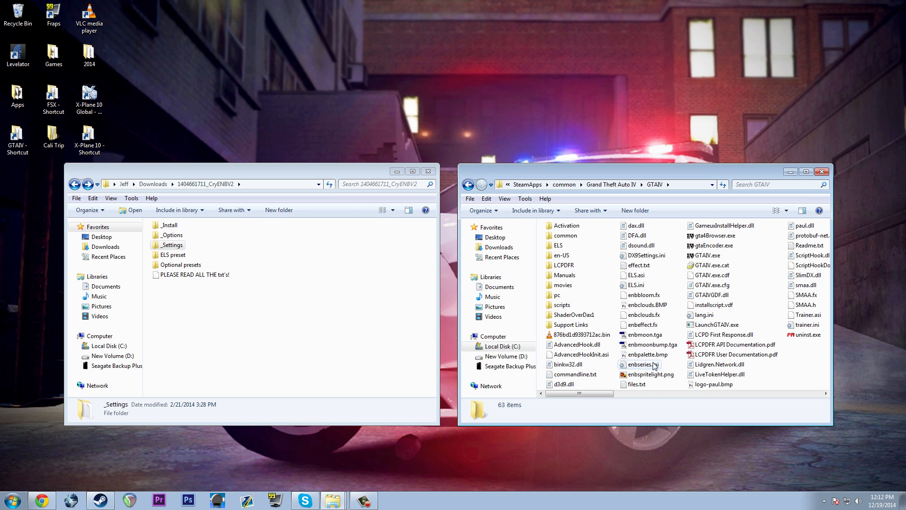
# Open GTAIV's enbseries.ini in Notepad and highlight the ForceDisplaySize=false engine value
pyautogui.click(640, 365)
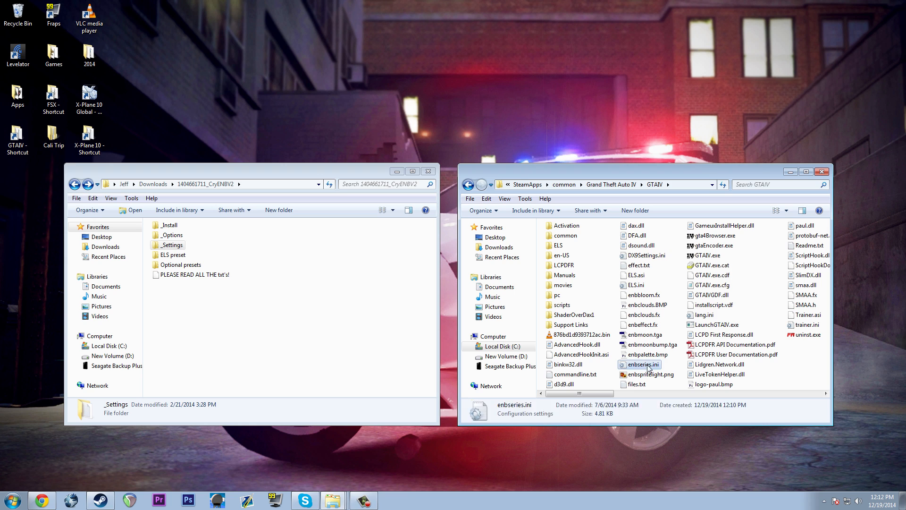
pyautogui.doubleClick(641, 365)
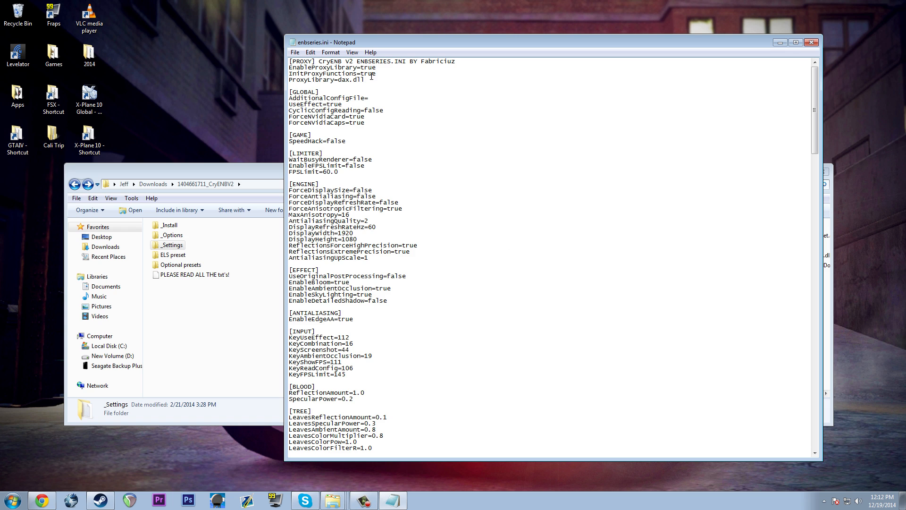
pyautogui.moveTo(290, 184); pyautogui.dragTo(425, 245)
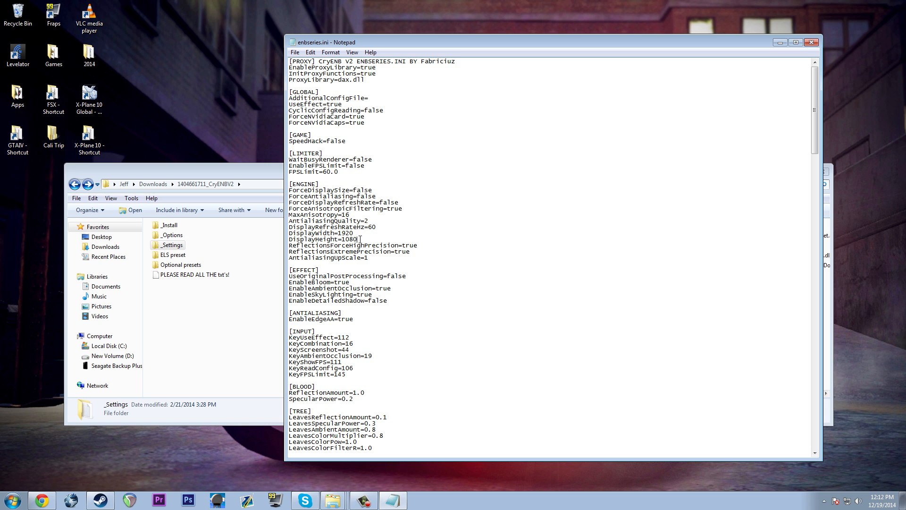
pyautogui.moveTo(361, 238)
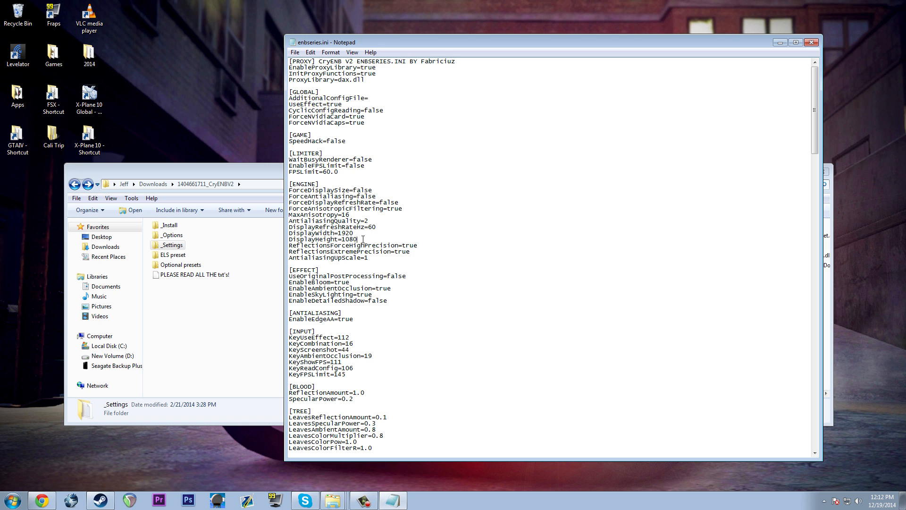
pyautogui.doubleClick(341, 233)
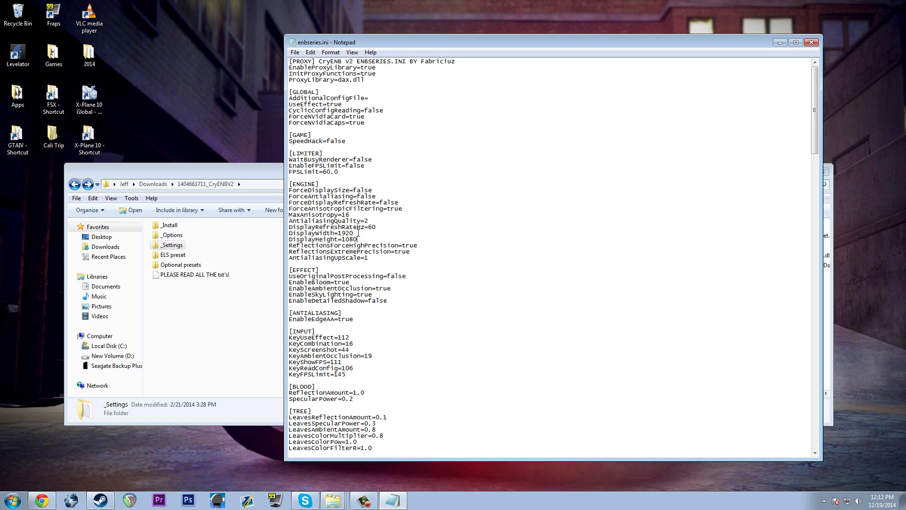
pyautogui.doubleClick(336, 233)
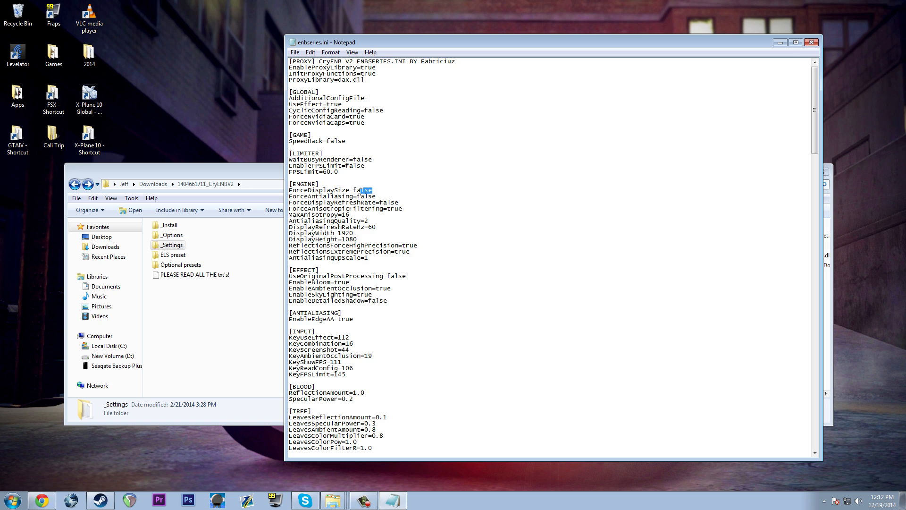
pyautogui.click(388, 239)
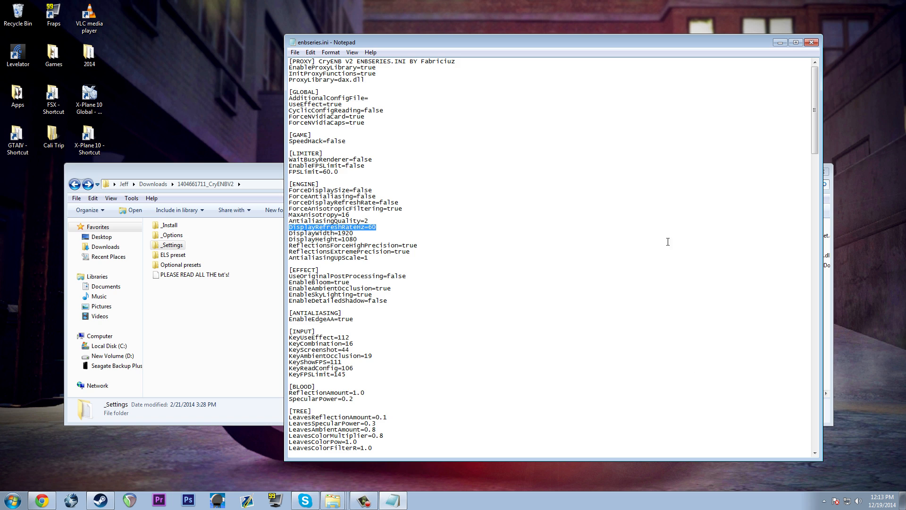
pyautogui.click(352, 232)
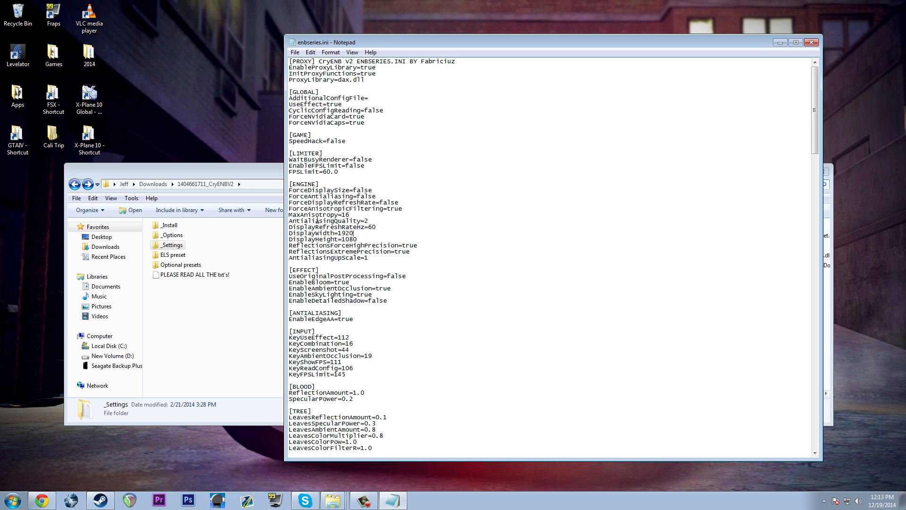
pyautogui.doubleClick(329, 221)
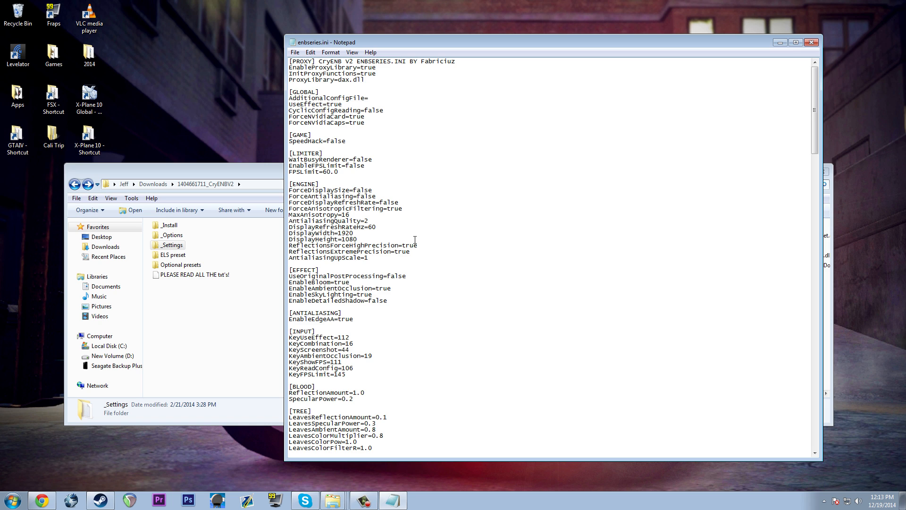
pyautogui.moveTo(334, 259)
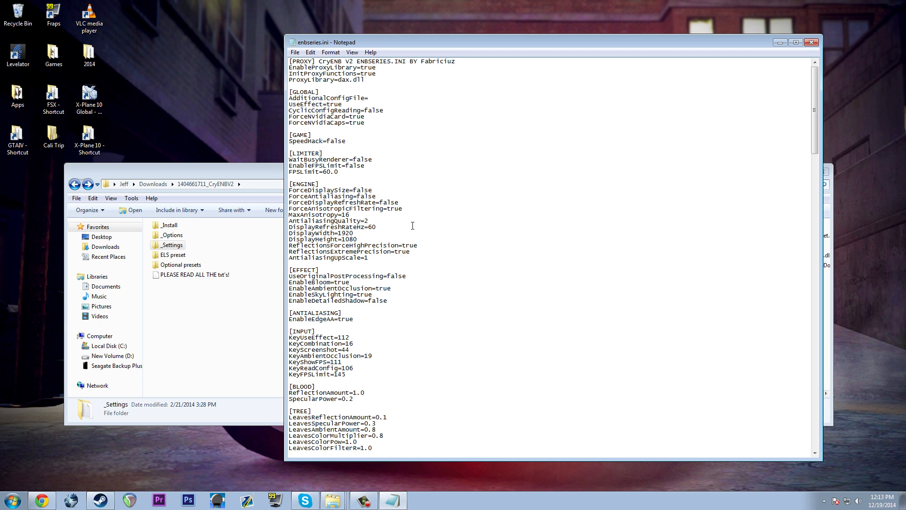
pyautogui.moveTo(410, 232)
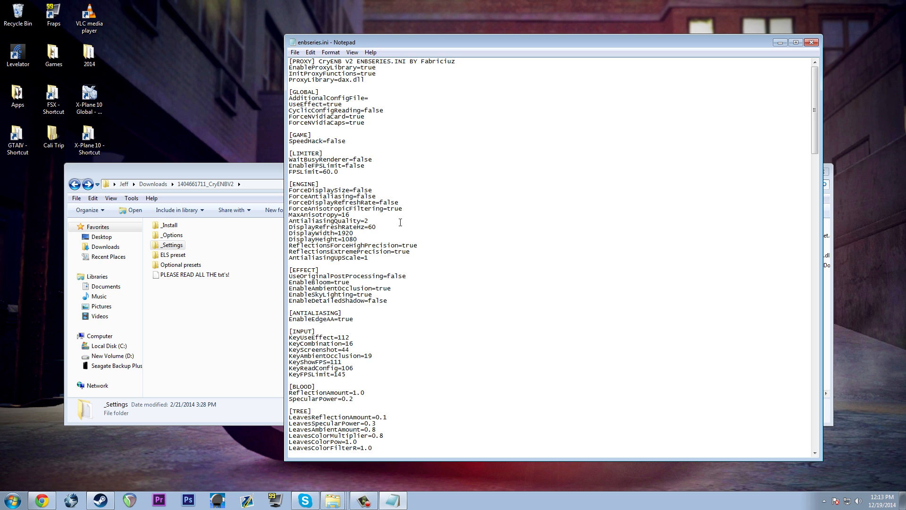
pyautogui.moveTo(387, 281)
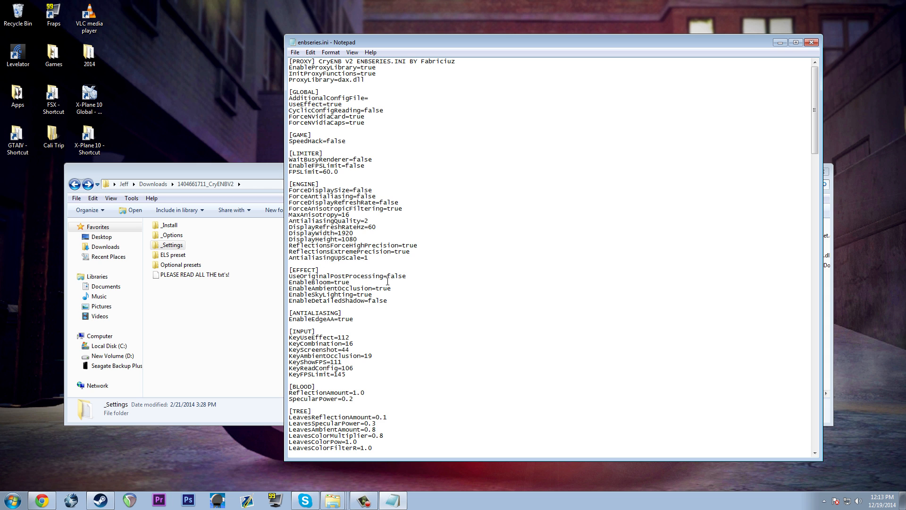
pyautogui.scroll(-3)
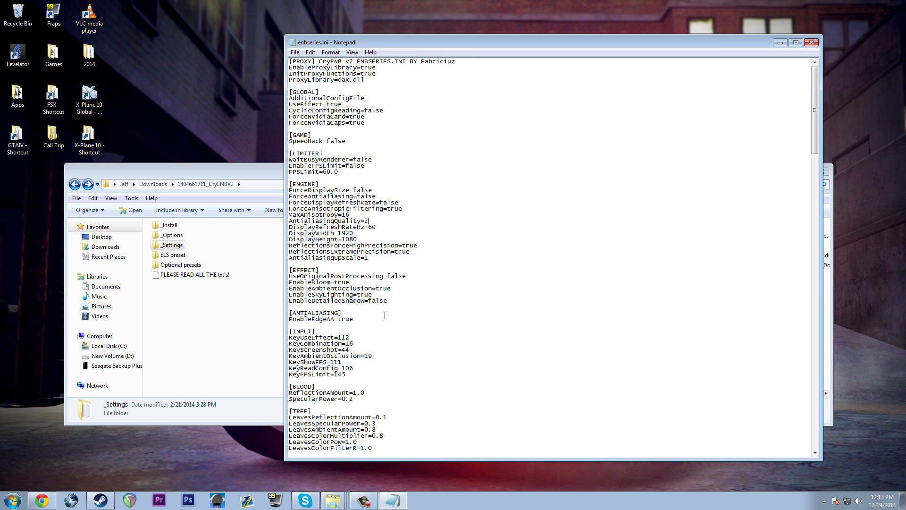
pyautogui.moveTo(409, 147)
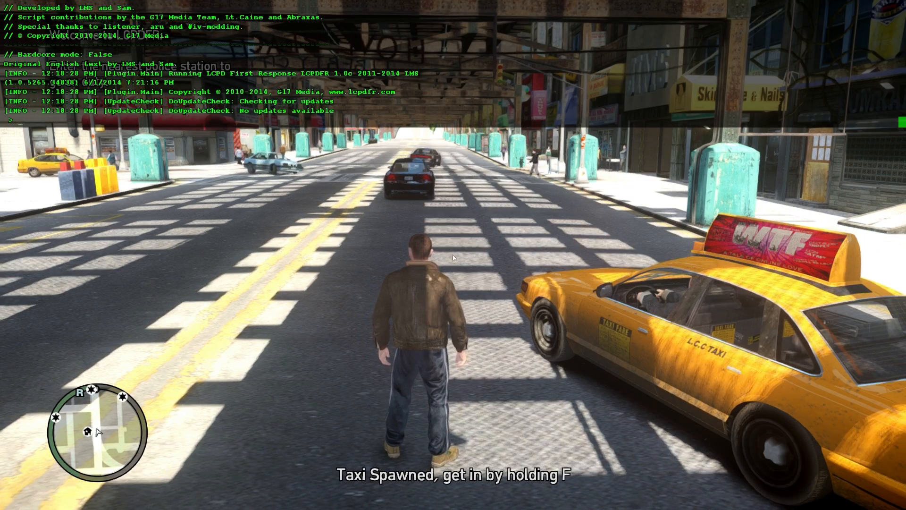
# Enter the forceduty console command so Niko goes on duty in LCPD uniform
pyautogui.write('forceduty')
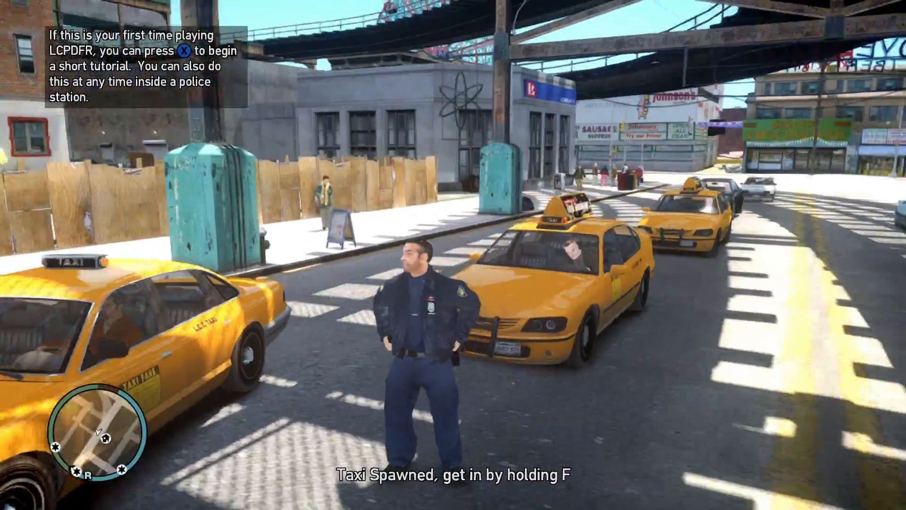
pyautogui.press('w')
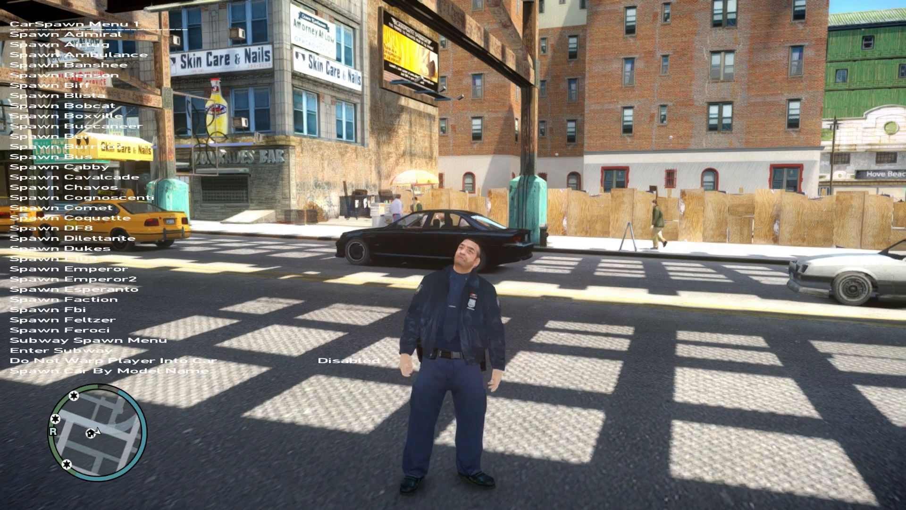
# Spawn a black cruiser from the CarSpawn list, drive it, and pick a time of day in the trainer menu
pyautogui.click(63, 309)
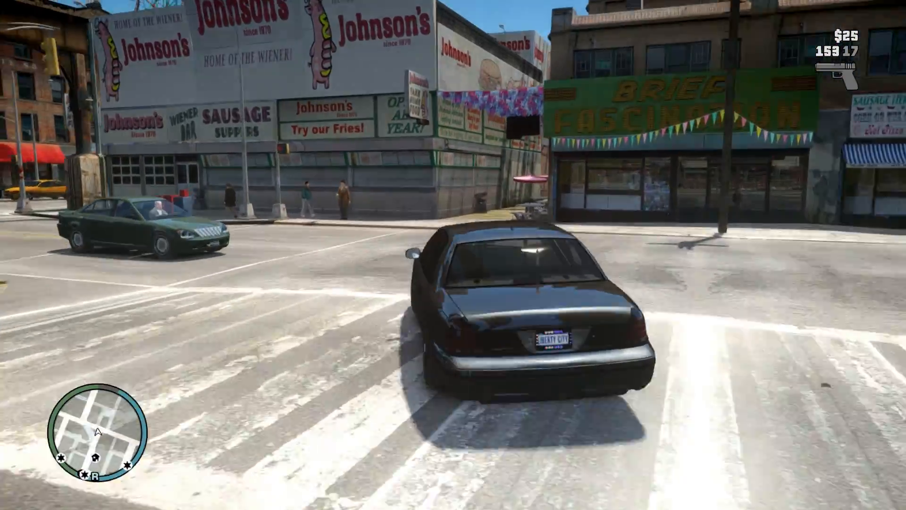
pyautogui.press('w')
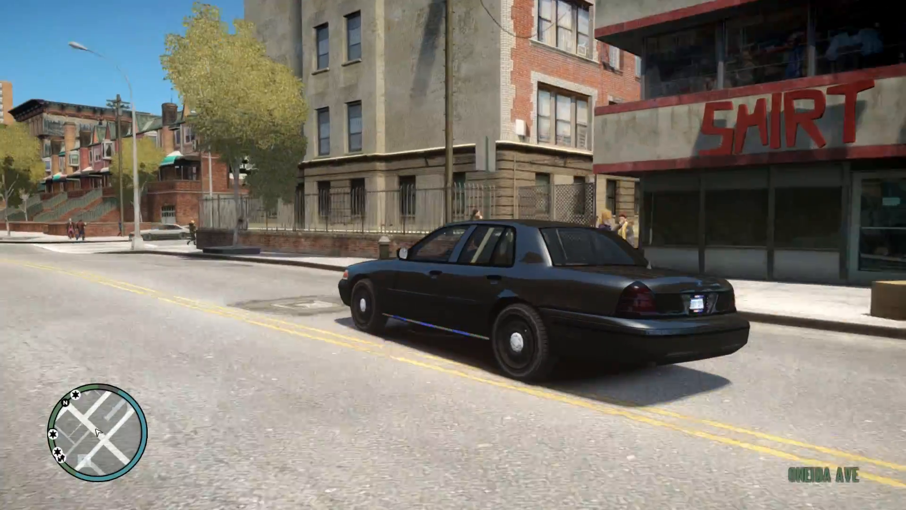
pyautogui.press('w')
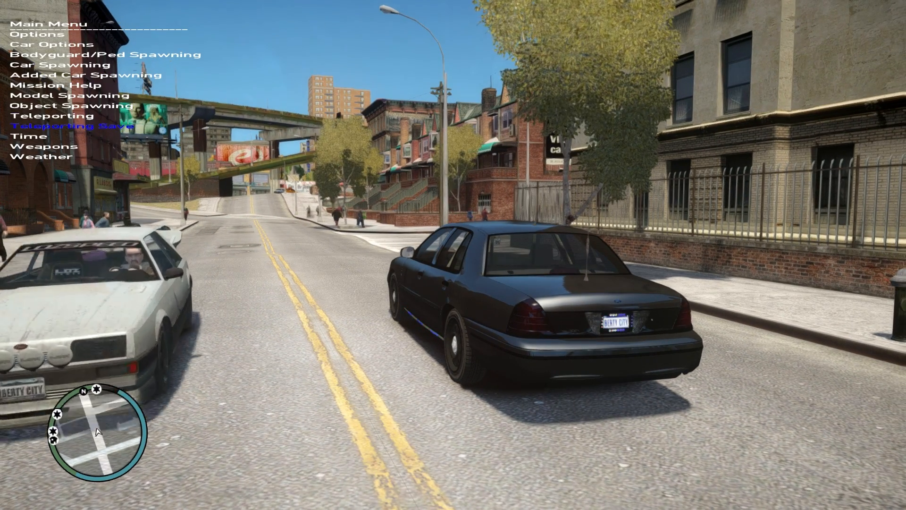
pyautogui.click(37, 135)
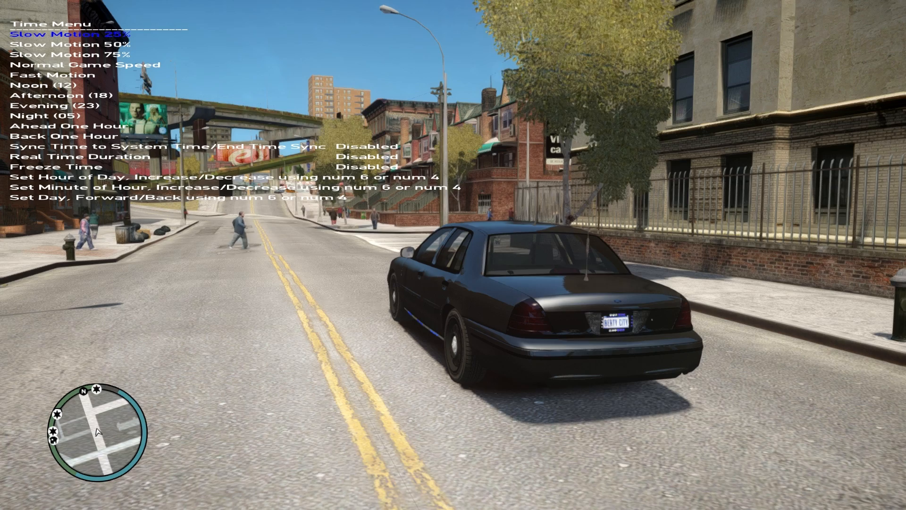
pyautogui.press('down')
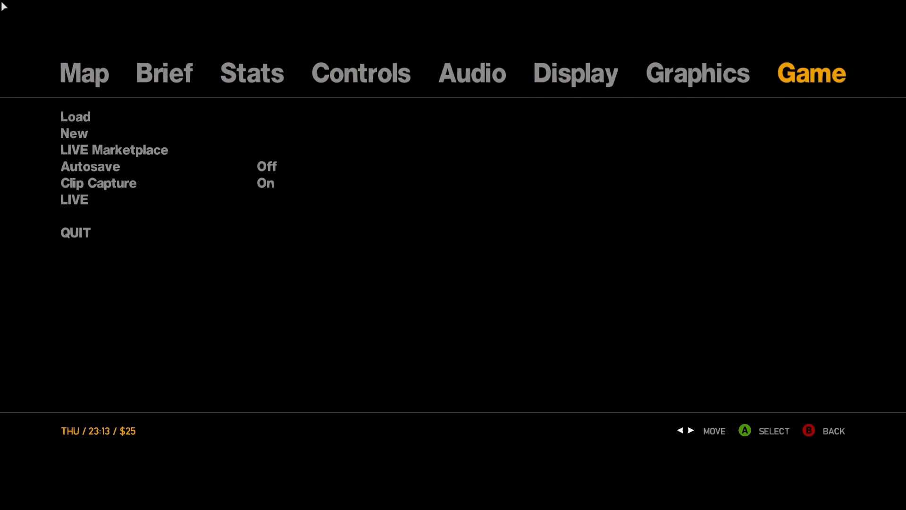
# Leave the pause menu and return to the night-time game
pyautogui.press('Escape')
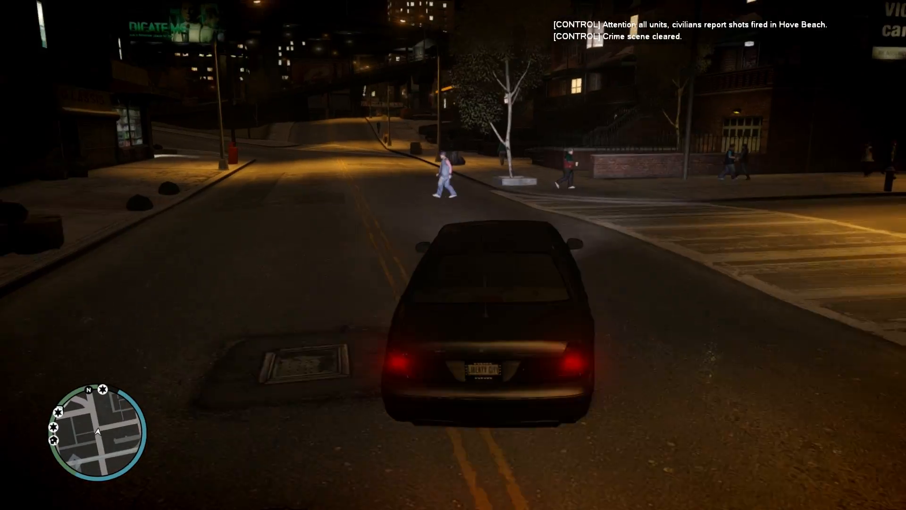
# Drive the cruiser through the night streets, cycling between chase camera views
pyautogui.press('w')
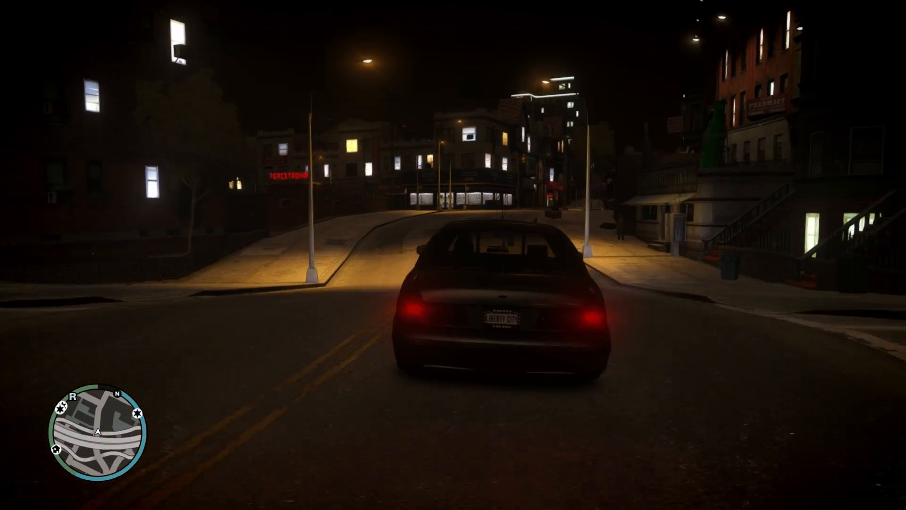
pyautogui.press('w')
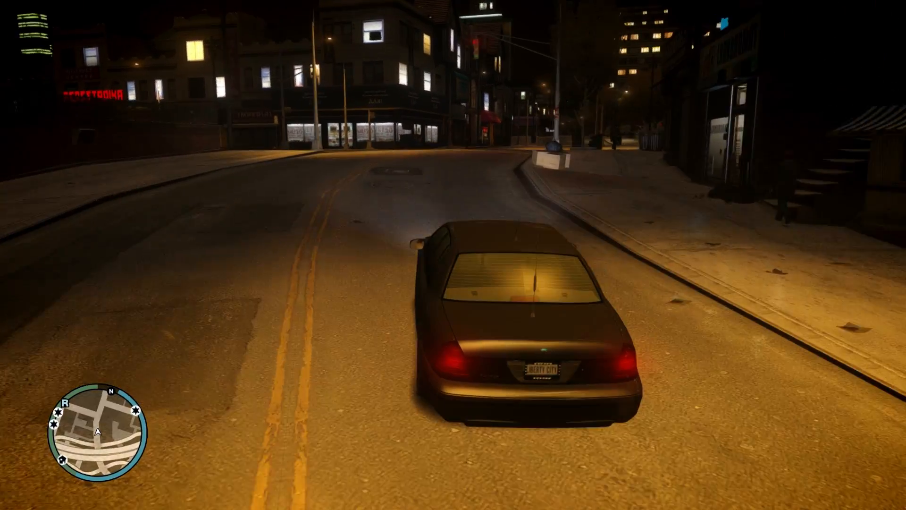